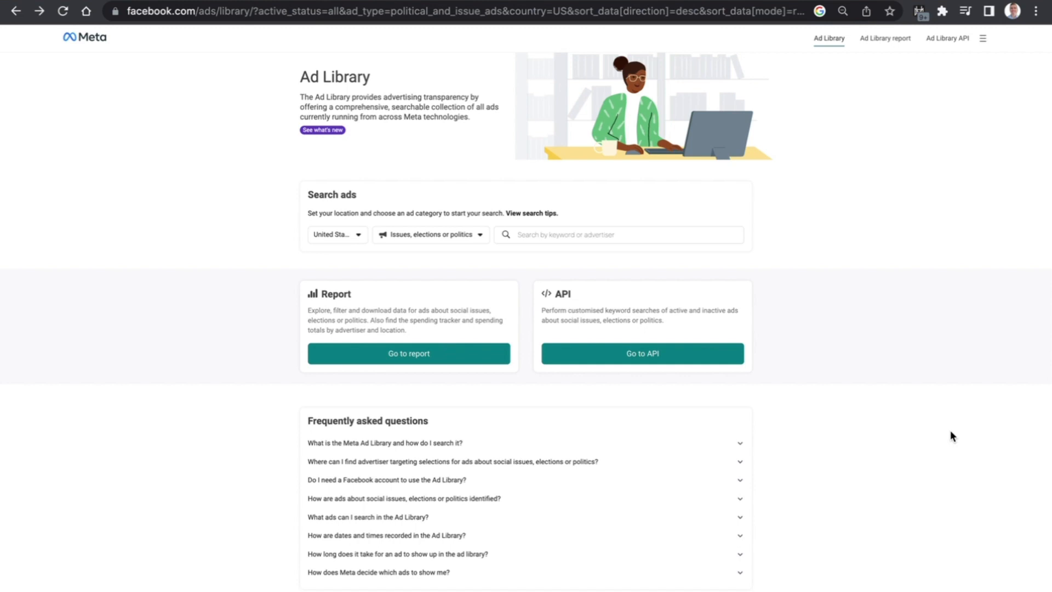
Switch the ad category from political and issue ads to All ads
{"action": "left_click", "coordinate": [430, 234]}
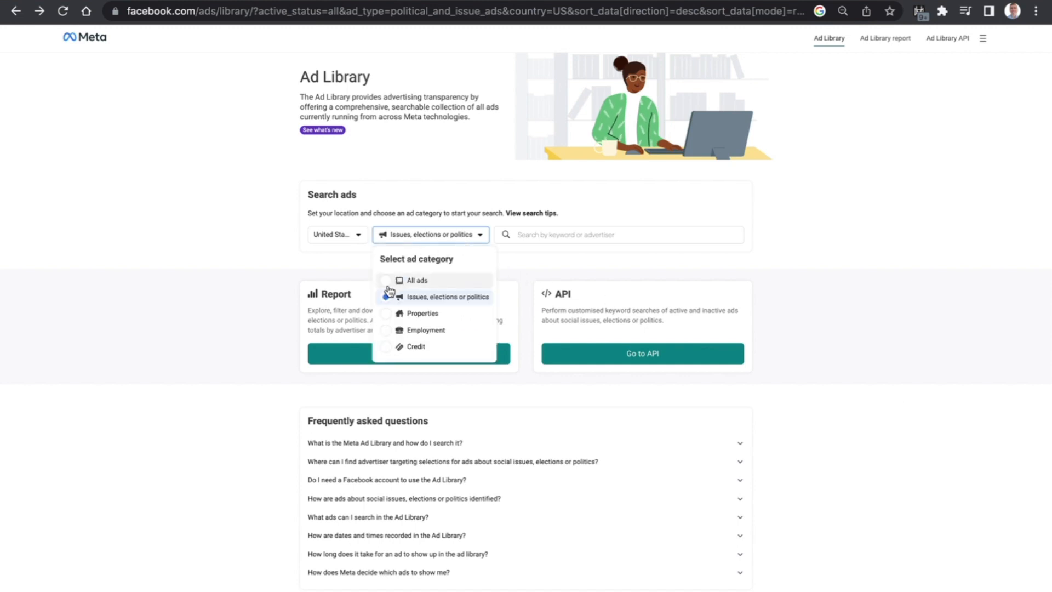
{"action": "left_click", "coordinate": [417, 281]}
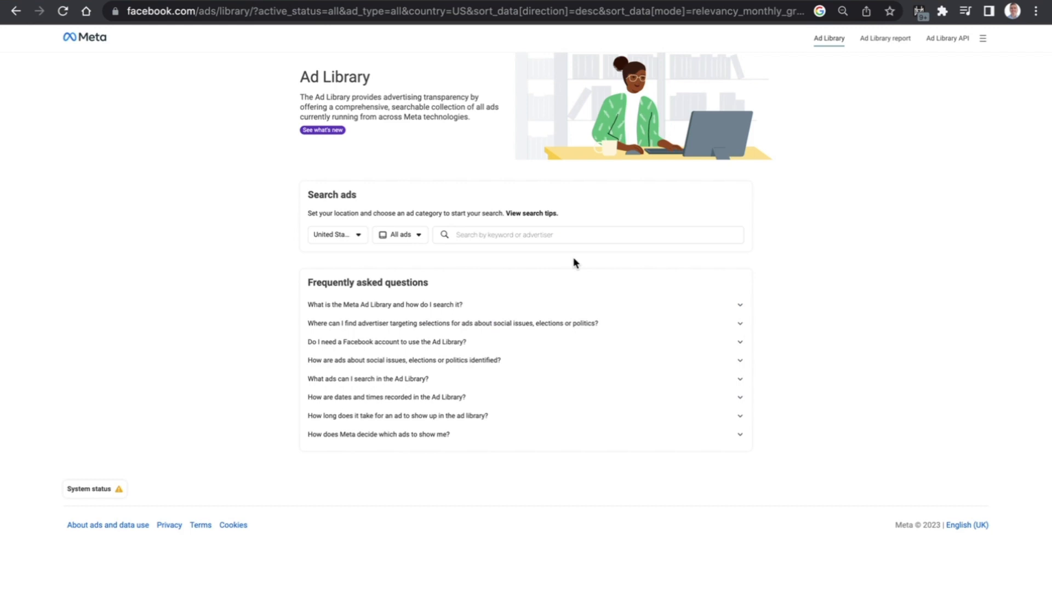
{"action": "mouse_move", "coordinate": [526, 255]}
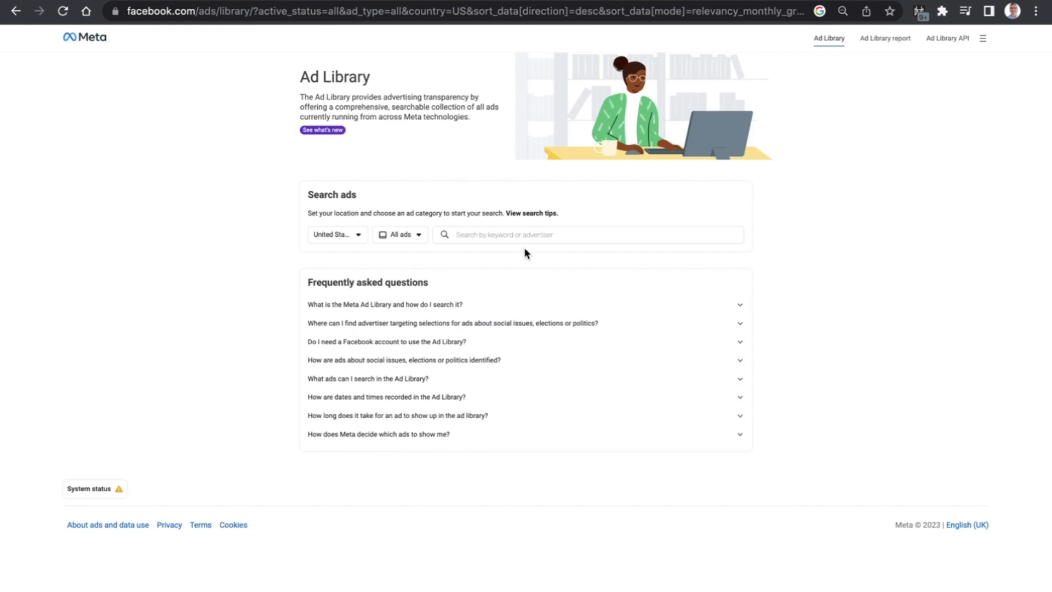
Search for 'rus' and bring up Russell Brunson's advertiser page with about 180 ads
{"action": "type", "text": "russell brunson"}
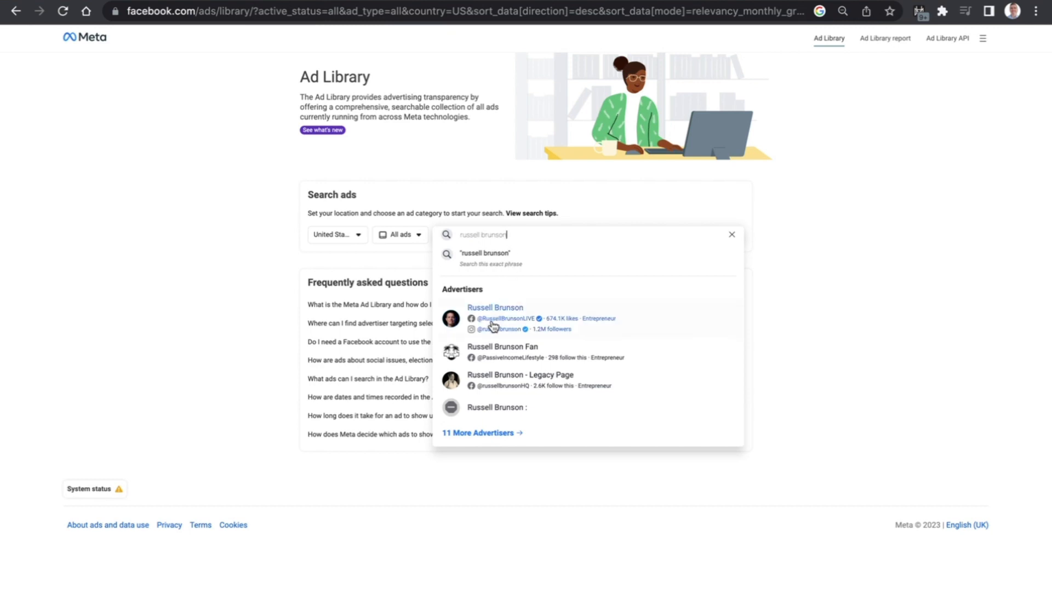
{"action": "left_click", "coordinate": [494, 307]}
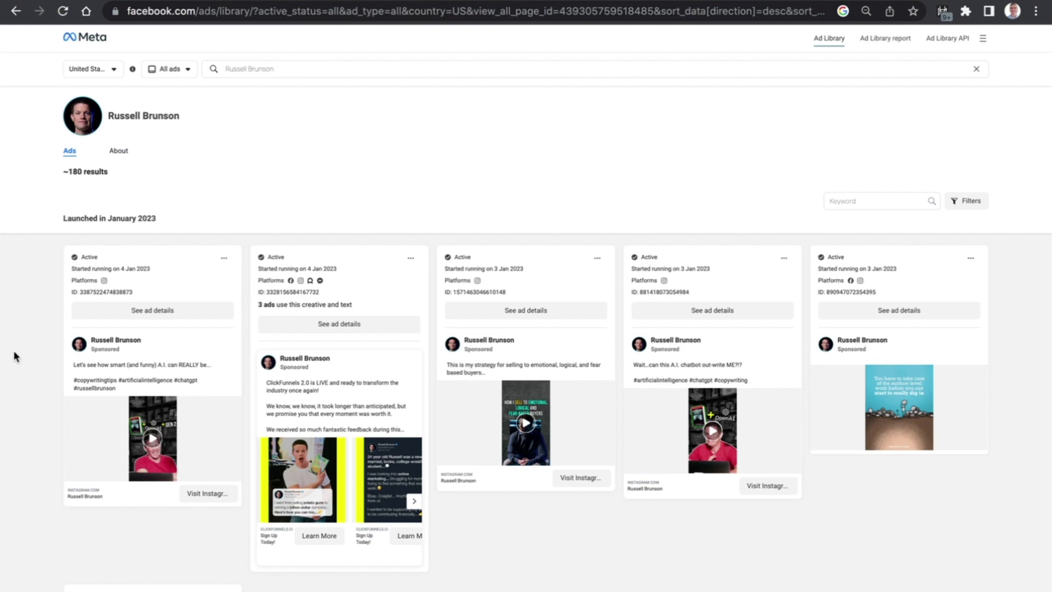
{"action": "scroll", "scroll_direction": "down", "scroll_amount": 3}
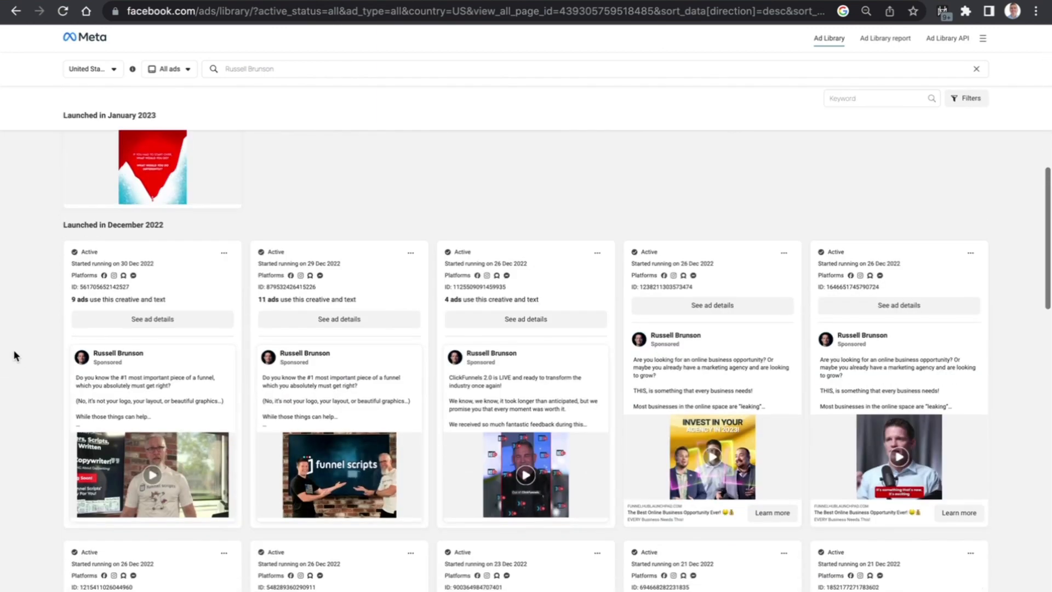
{"action": "scroll", "scroll_direction": "down", "scroll_amount": 3}
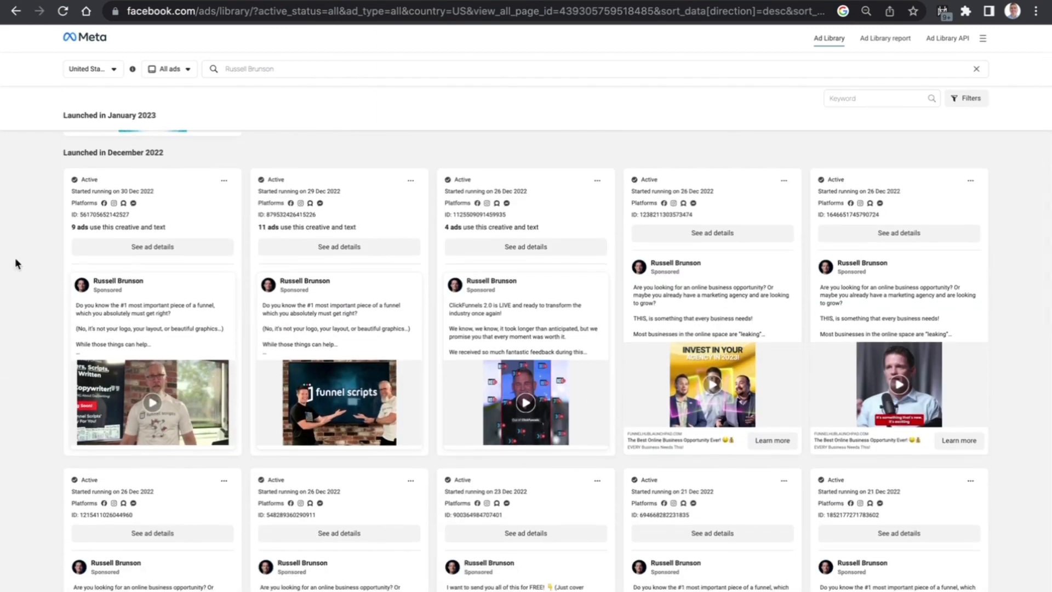
{"action": "scroll", "scroll_direction": "down", "scroll_amount": 3}
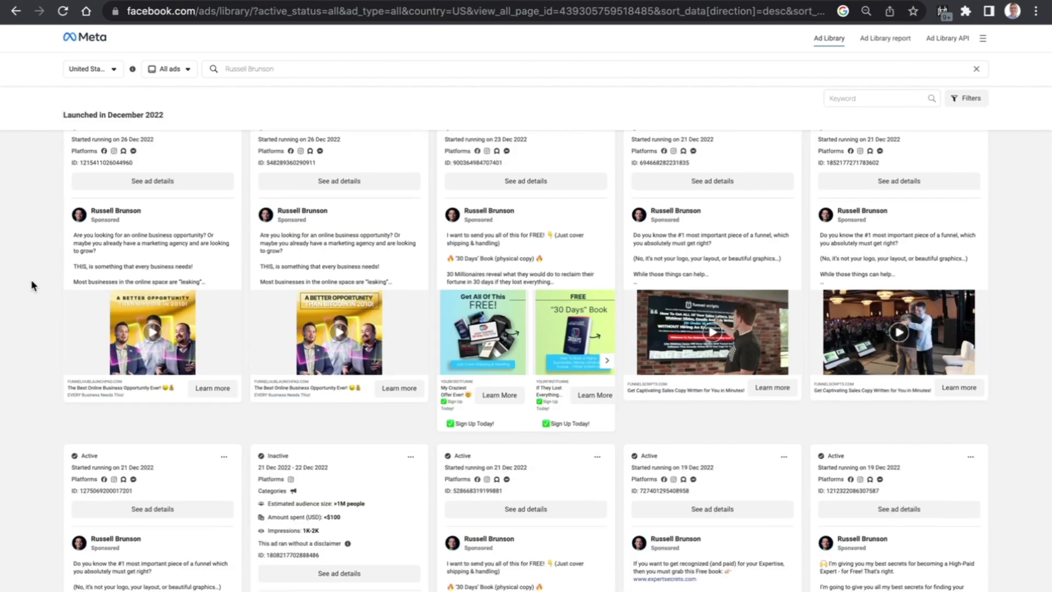
{"action": "scroll", "scroll_direction": "down", "scroll_amount": 3}
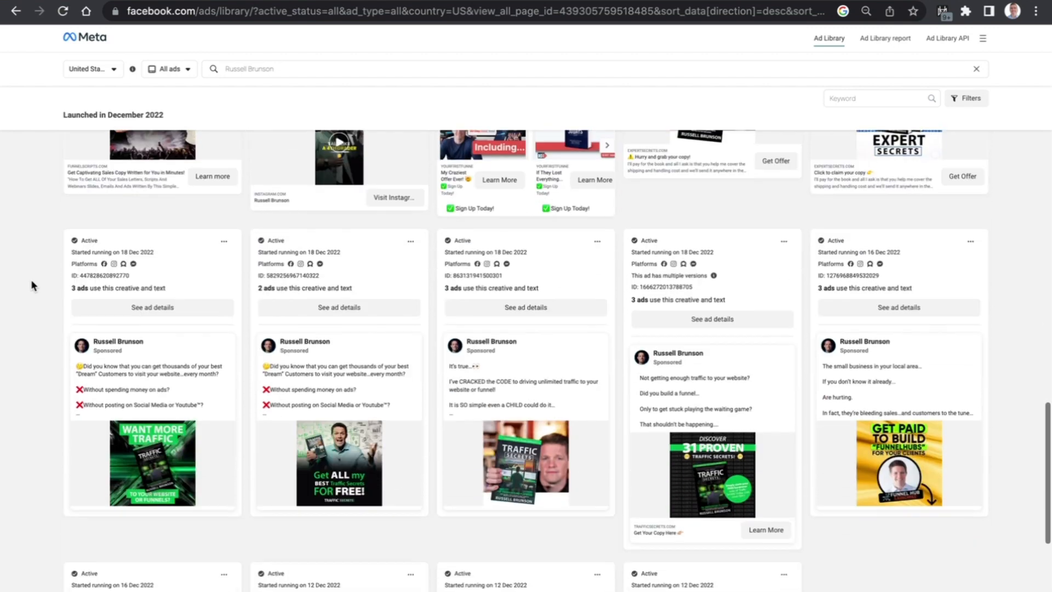
{"action": "scroll", "scroll_direction": "down", "scroll_amount": 3}
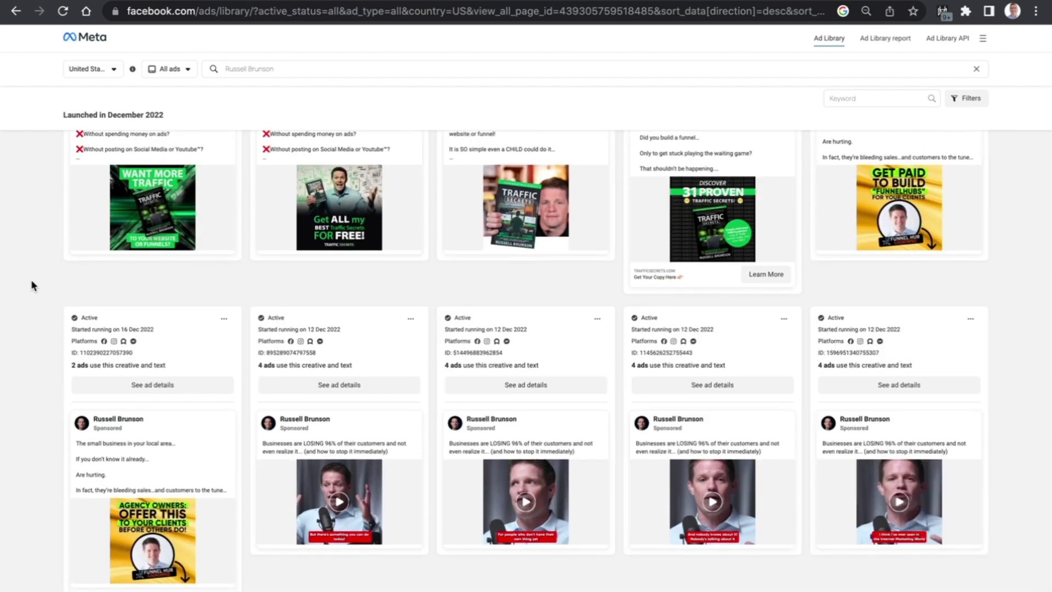
{"action": "scroll", "scroll_direction": "down", "scroll_amount": 3}
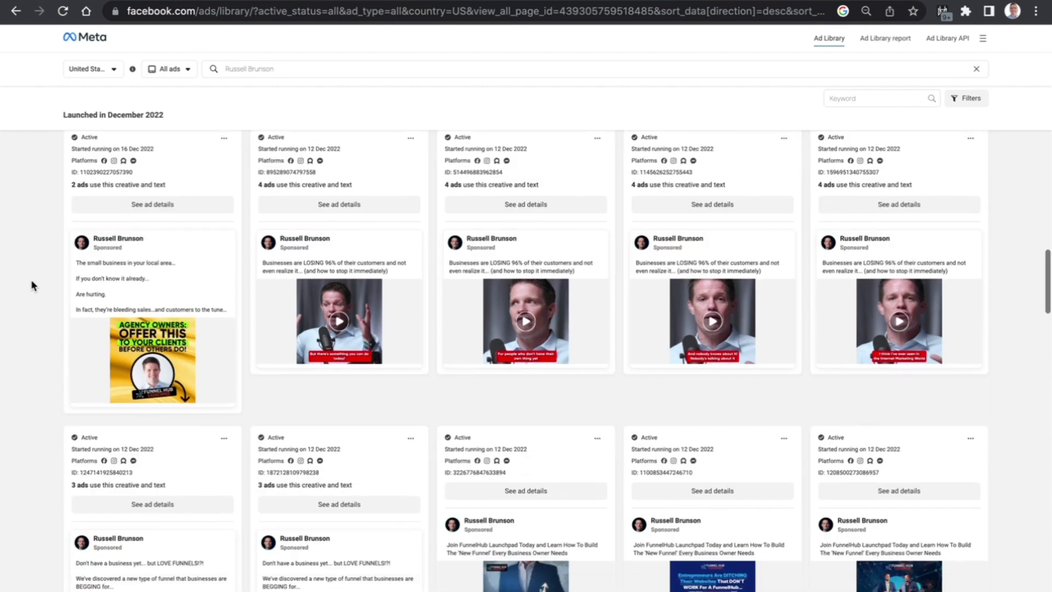
{"action": "scroll", "scroll_direction": "down", "scroll_amount": 3}
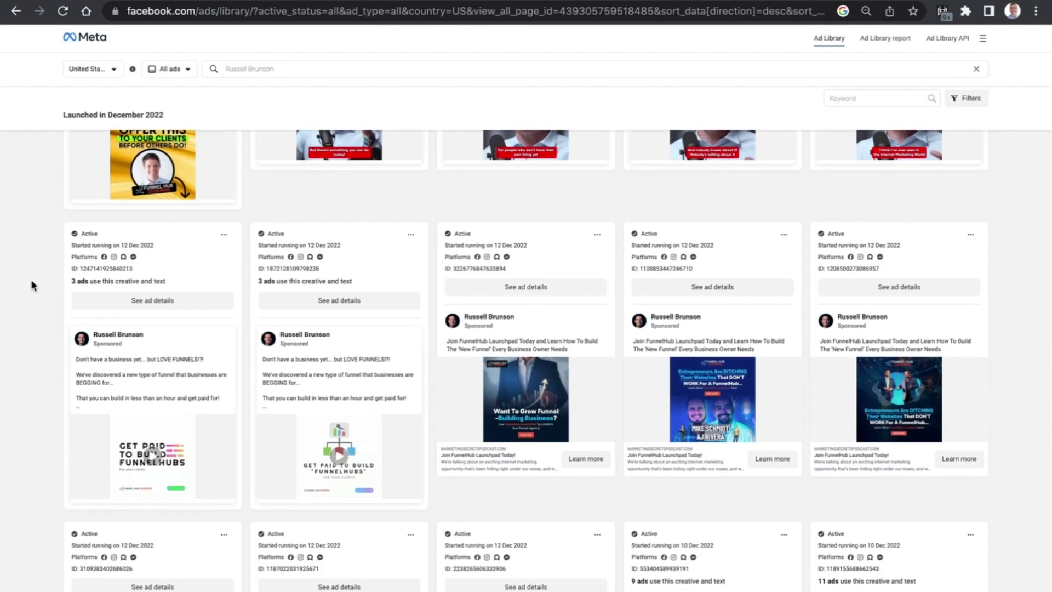
{"action": "scroll", "scroll_direction": "down", "scroll_amount": 3}
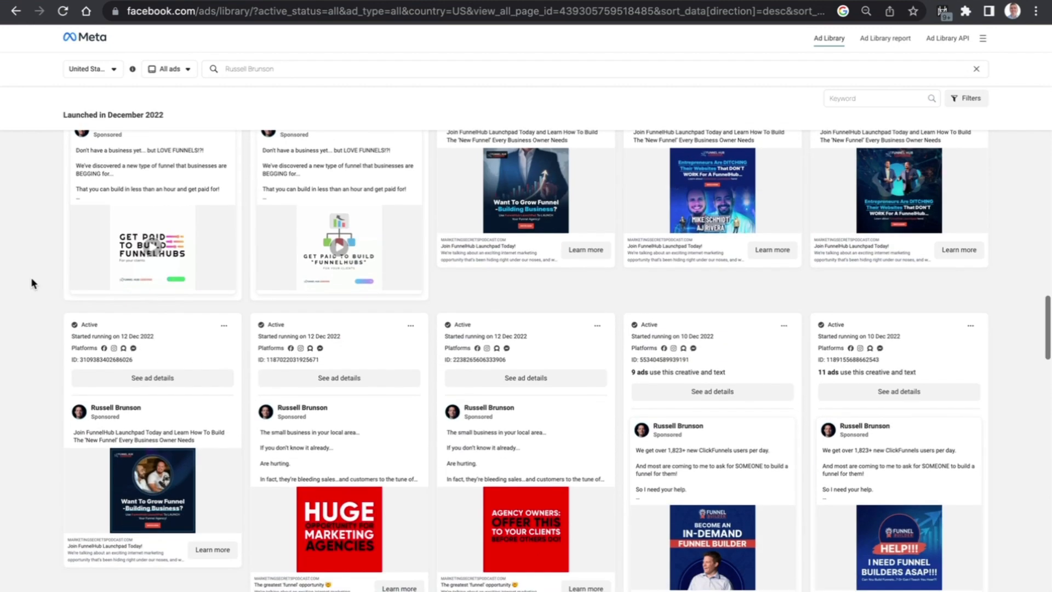
{"action": "scroll", "scroll_direction": "down", "scroll_amount": 3}
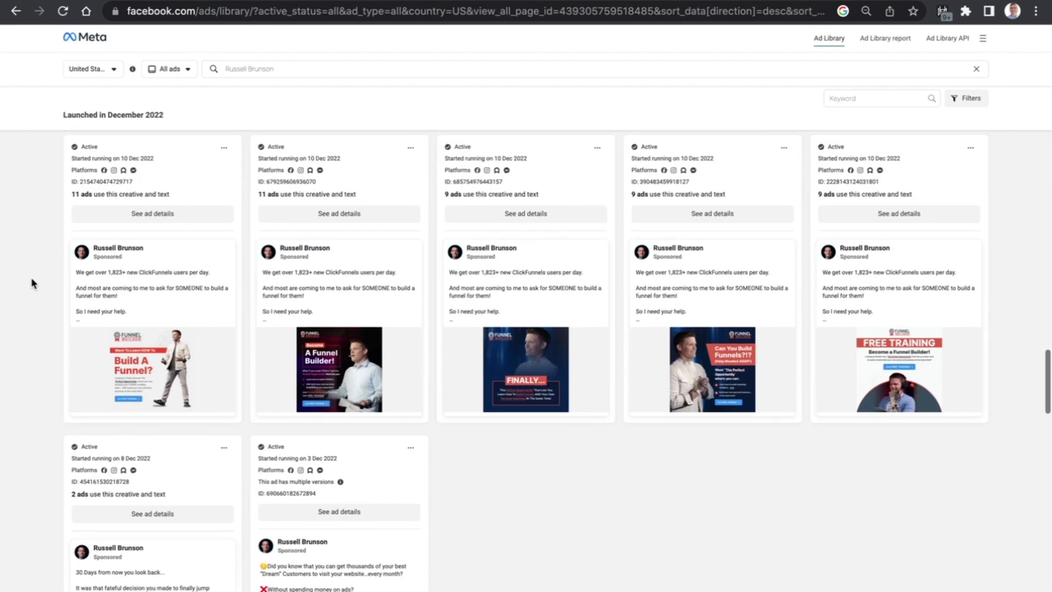
{"action": "scroll", "scroll_direction": "down", "scroll_amount": 3}
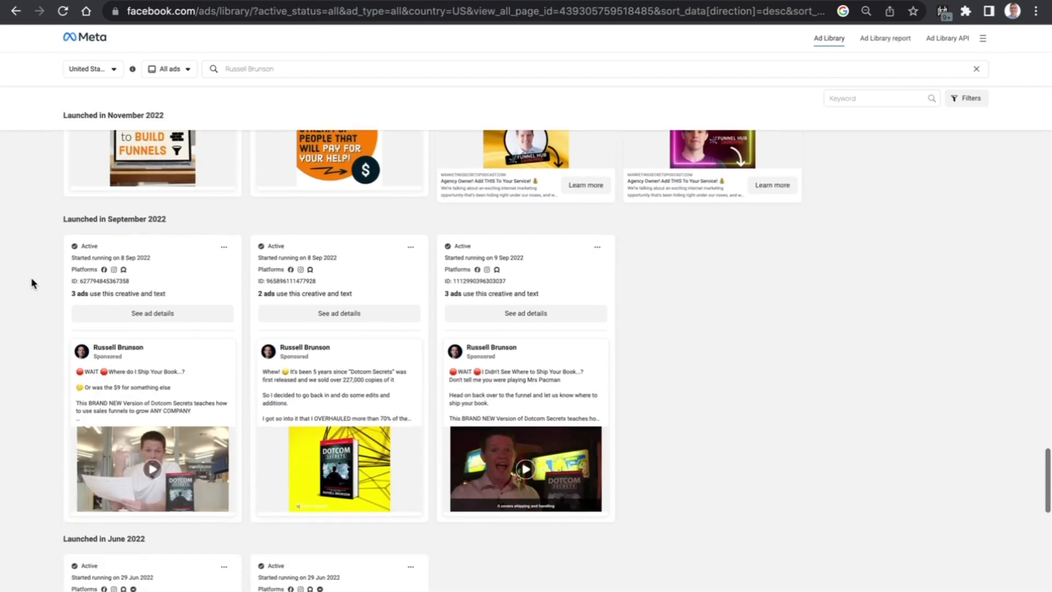
{"action": "scroll", "scroll_direction": "down", "scroll_amount": 3}
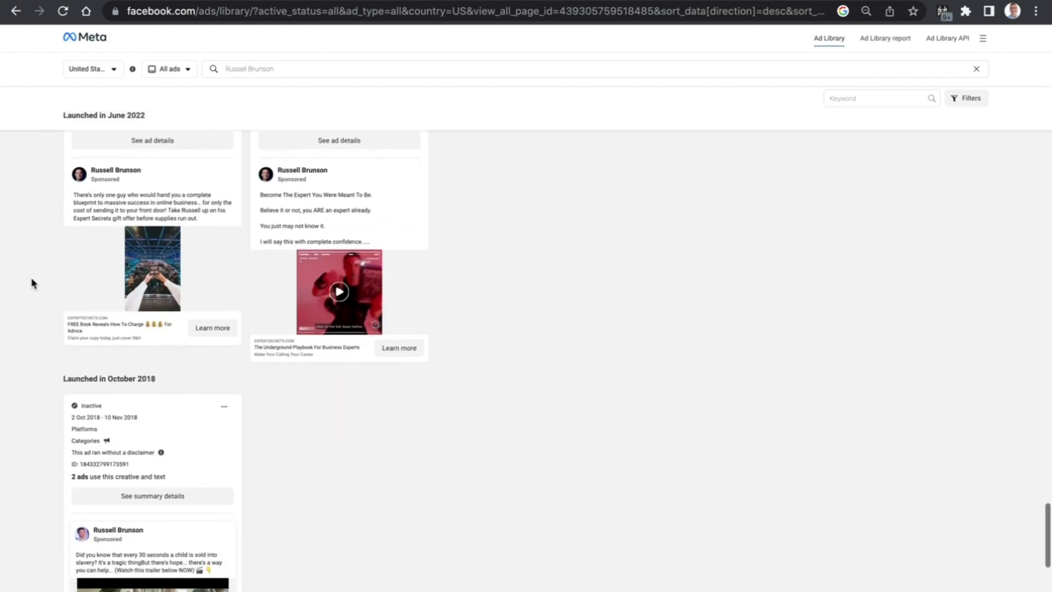
{"action": "scroll", "scroll_direction": "down", "scroll_amount": 3}
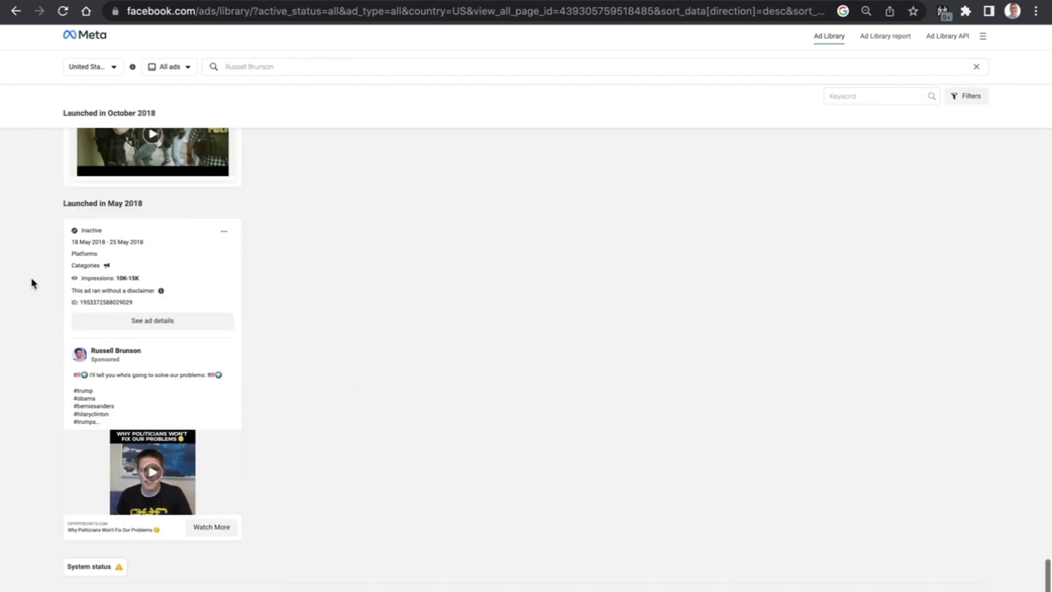
{"action": "scroll", "scroll_direction": "up", "scroll_amount": 3}
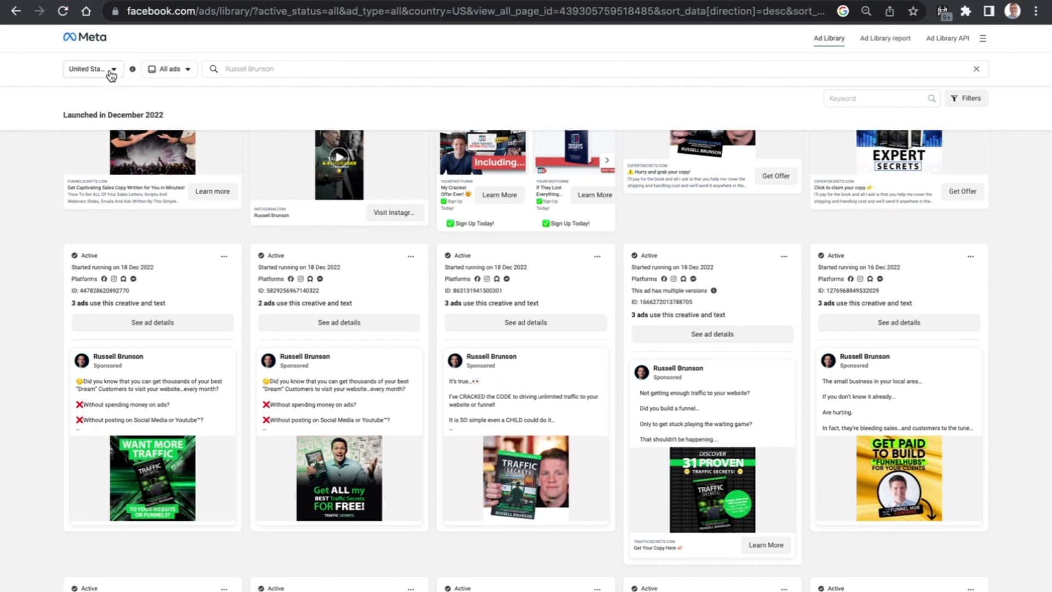
Browse the country list keeping United States, then show the ad category choices
{"action": "left_click", "coordinate": [95, 68]}
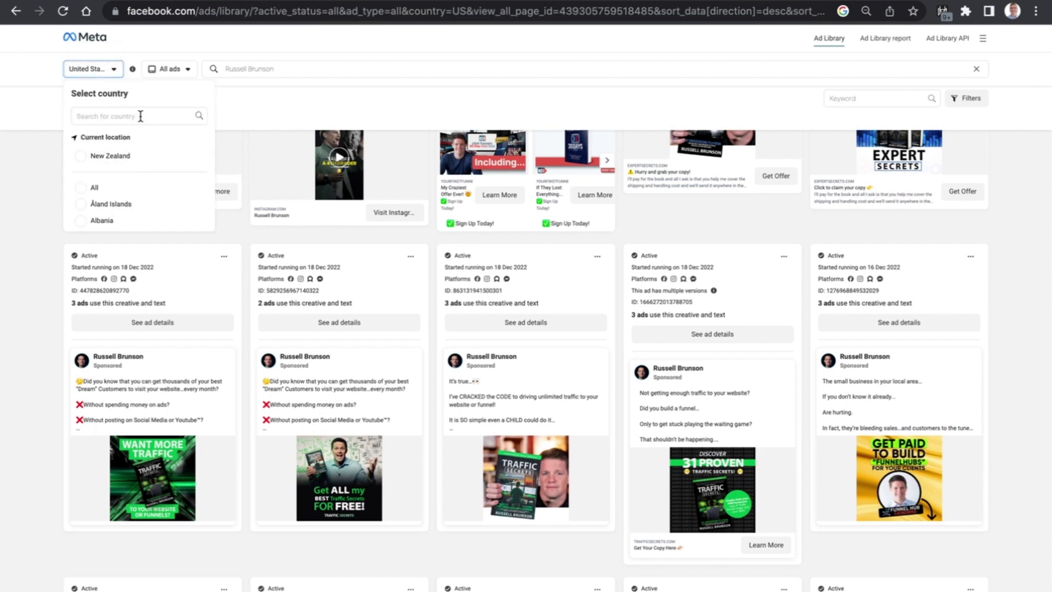
{"action": "scroll", "scroll_direction": "down", "scroll_amount": 3}
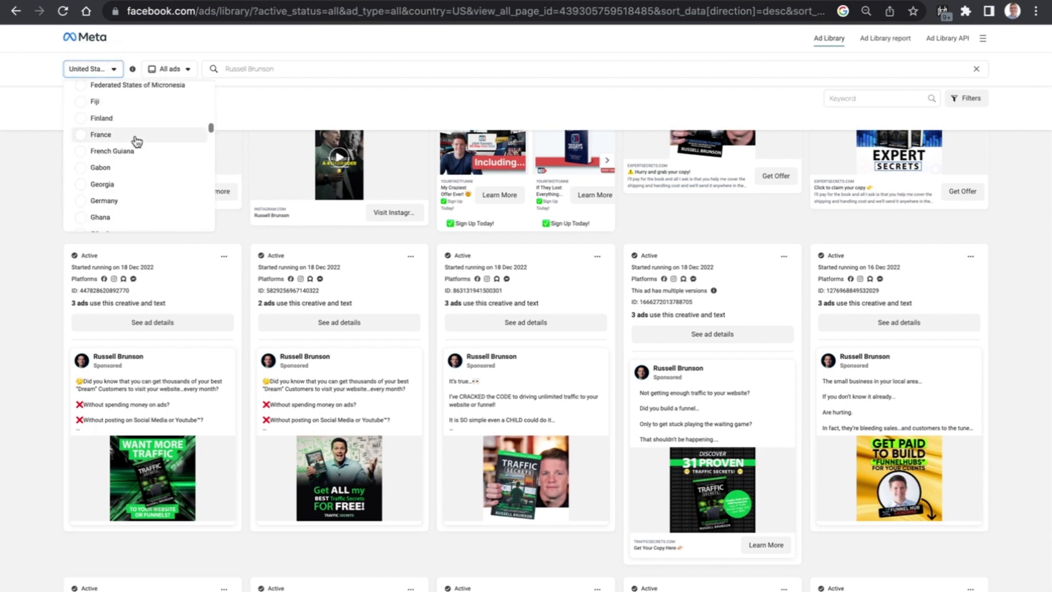
{"action": "scroll", "scroll_direction": "down", "scroll_amount": 3}
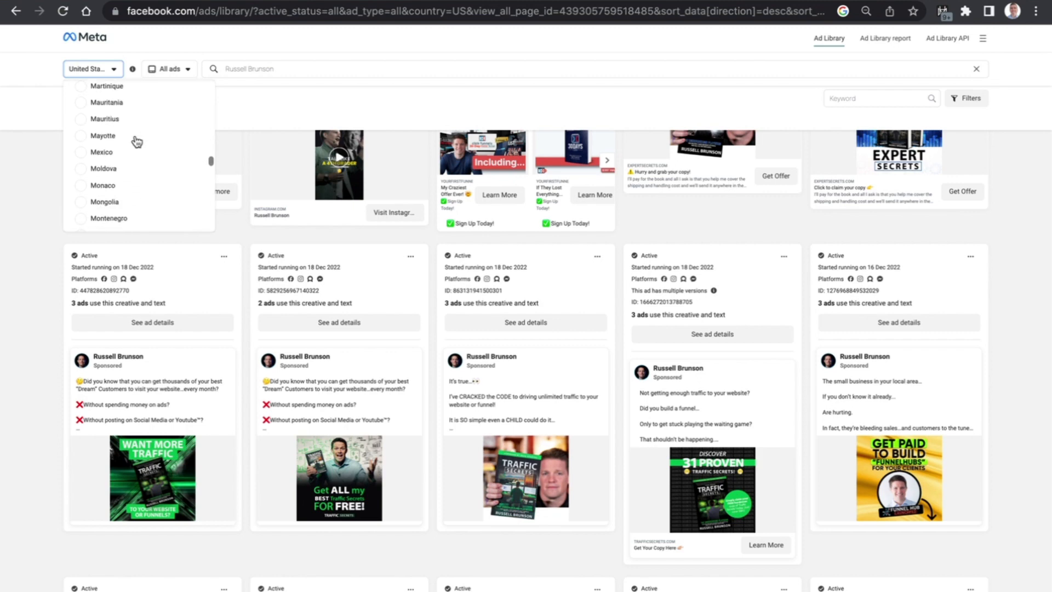
{"action": "scroll", "scroll_direction": "down", "scroll_amount": 3}
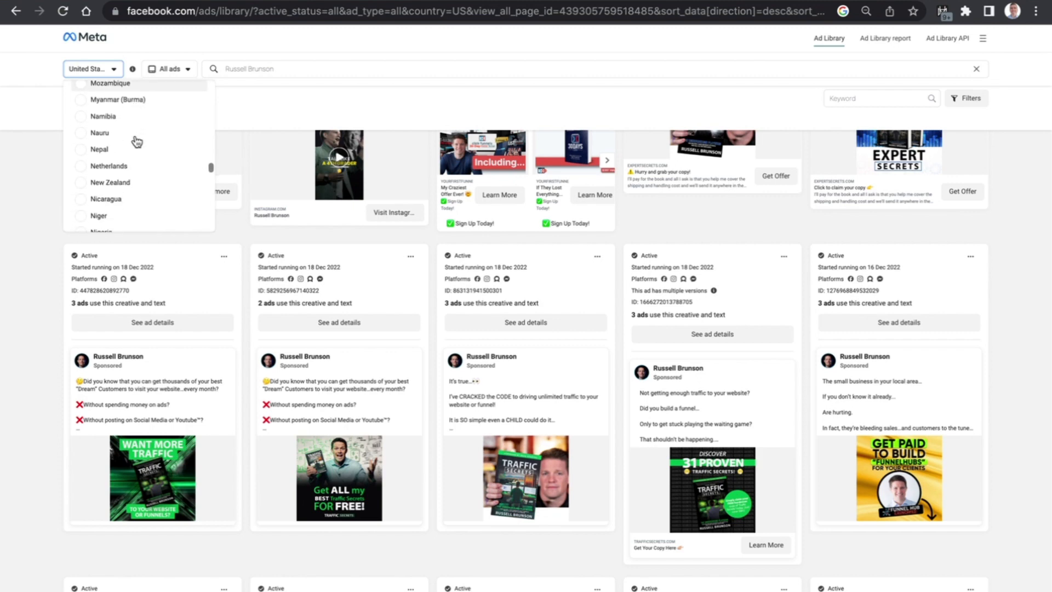
{"action": "scroll", "scroll_direction": "down", "scroll_amount": 3}
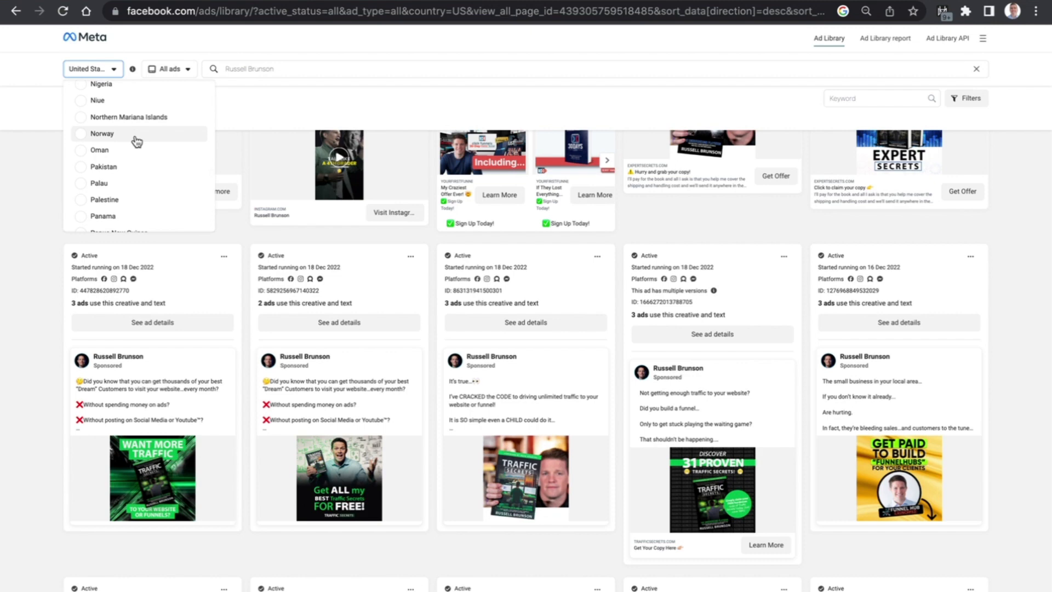
{"action": "scroll", "scroll_direction": "down", "scroll_amount": 3}
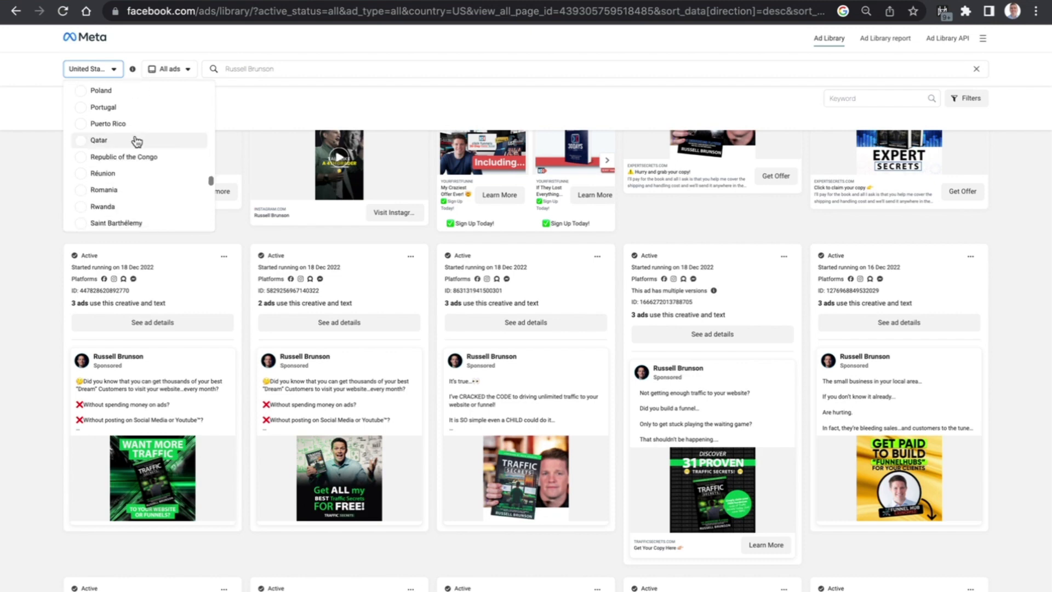
{"action": "scroll", "scroll_direction": "down", "scroll_amount": 3}
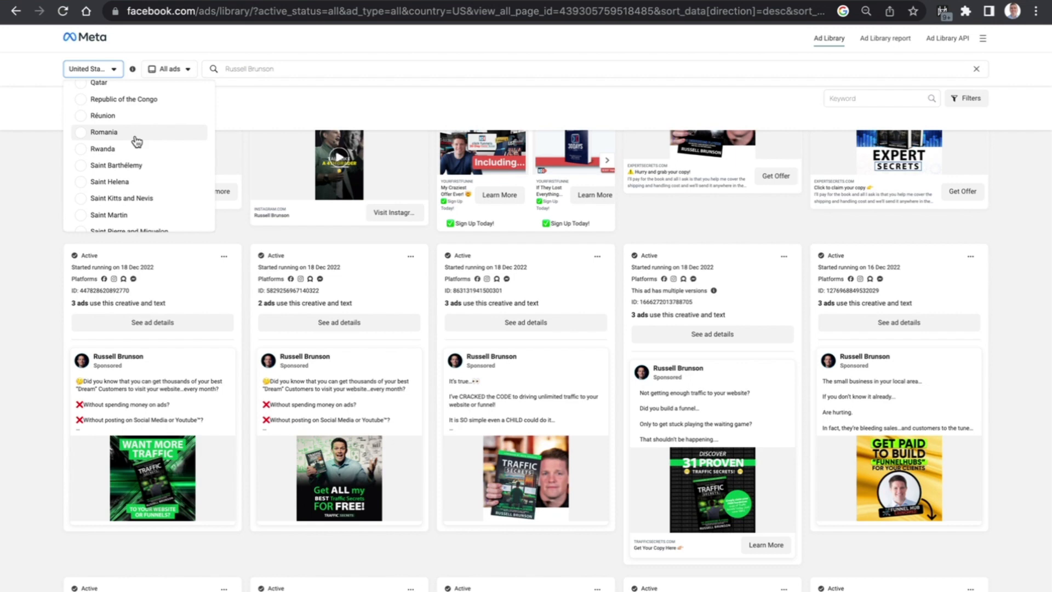
{"action": "scroll", "scroll_direction": "down", "scroll_amount": 3}
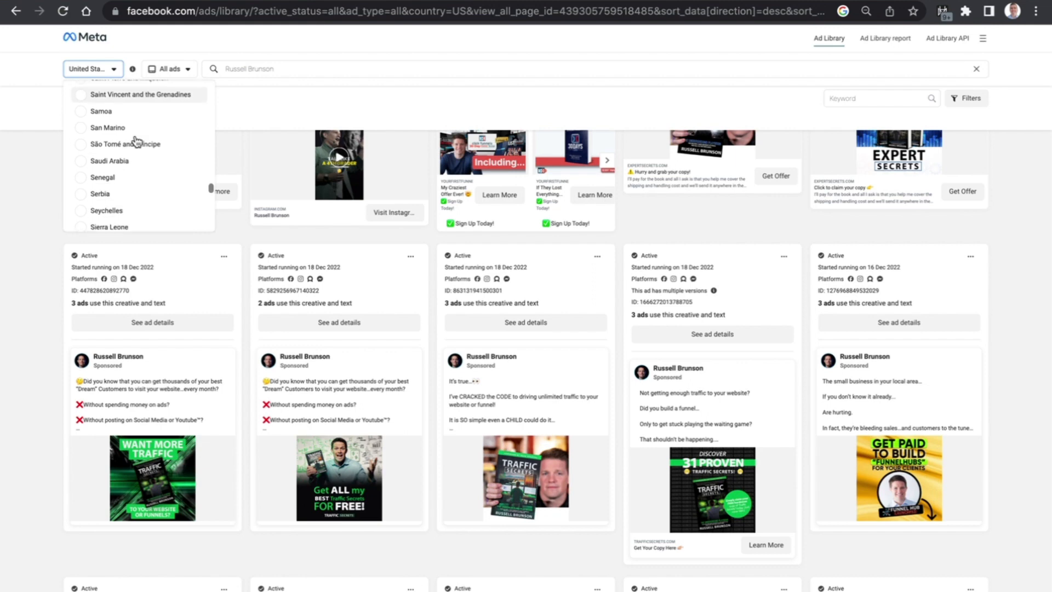
{"action": "scroll", "scroll_direction": "down", "scroll_amount": 3}
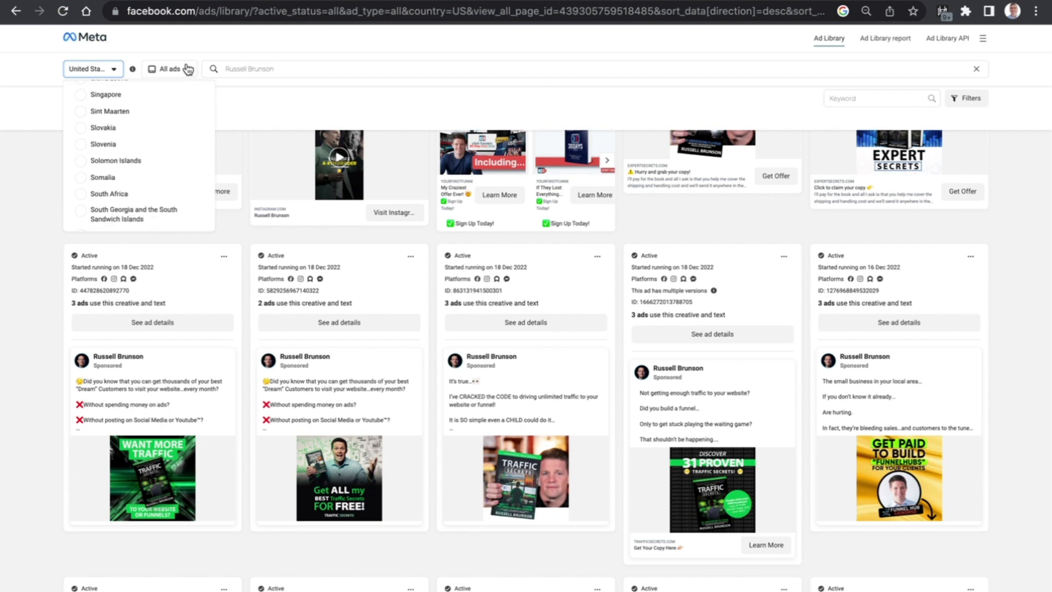
{"action": "left_click", "coordinate": [175, 68]}
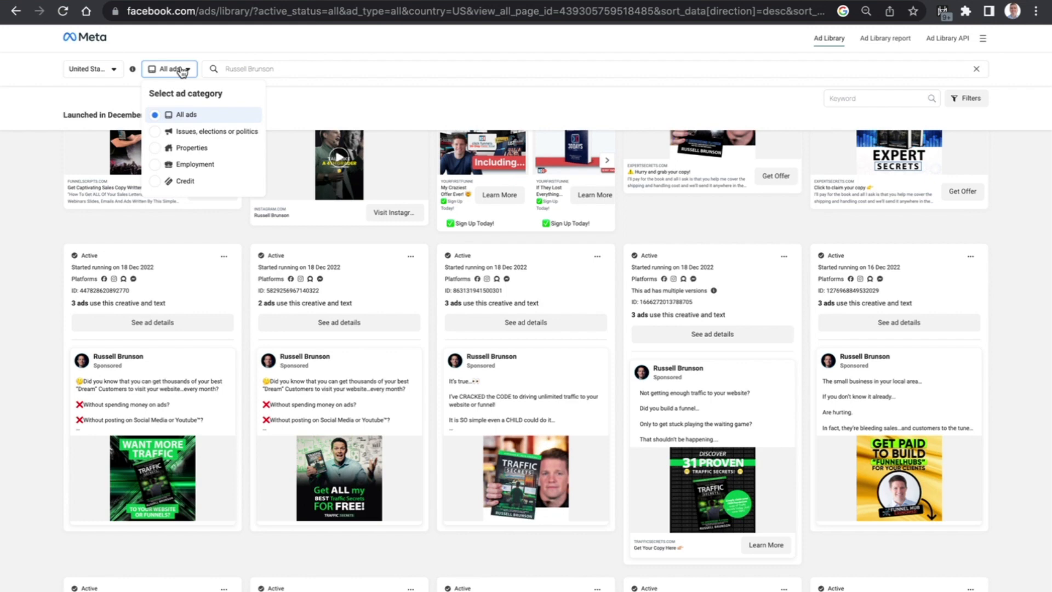
{"action": "mouse_move", "coordinate": [190, 116]}
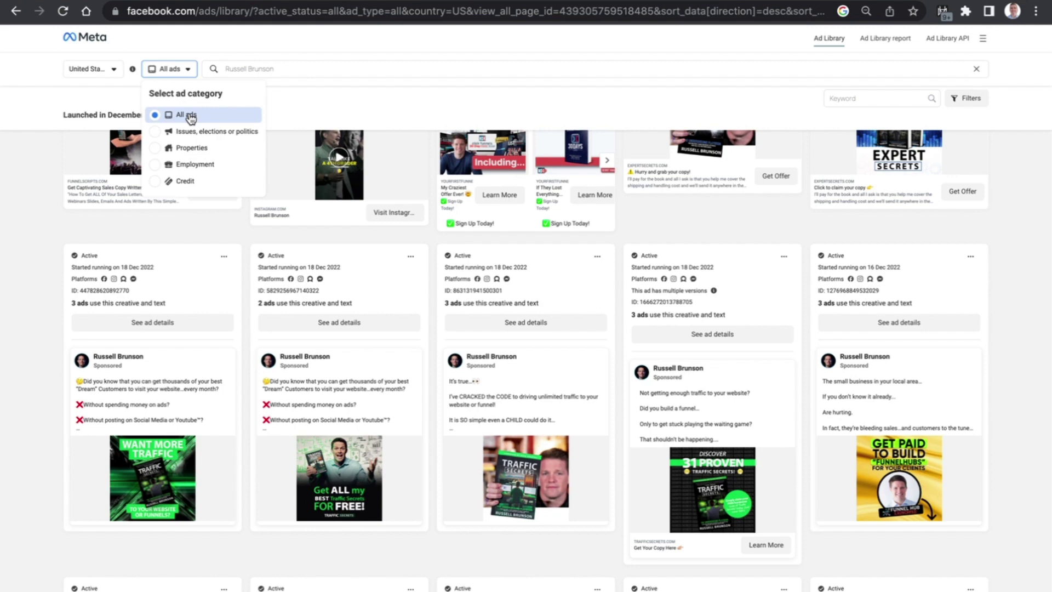
{"action": "mouse_move", "coordinate": [187, 137]}
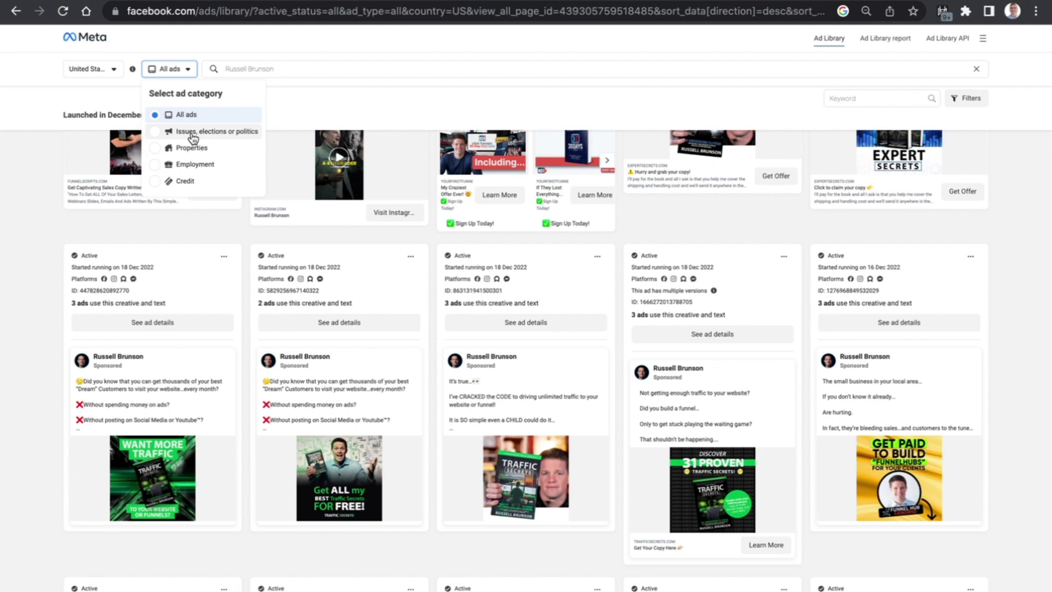
{"action": "mouse_move", "coordinate": [211, 164]}
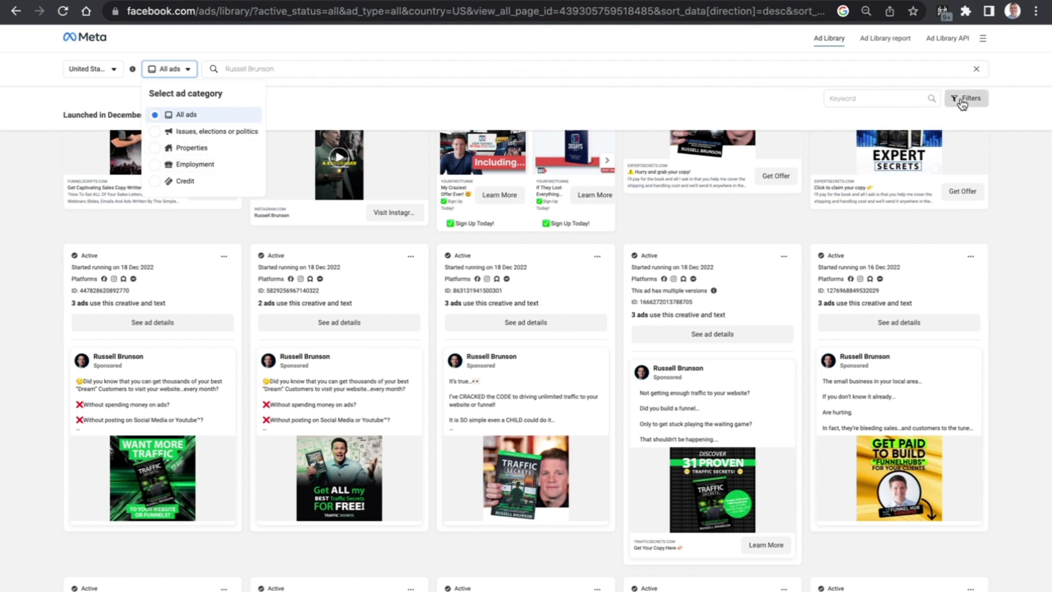
Show the Filters panel and review the Platform and Media type choices without changing them
{"action": "left_click", "coordinate": [967, 98]}
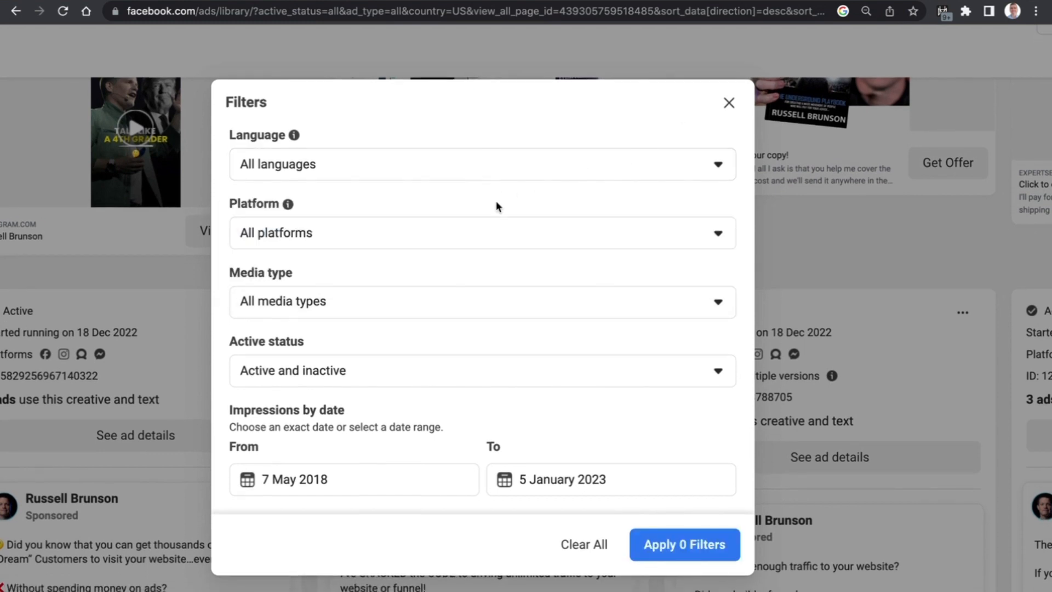
{"action": "left_click", "coordinate": [480, 232]}
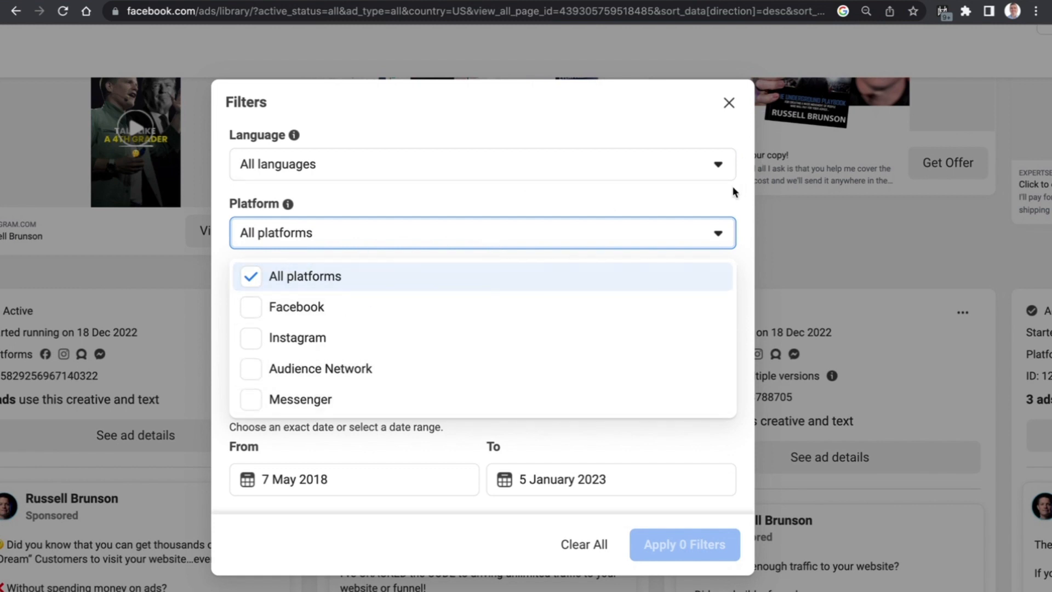
{"action": "left_click", "coordinate": [451, 232]}
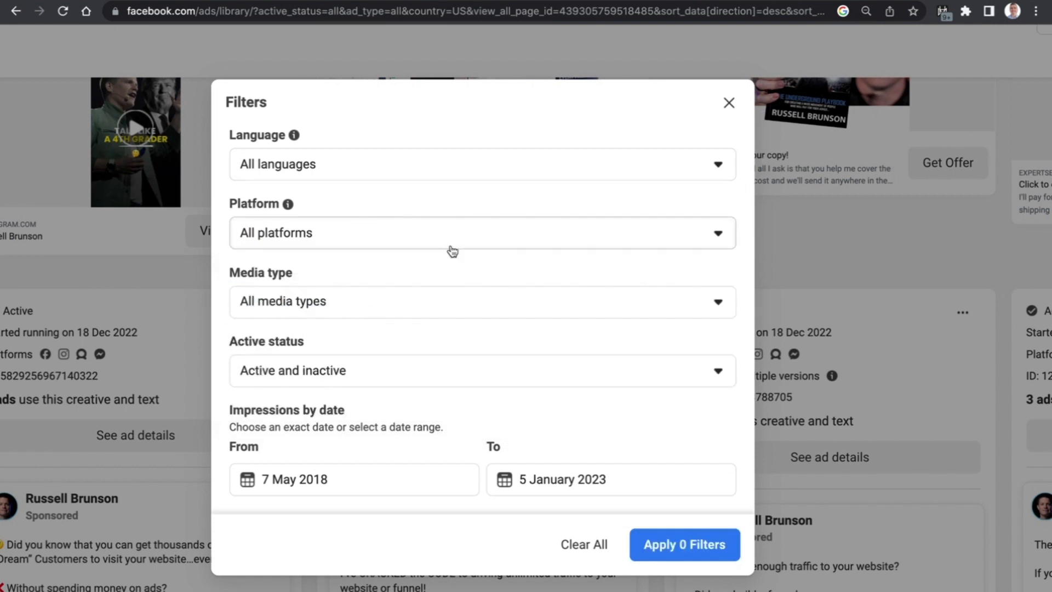
{"action": "left_click", "coordinate": [480, 300]}
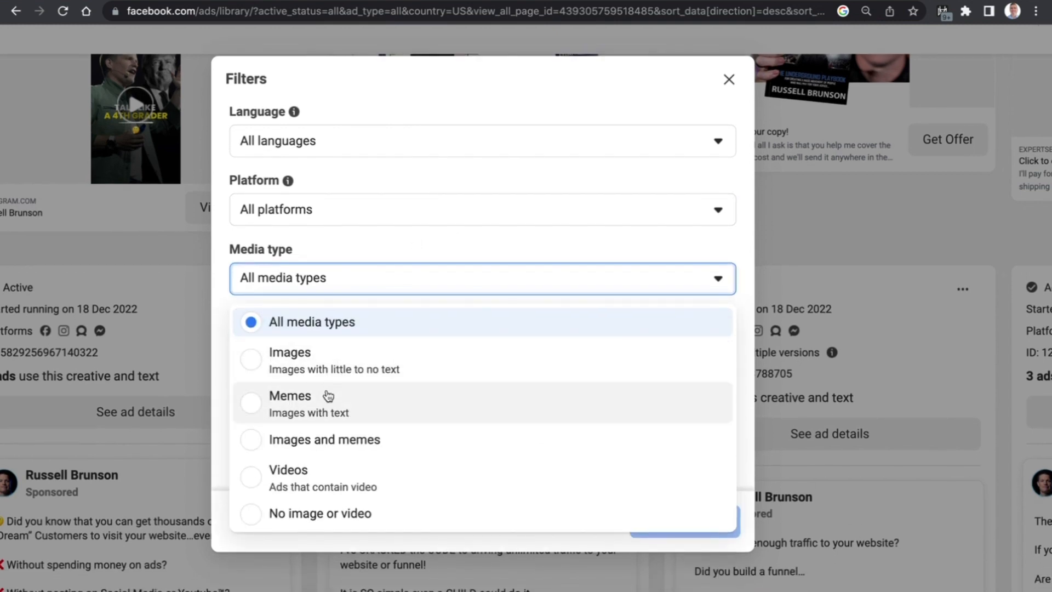
{"action": "mouse_move", "coordinate": [344, 436]}
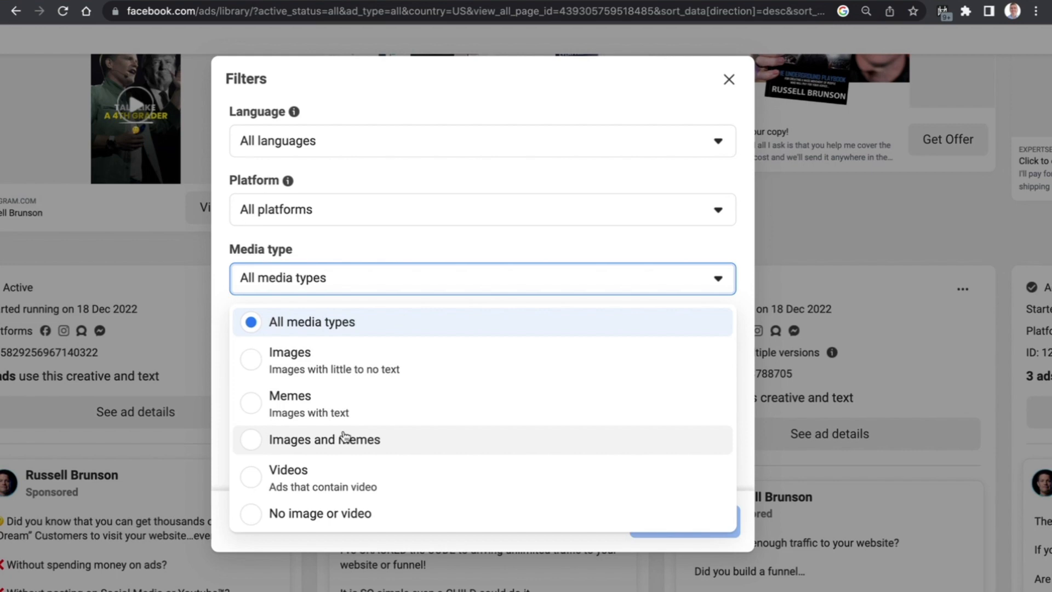
{"action": "mouse_move", "coordinate": [341, 512]}
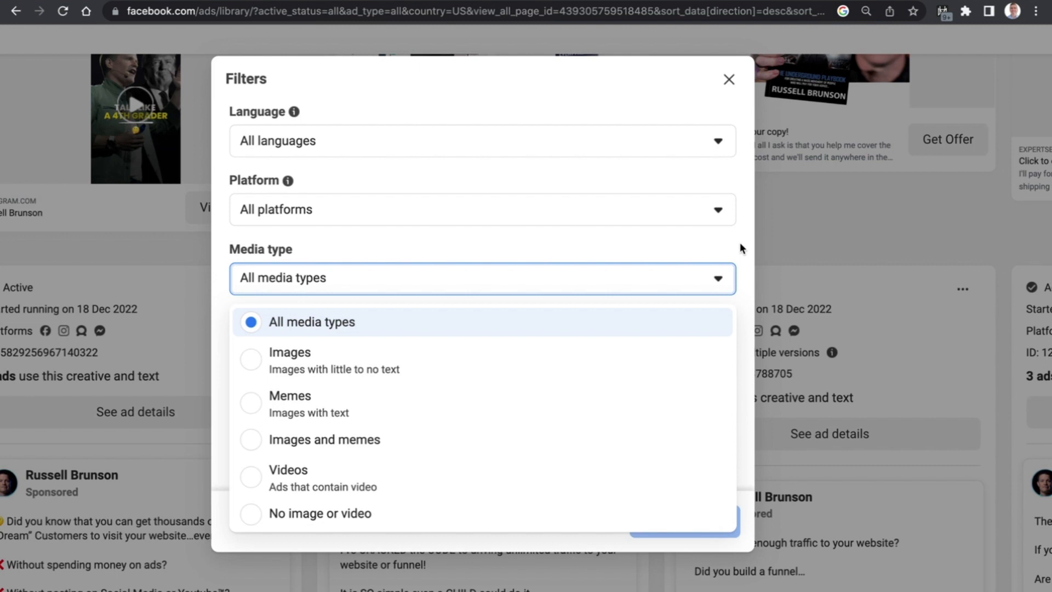
{"action": "mouse_move", "coordinate": [703, 266]}
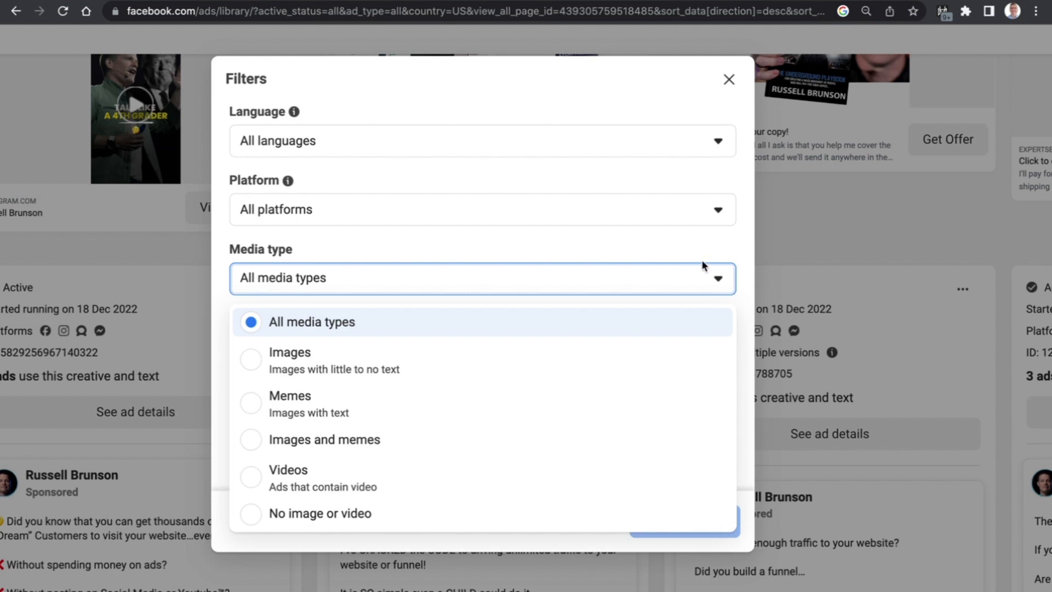
{"action": "mouse_move", "coordinate": [732, 248]}
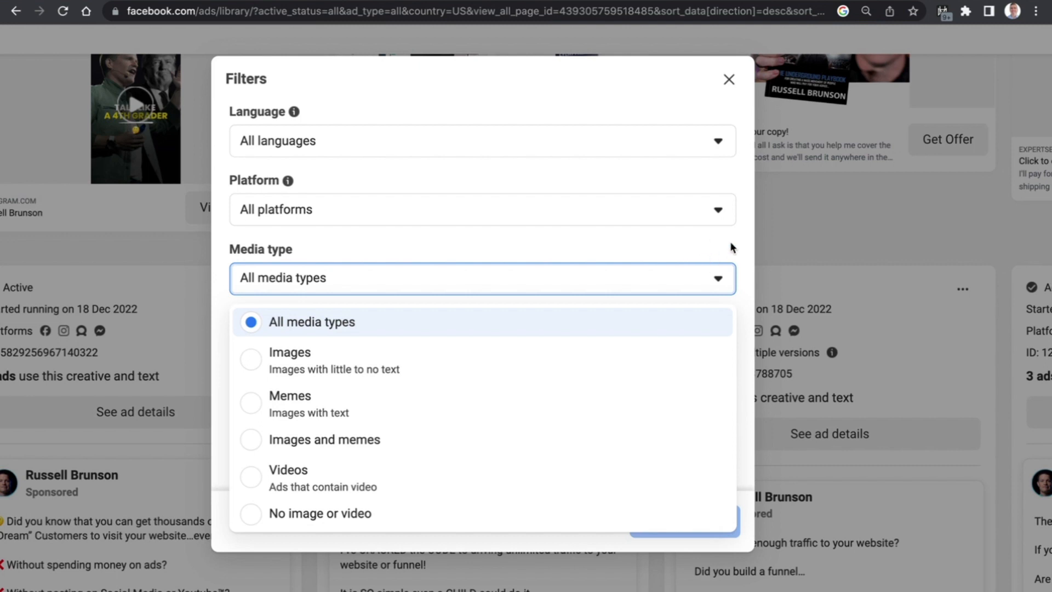
{"action": "mouse_move", "coordinate": [714, 263]}
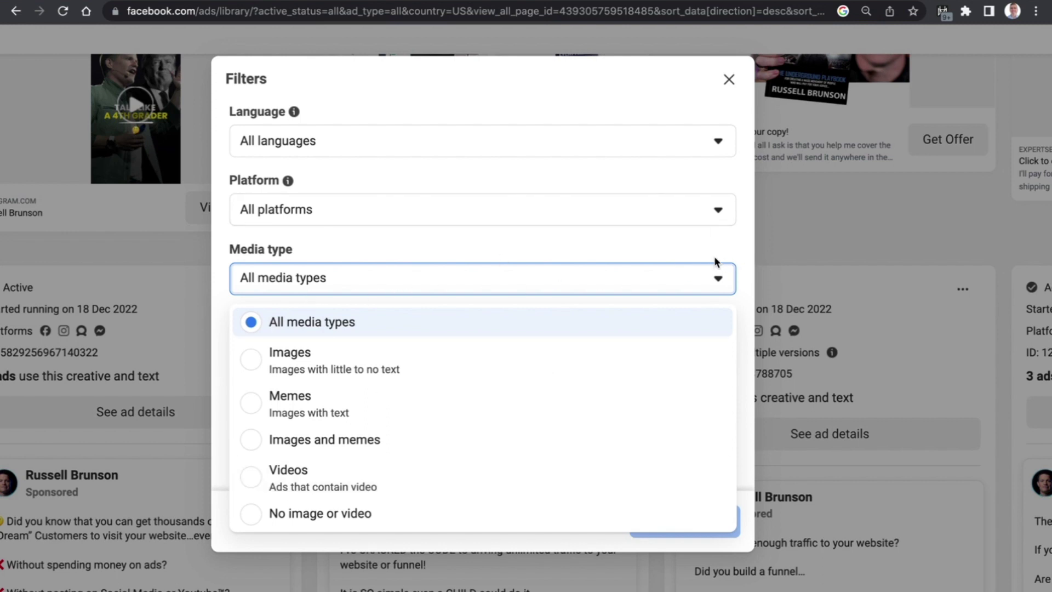
{"action": "mouse_move", "coordinate": [721, 252]}
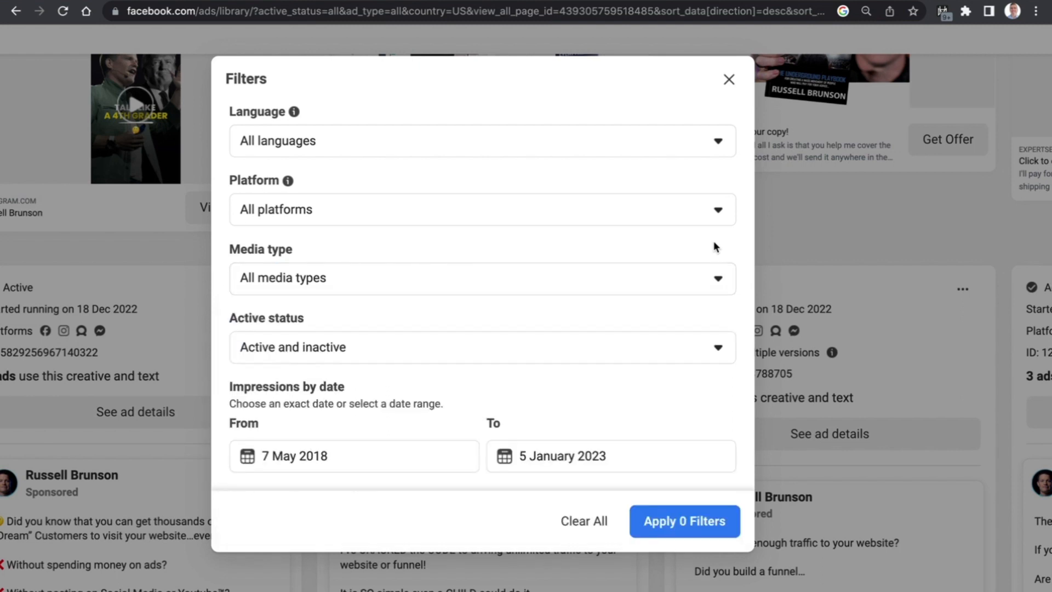
{"action": "mouse_move", "coordinate": [703, 270]}
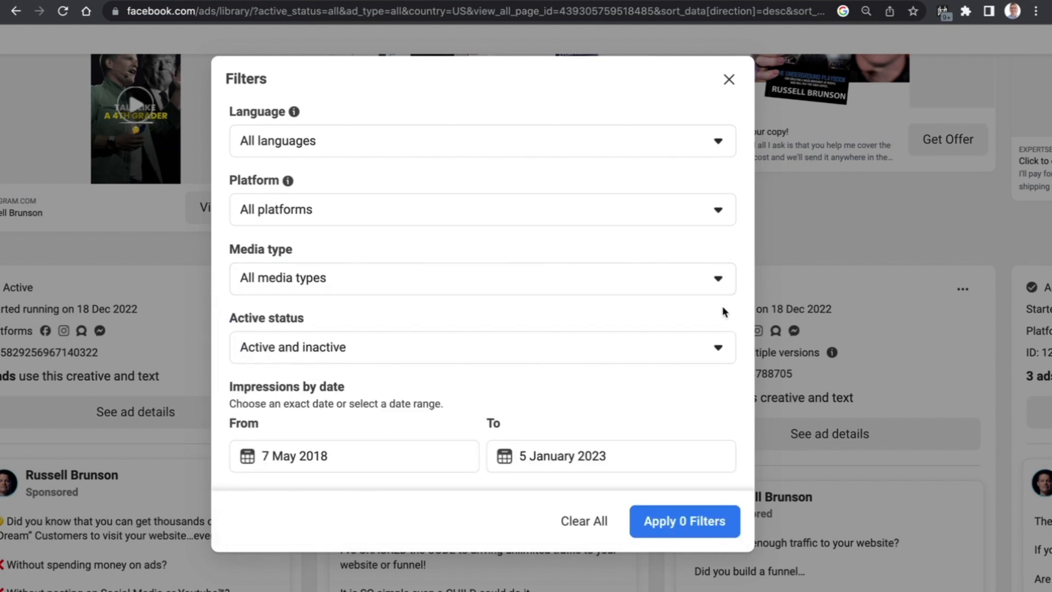
{"action": "mouse_move", "coordinate": [681, 344]}
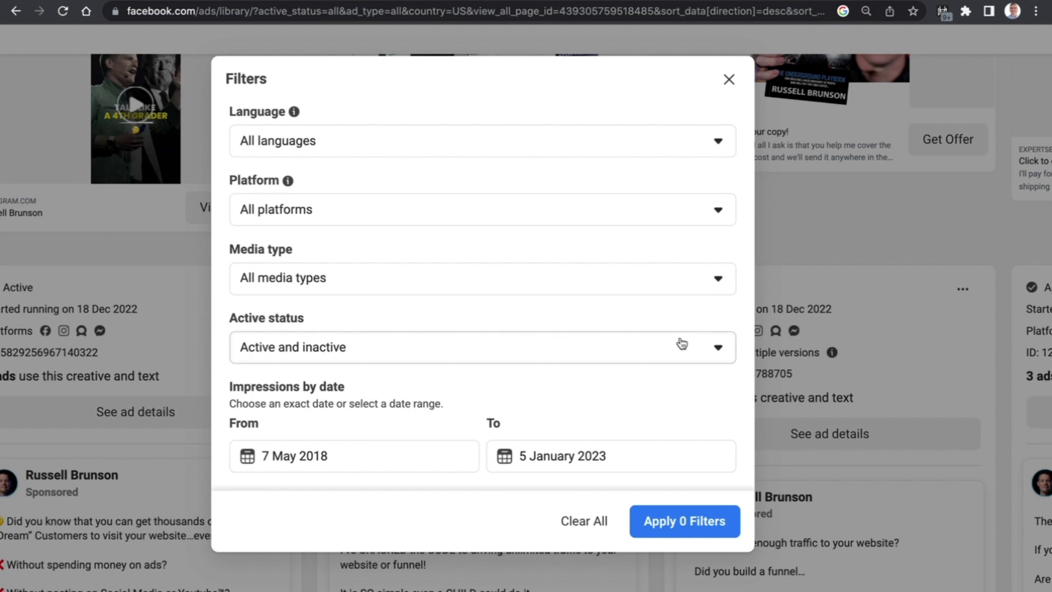
Filter Russell Brunson's ads to Inactive ads only, leaving about 4 results
{"action": "left_click", "coordinate": [480, 347]}
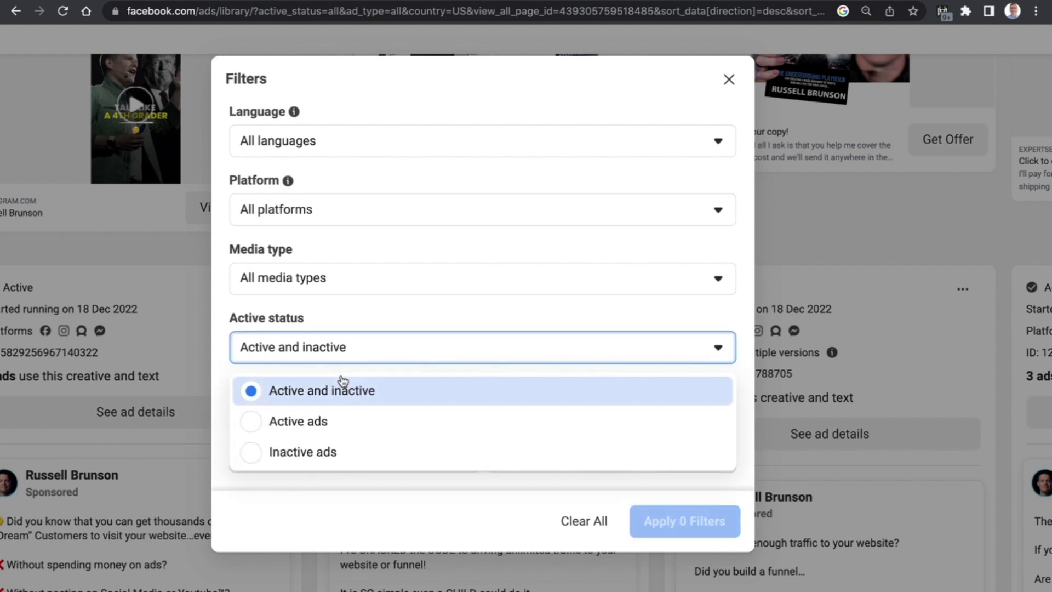
{"action": "mouse_move", "coordinate": [631, 305]}
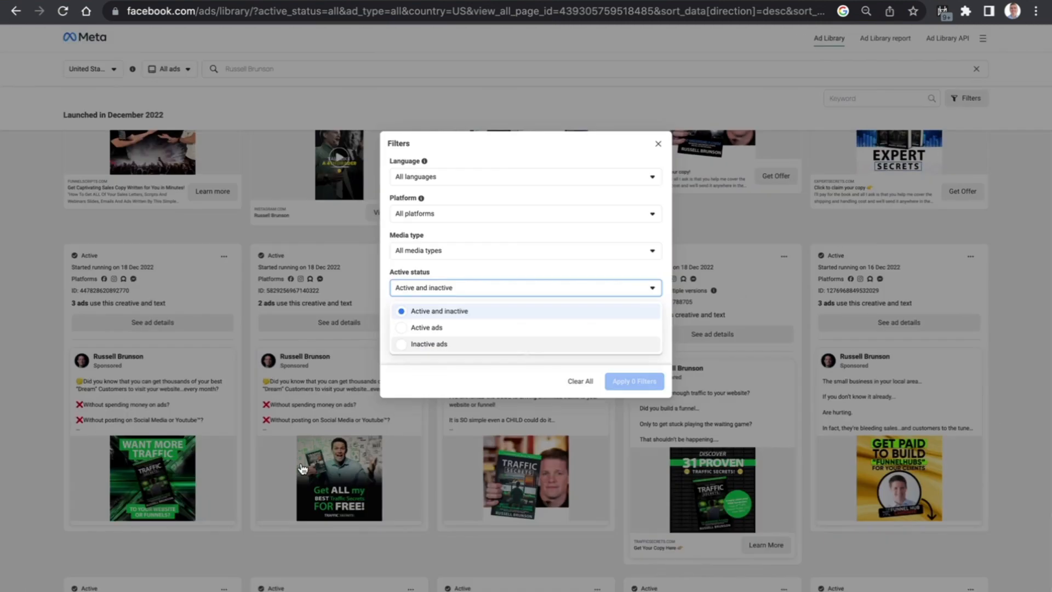
{"action": "left_click", "coordinate": [428, 343]}
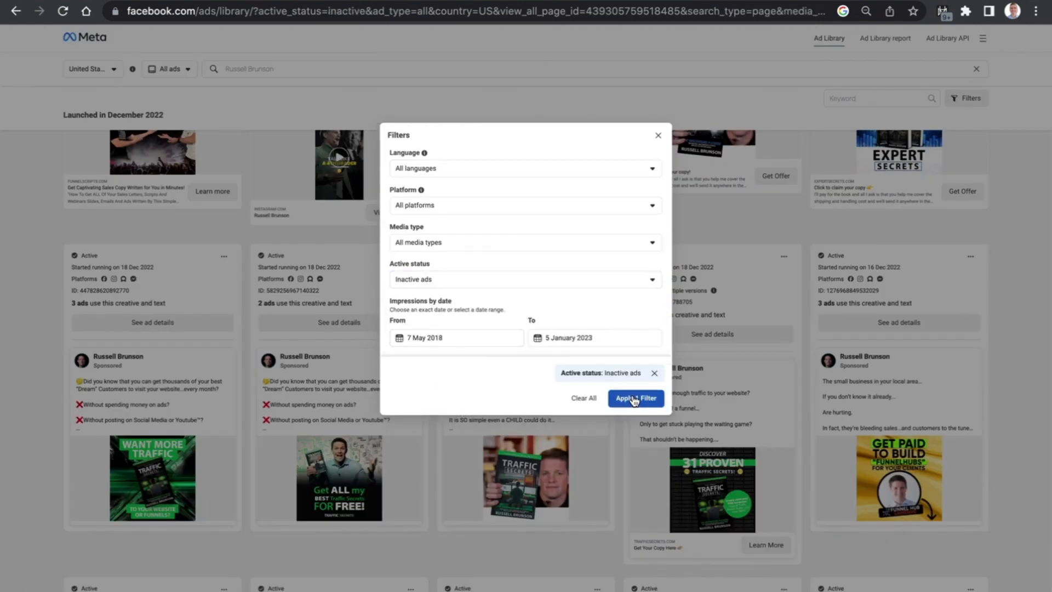
{"action": "left_click", "coordinate": [636, 398]}
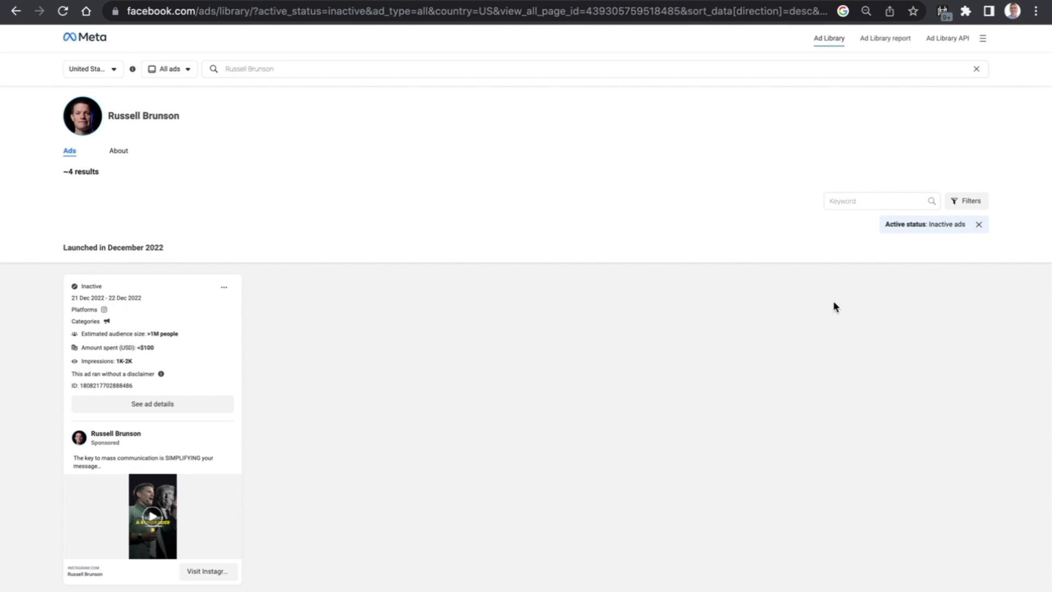
{"action": "mouse_move", "coordinate": [50, 436]}
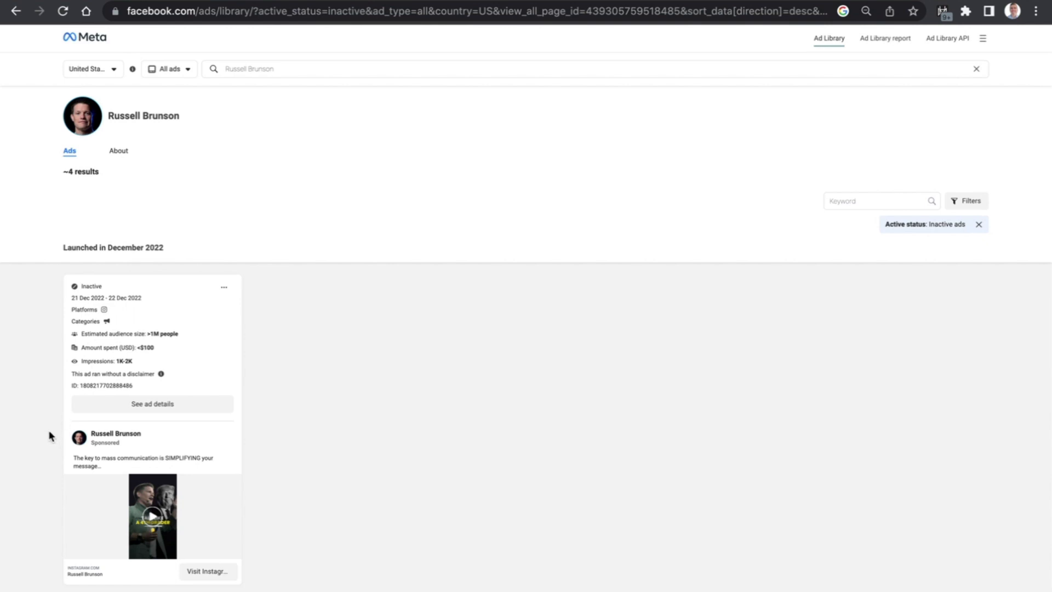
{"action": "scroll", "scroll_direction": "down", "scroll_amount": 3}
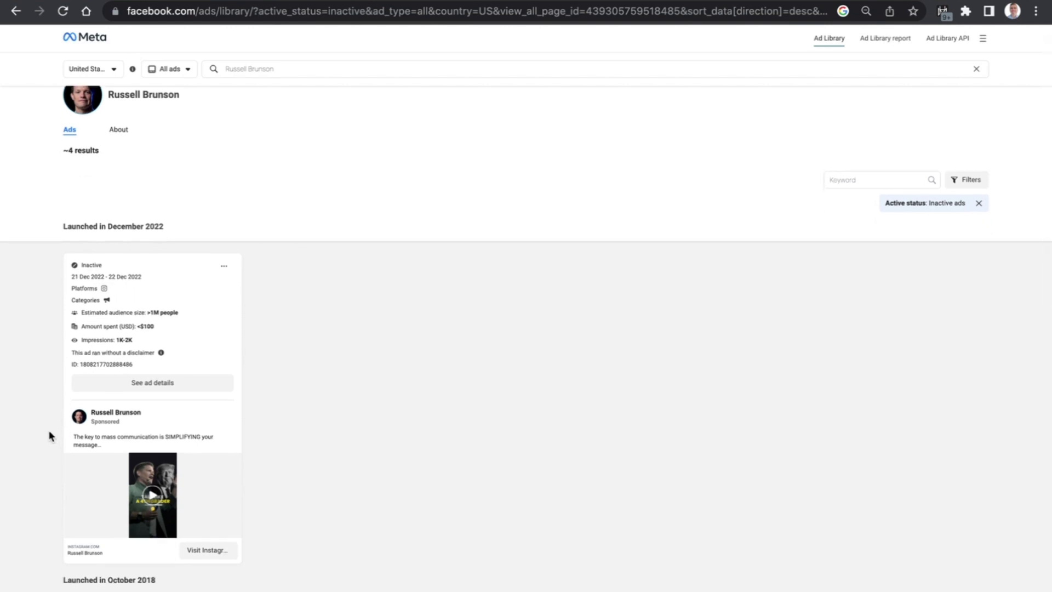
{"action": "mouse_move", "coordinate": [42, 447]}
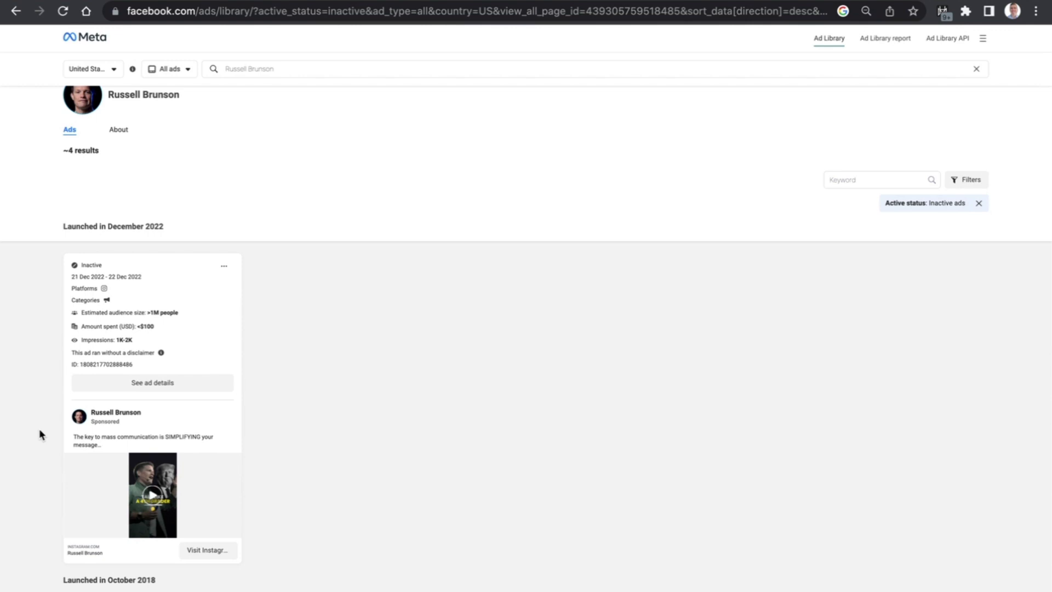
{"action": "scroll", "scroll_direction": "down", "scroll_amount": 3}
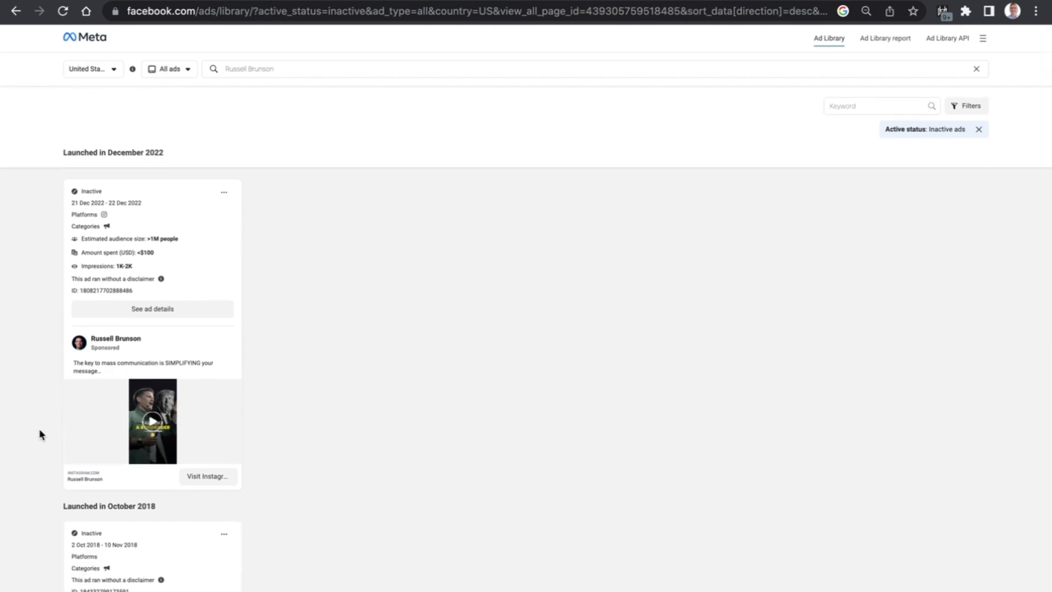
{"action": "mouse_move", "coordinate": [15, 372]}
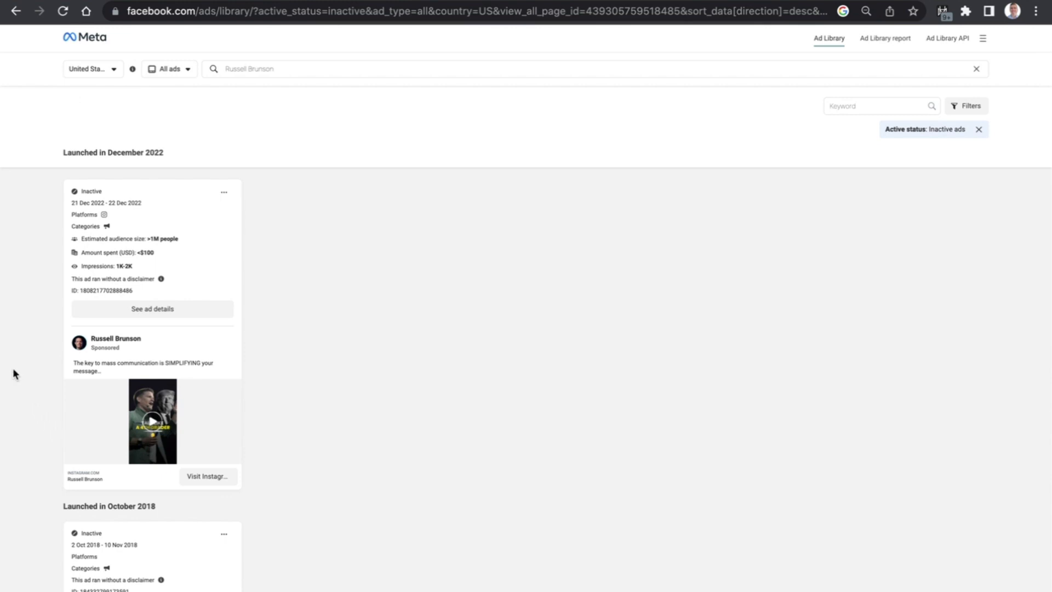
{"action": "scroll", "scroll_direction": "down", "scroll_amount": 3}
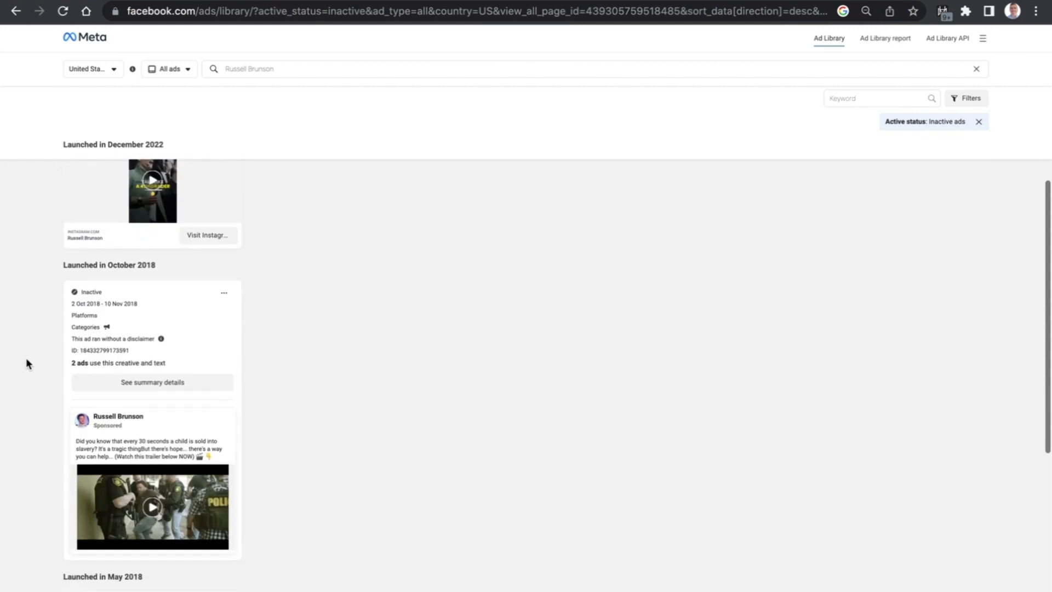
{"action": "scroll", "scroll_direction": "down", "scroll_amount": 3}
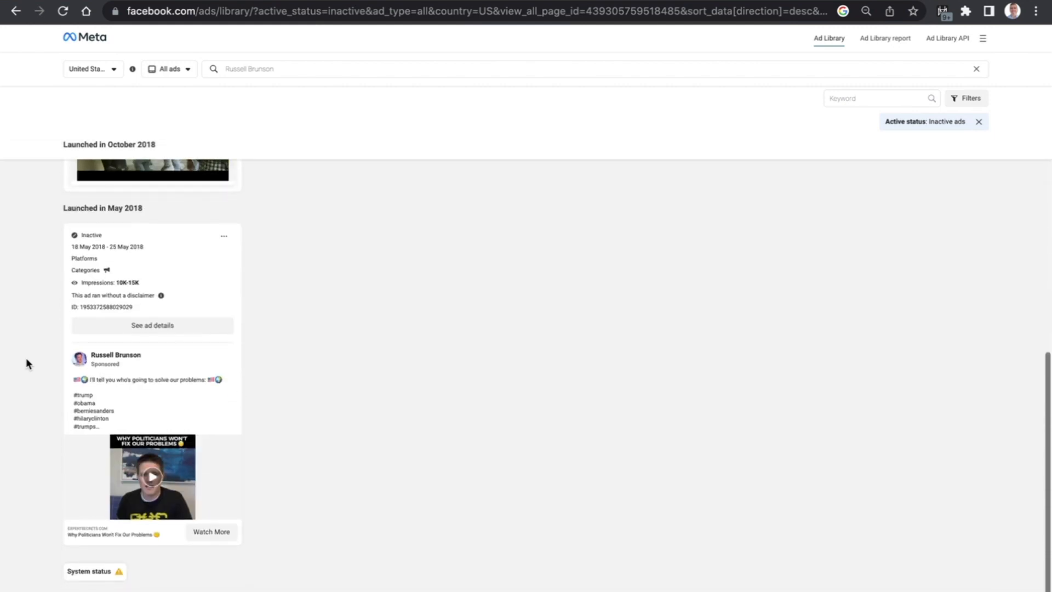
{"action": "mouse_move", "coordinate": [48, 322]}
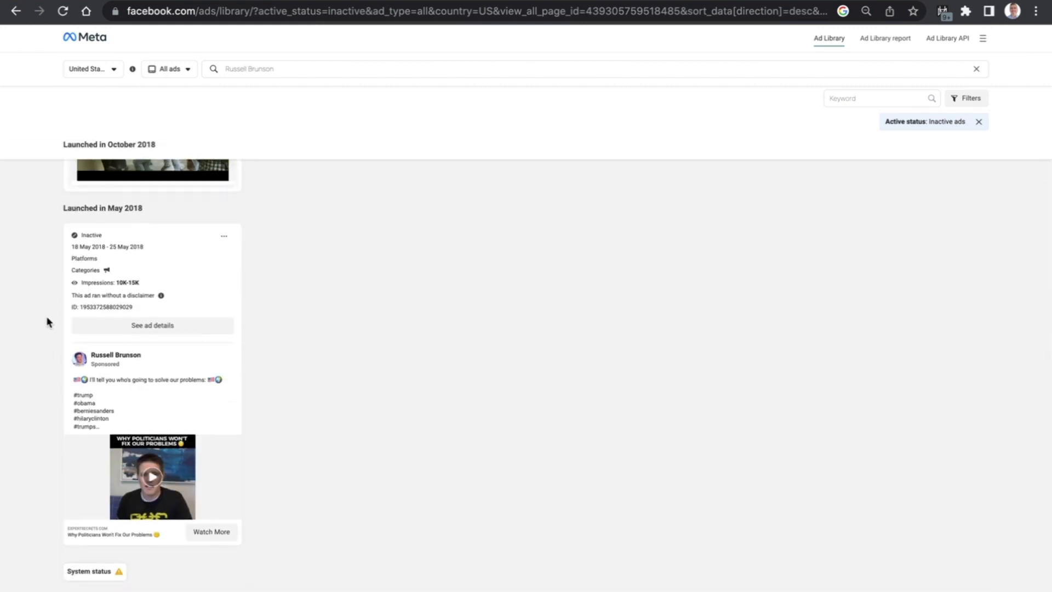
{"action": "scroll", "scroll_direction": "up", "scroll_amount": 3}
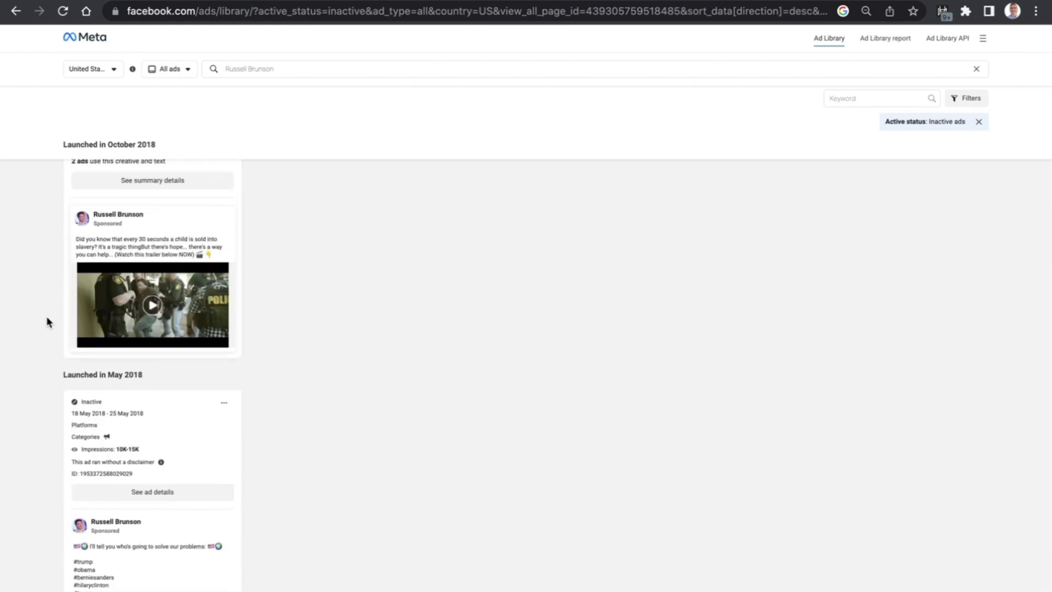
{"action": "scroll", "scroll_direction": "up", "scroll_amount": 3}
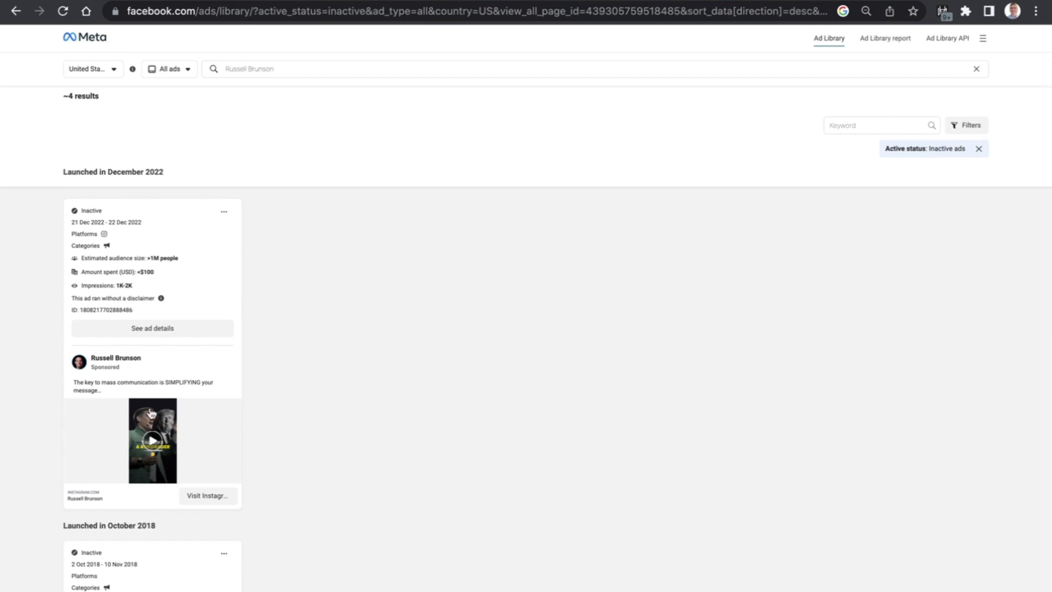
{"action": "scroll", "scroll_direction": "down", "scroll_amount": 3}
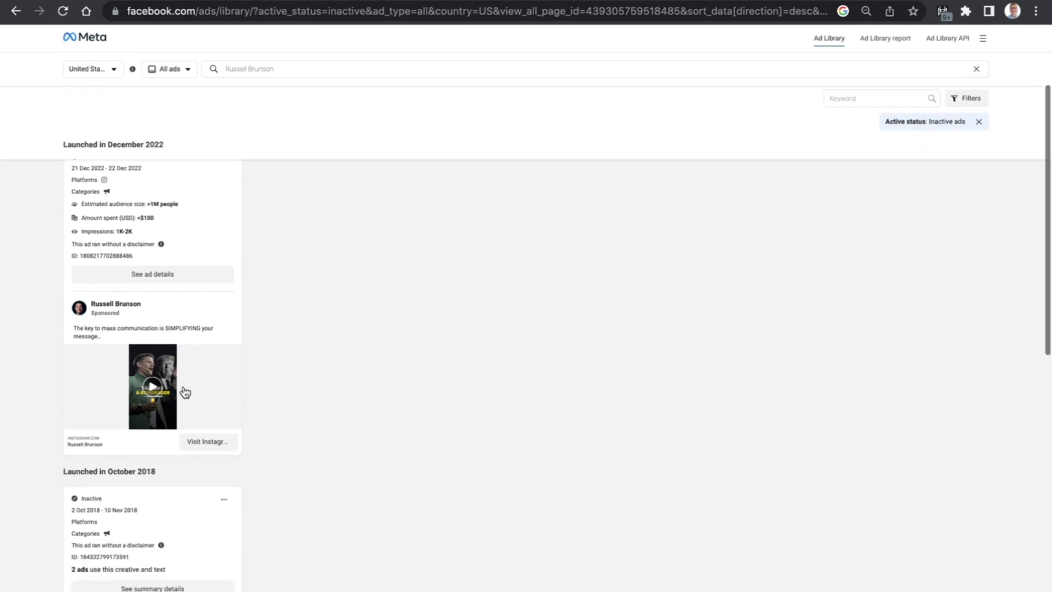
{"action": "mouse_move", "coordinate": [216, 444]}
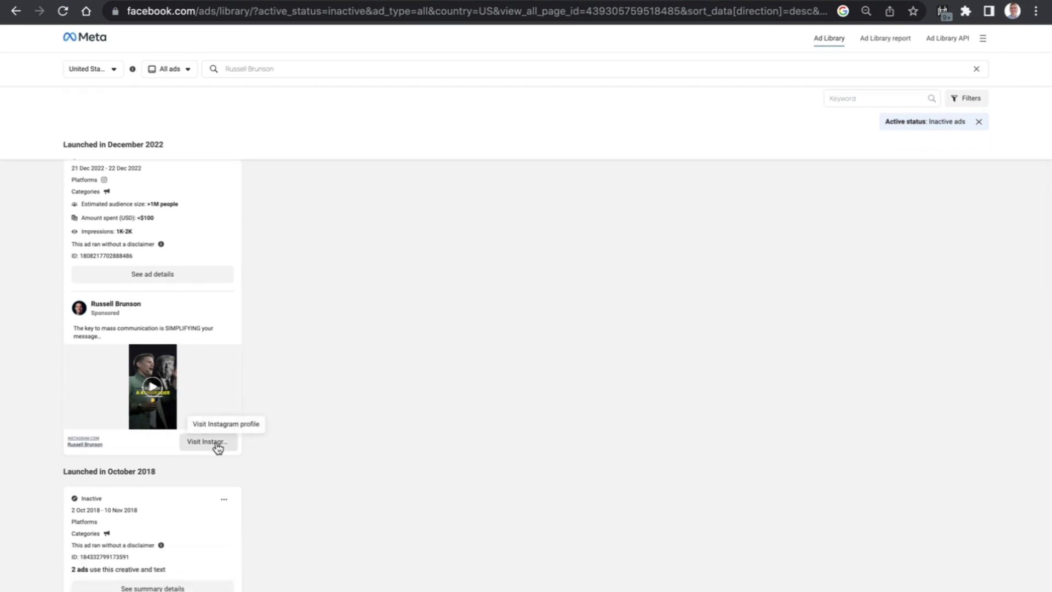
{"action": "mouse_move", "coordinate": [295, 371]}
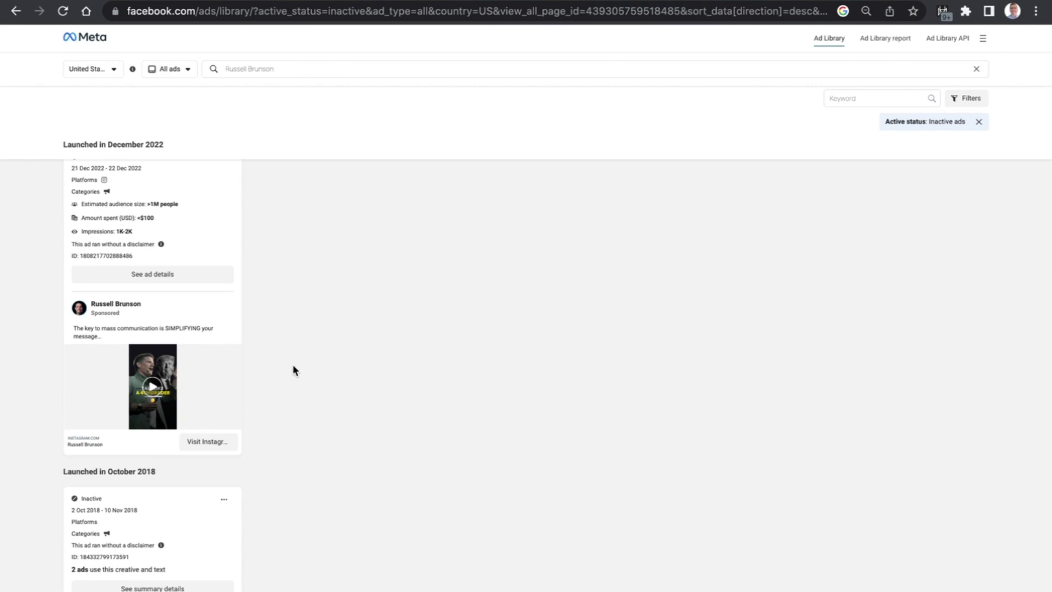
{"action": "scroll", "scroll_direction": "down", "scroll_amount": 3}
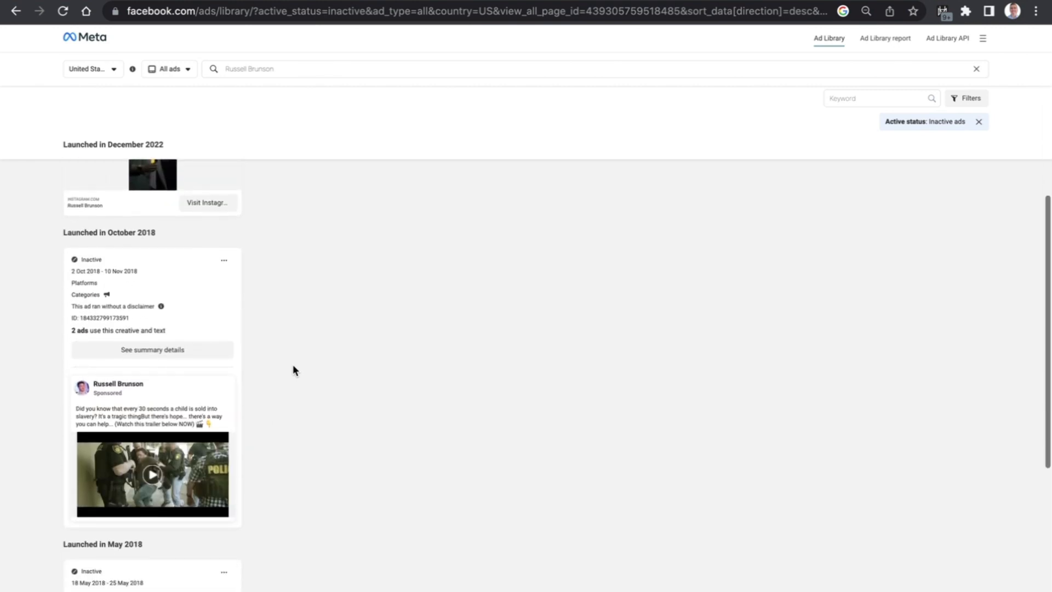
{"action": "mouse_move", "coordinate": [272, 390]}
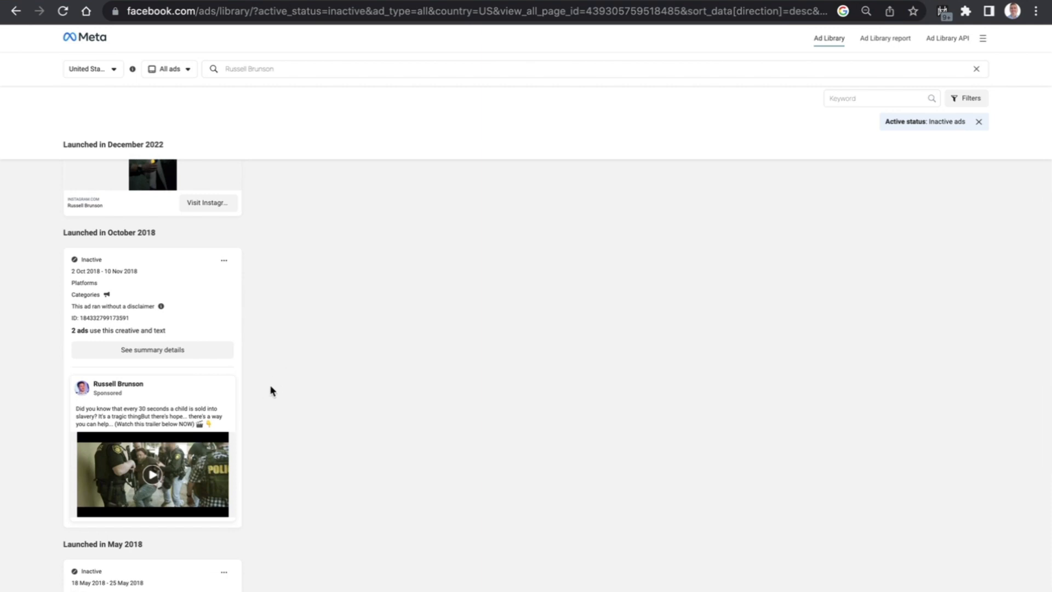
{"action": "mouse_move", "coordinate": [347, 193]}
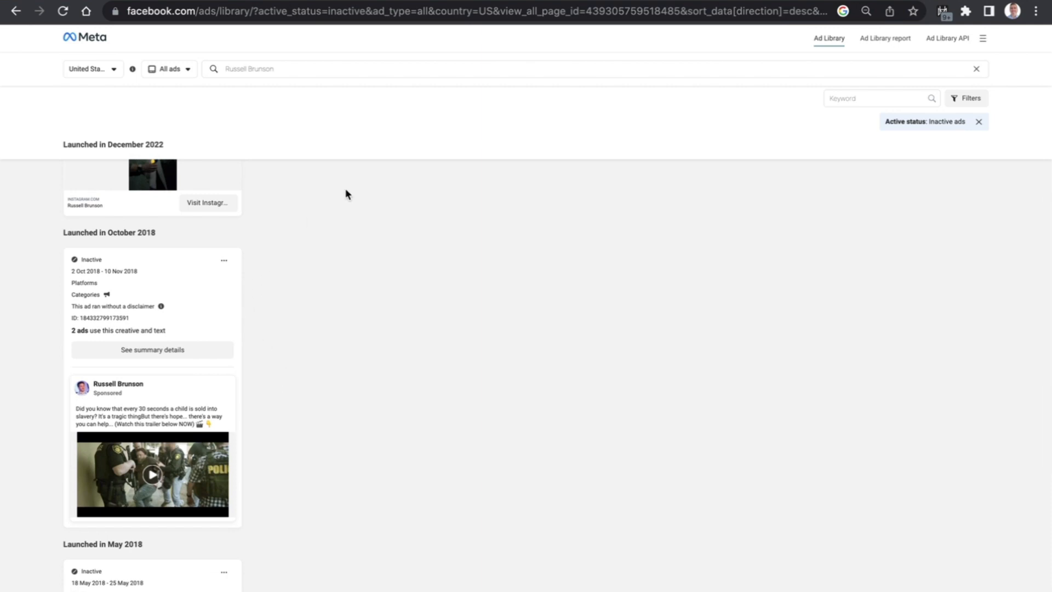
{"action": "mouse_move", "coordinate": [890, 139]}
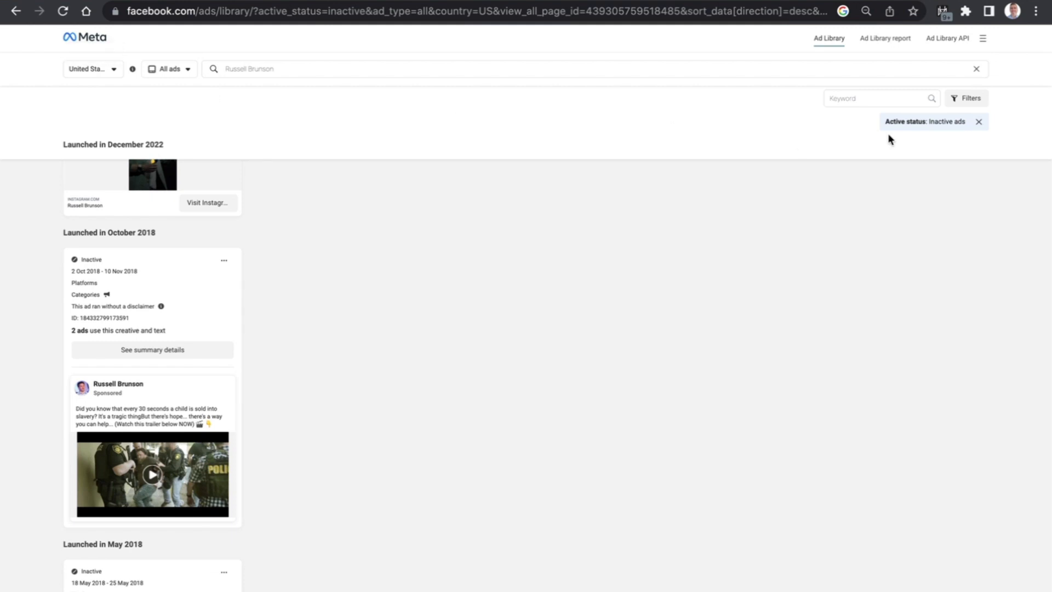
Clear the Inactive ads filter and search his ads for the keyword 'funnel'
{"action": "left_click", "coordinate": [980, 121]}
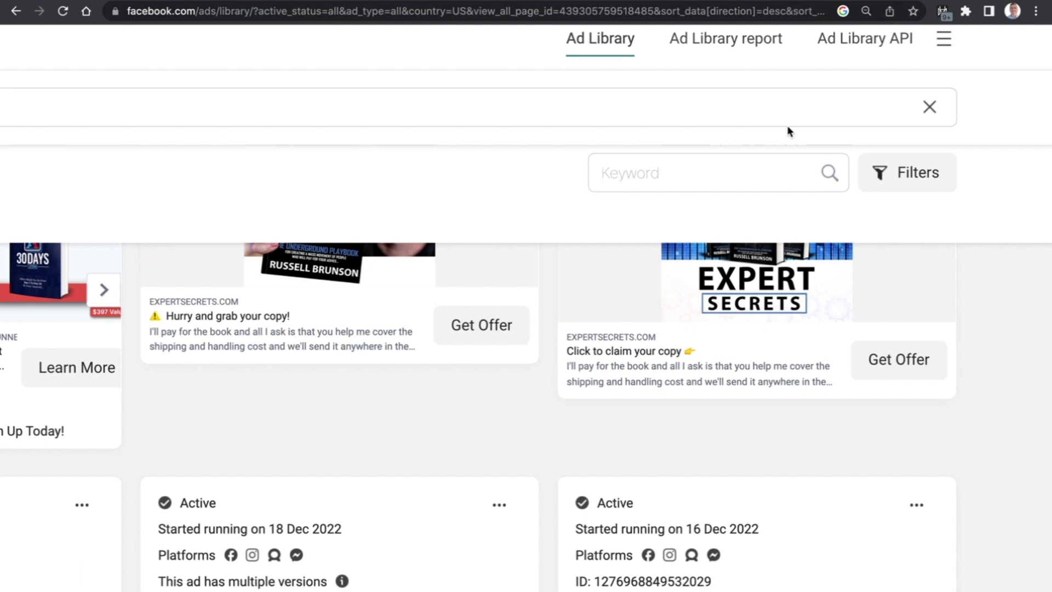
{"action": "type", "text": "funnel"}
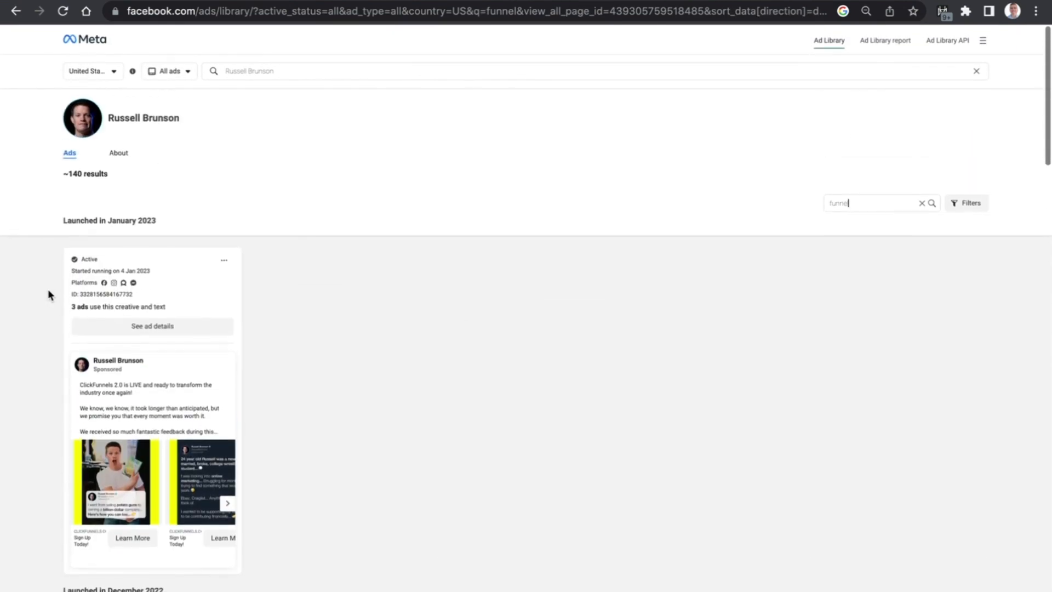
Flip through the January 2023 ClickFunnels 2.0 ad's carousel images and view the December 2022 ads
{"action": "scroll", "scroll_direction": "down", "scroll_amount": 3}
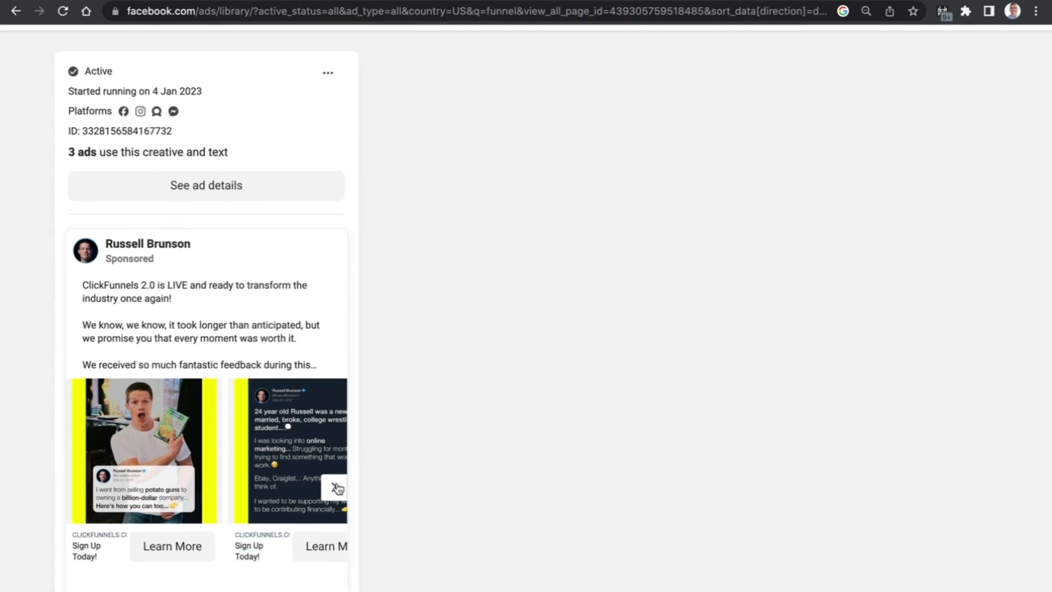
{"action": "left_click", "coordinate": [334, 488]}
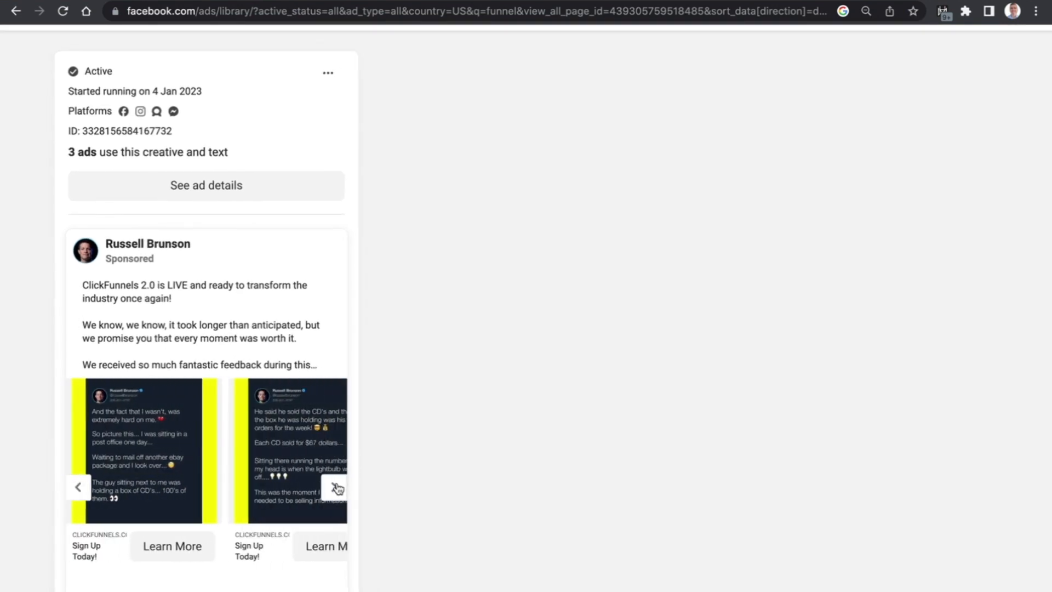
{"action": "left_click", "coordinate": [335, 492]}
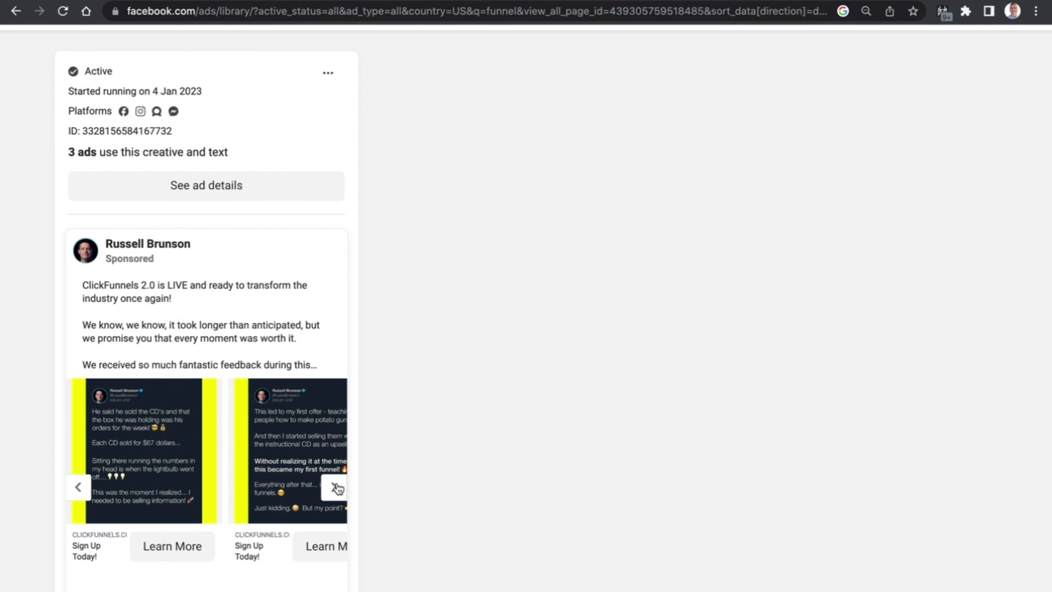
{"action": "left_click", "coordinate": [336, 486]}
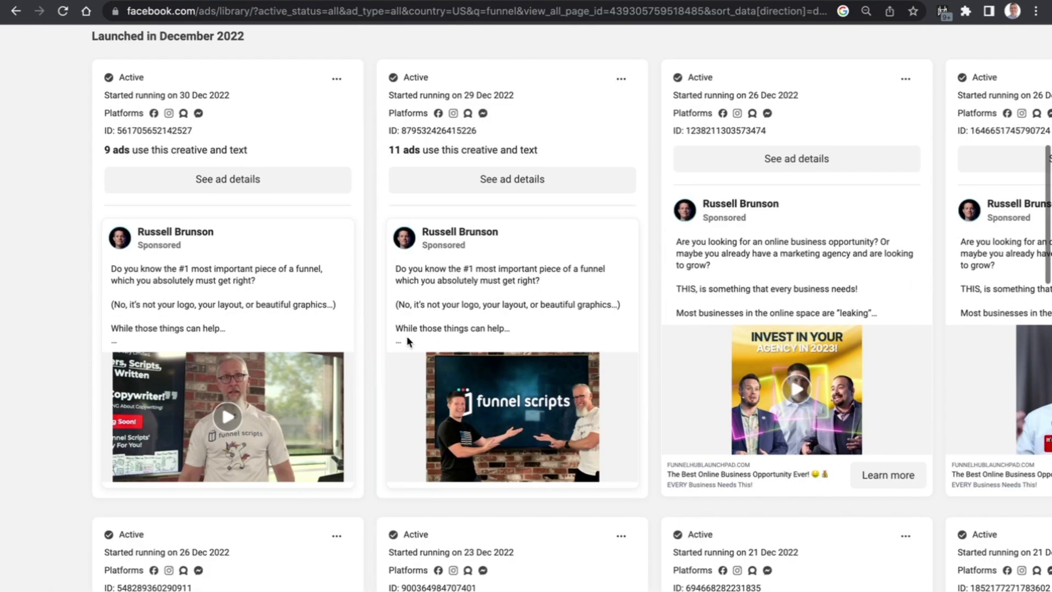
{"action": "scroll", "scroll_direction": "down", "scroll_amount": 3}
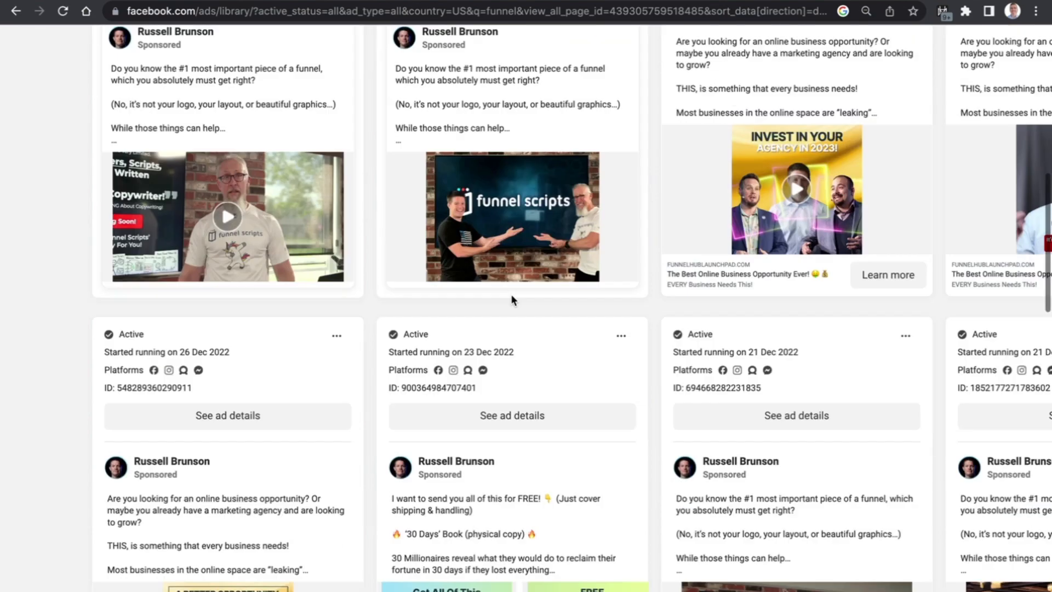
{"action": "scroll", "scroll_direction": "down", "scroll_amount": 3}
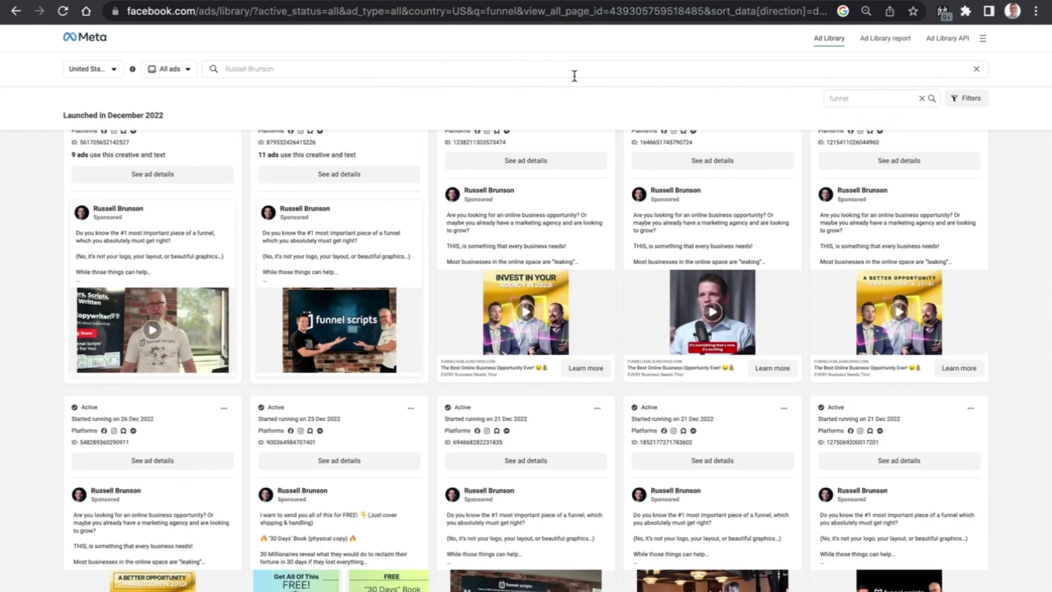
{"action": "mouse_move", "coordinate": [890, 55]}
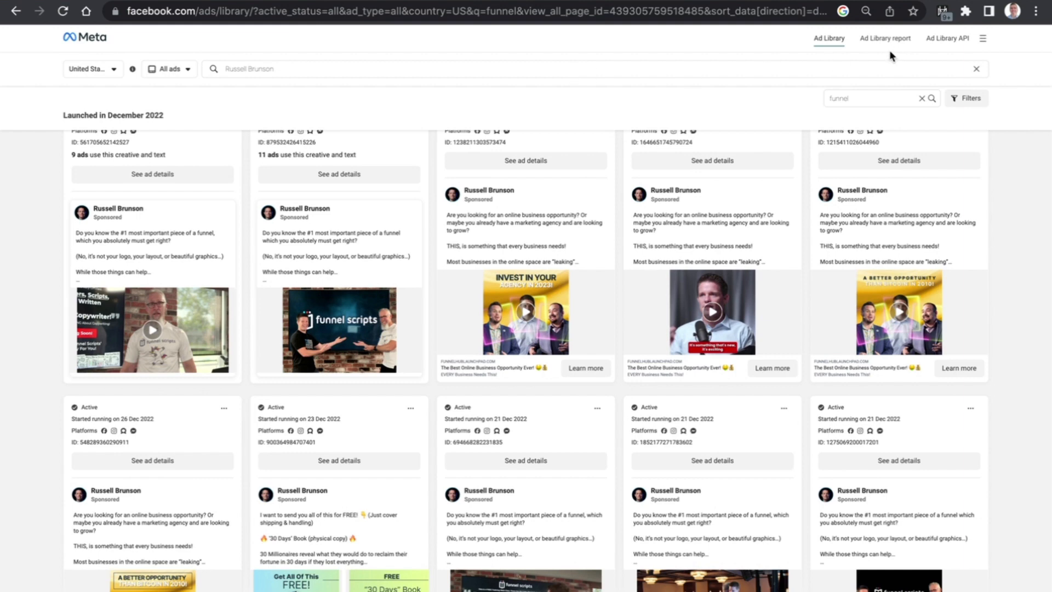
{"action": "mouse_move", "coordinate": [881, 40]}
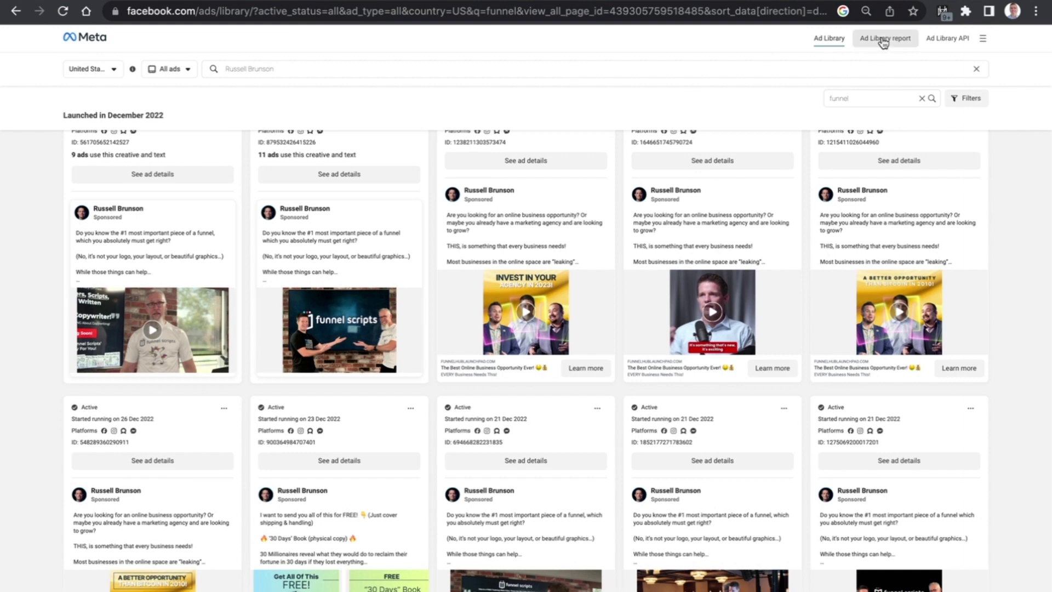
Go to the Ad Library report showing New Zealand's 71,028 ads and $8,464,598 spent
{"action": "left_click", "coordinate": [885, 38]}
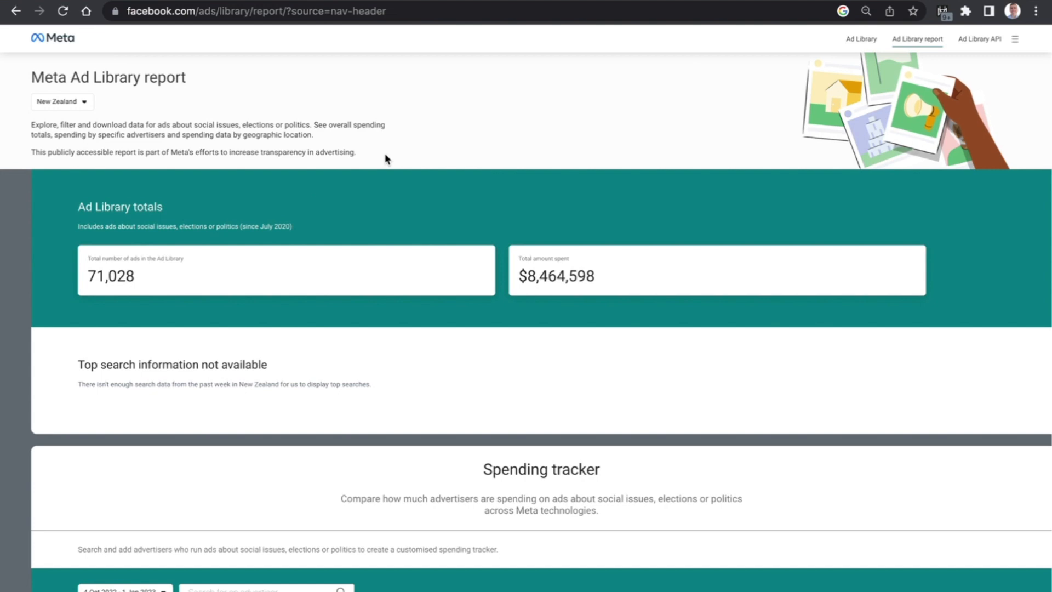
{"action": "mouse_move", "coordinate": [324, 210]}
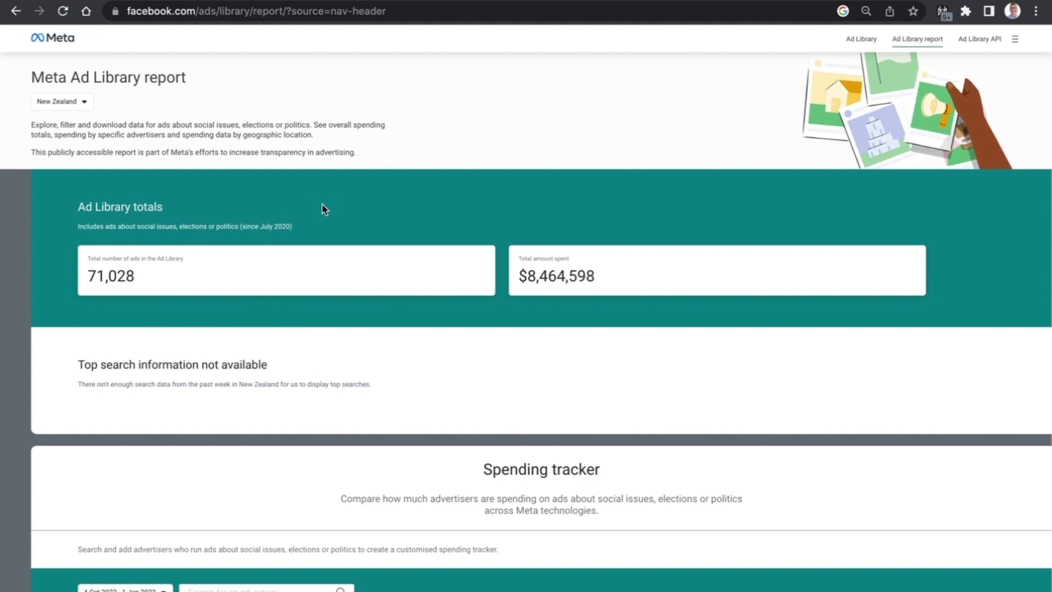
{"action": "mouse_move", "coordinate": [130, 204]}
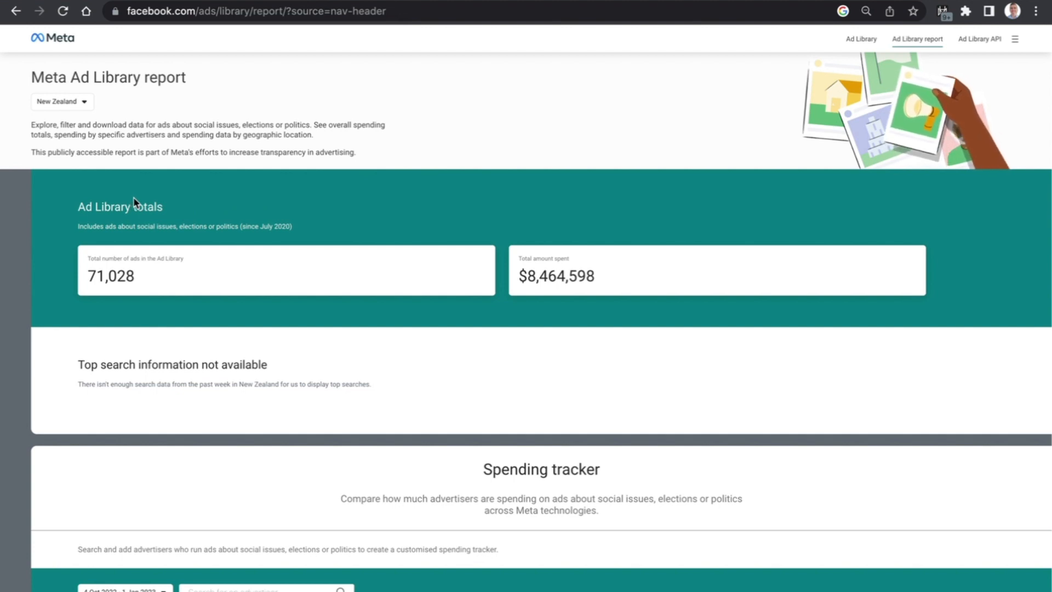
{"action": "mouse_move", "coordinate": [127, 270]}
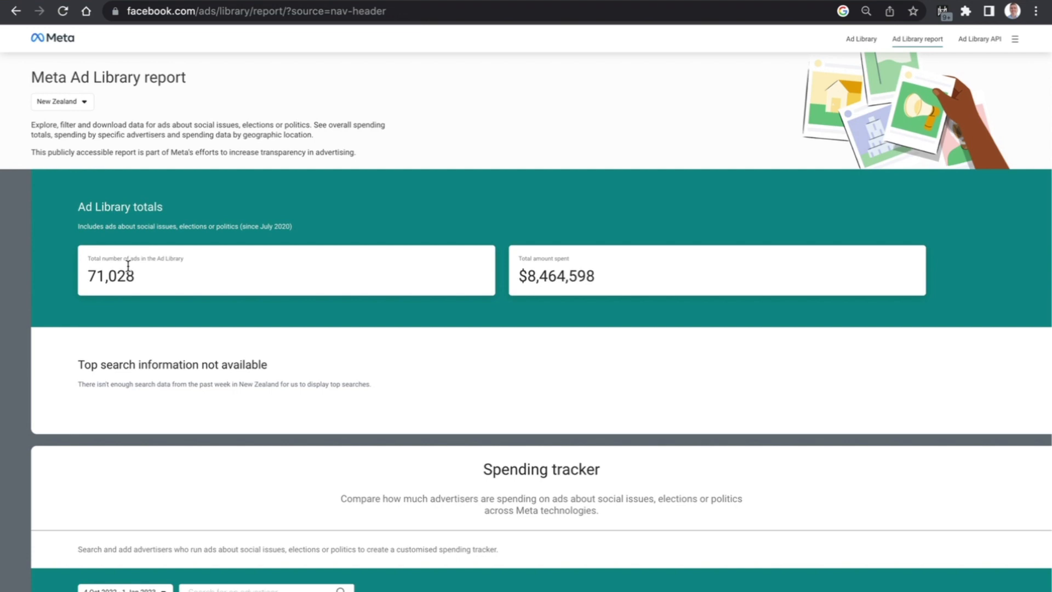
{"action": "mouse_move", "coordinate": [134, 304]}
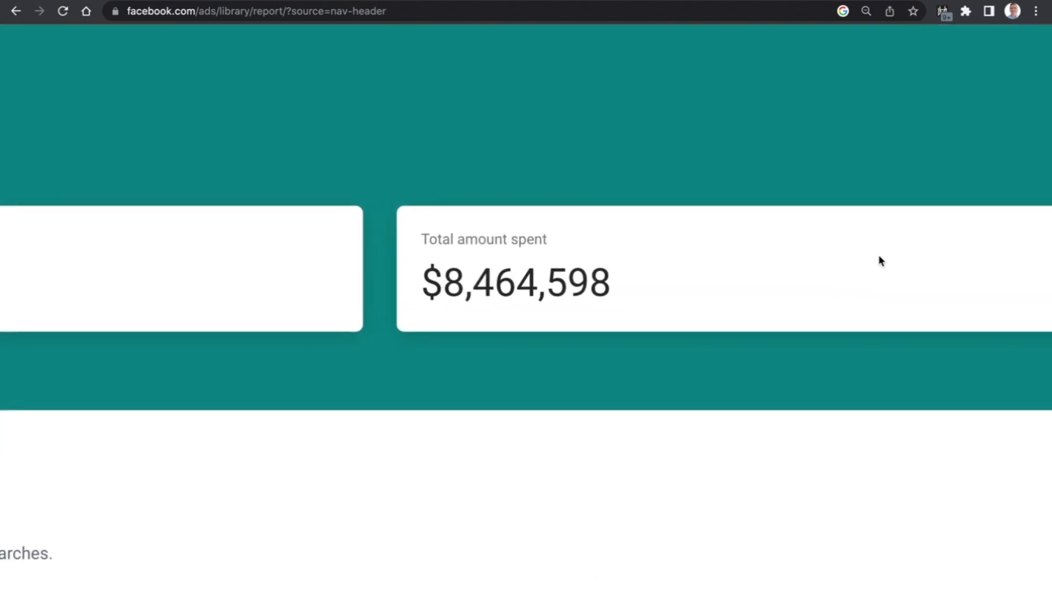
{"action": "mouse_move", "coordinate": [504, 490]}
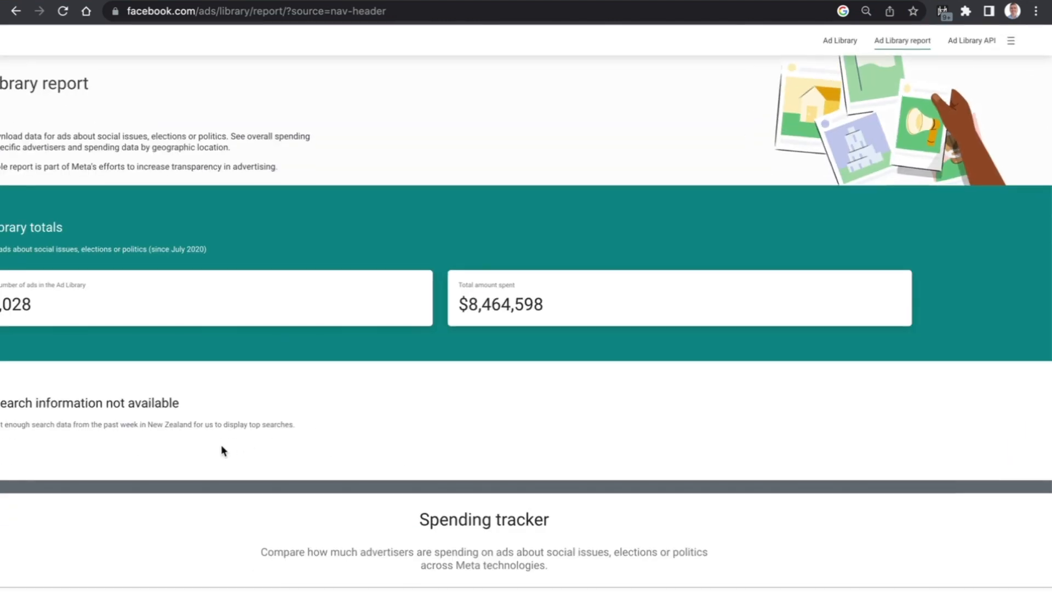
Scroll to the last-day Spending by advertiser table for 1 Jan 2023, ACT top at $1,785
{"action": "scroll", "scroll_direction": "down", "scroll_amount": 3}
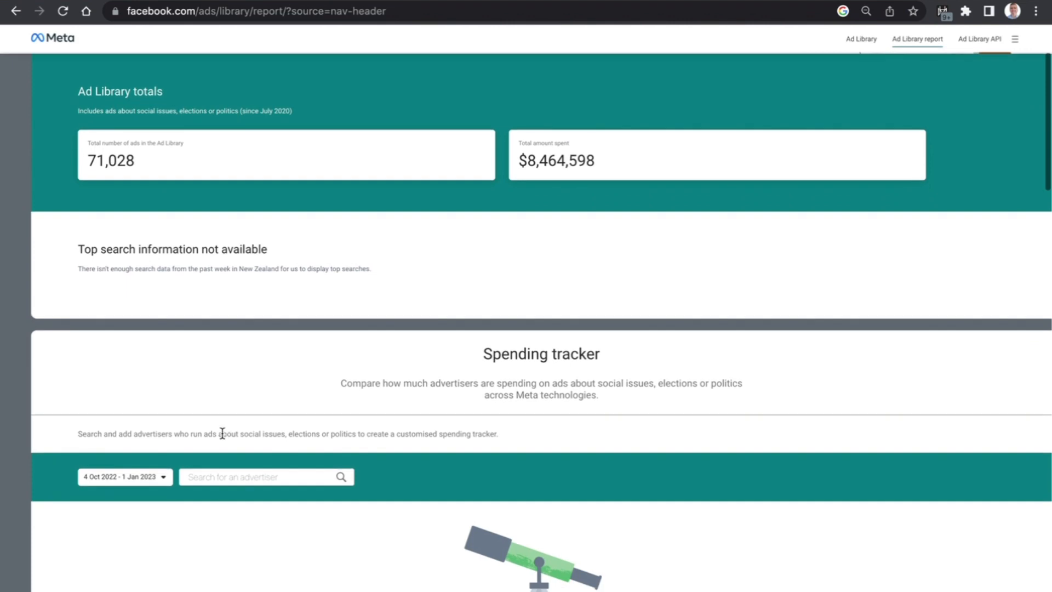
{"action": "scroll", "scroll_direction": "down", "scroll_amount": 3}
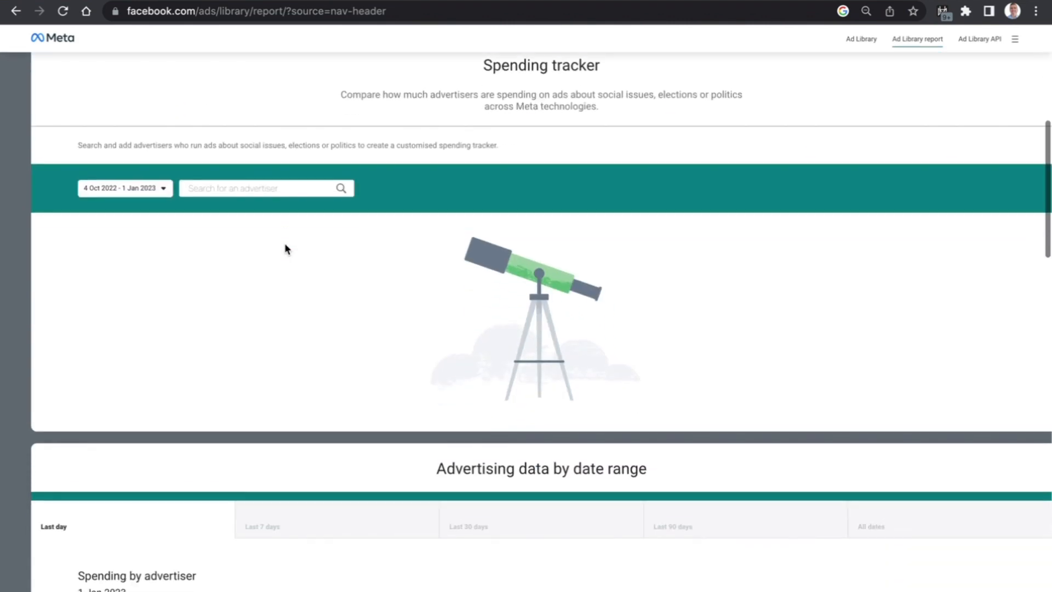
{"action": "scroll", "scroll_direction": "down", "scroll_amount": 3}
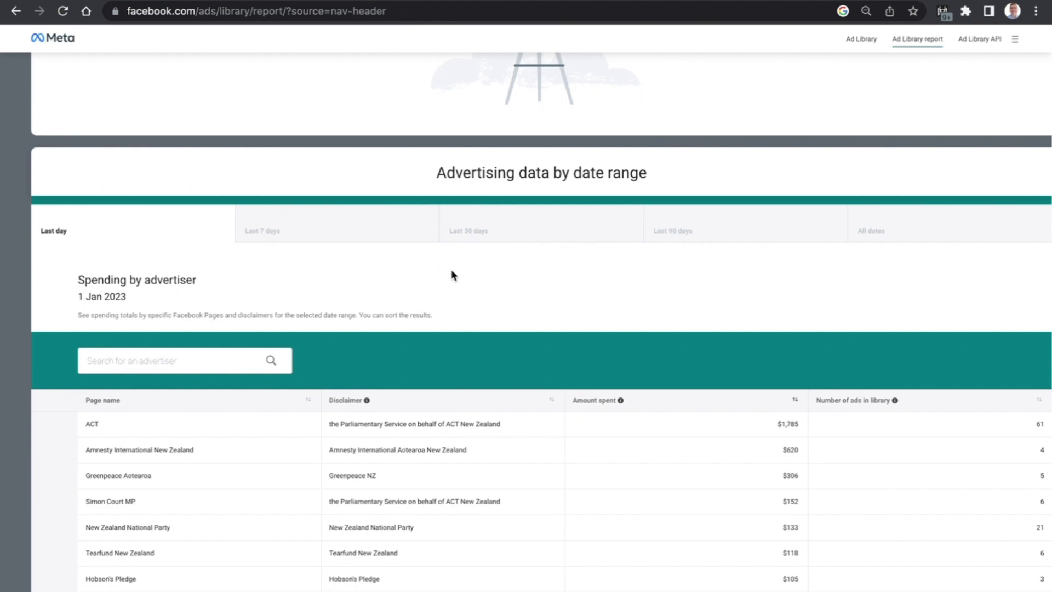
{"action": "mouse_move", "coordinate": [331, 355]}
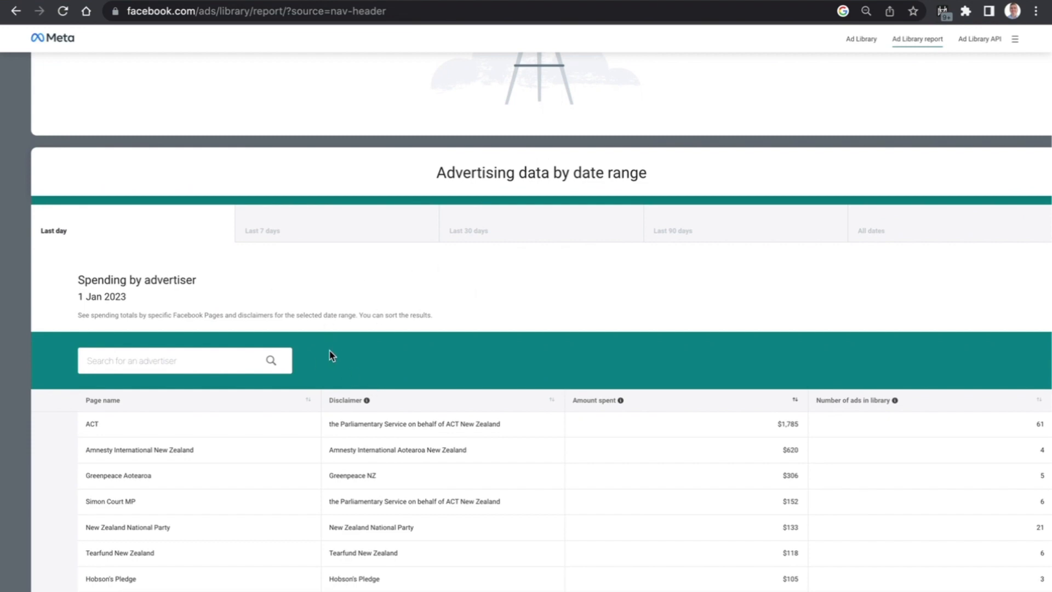
{"action": "mouse_move", "coordinate": [154, 268]}
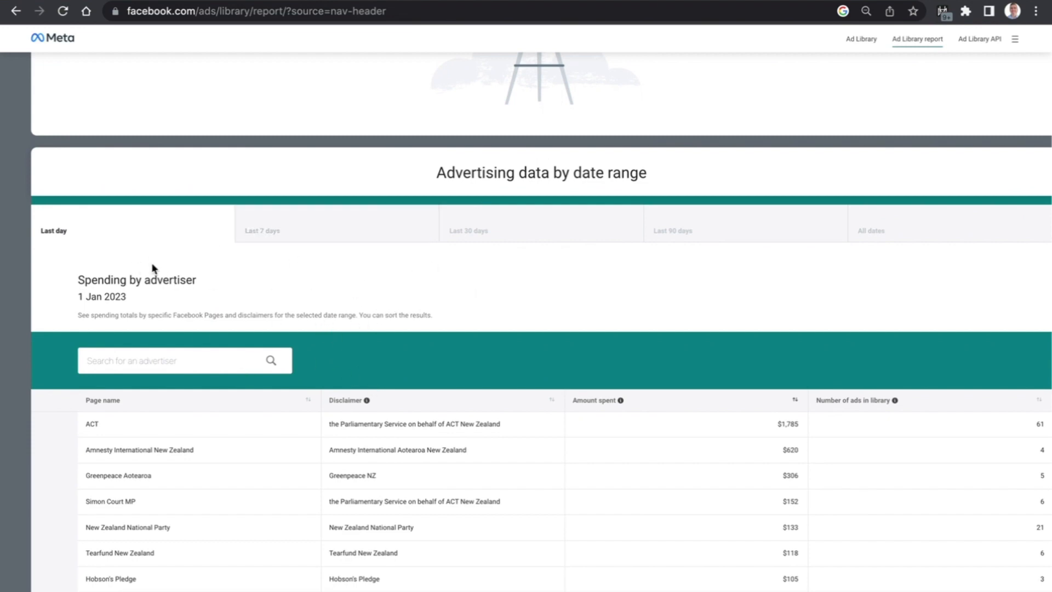
{"action": "mouse_move", "coordinate": [329, 311]}
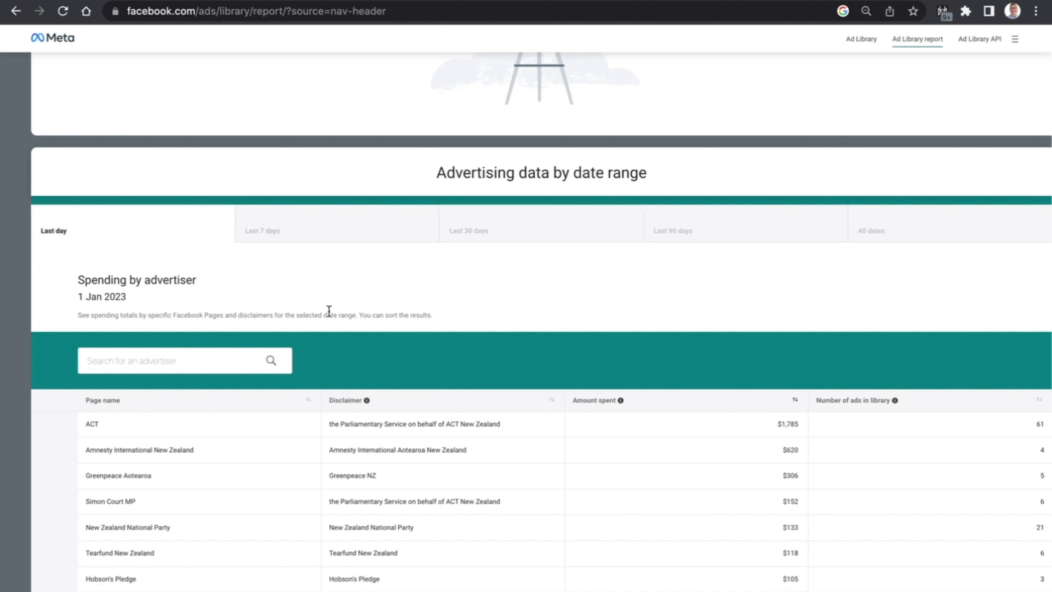
{"action": "mouse_move", "coordinate": [706, 234]}
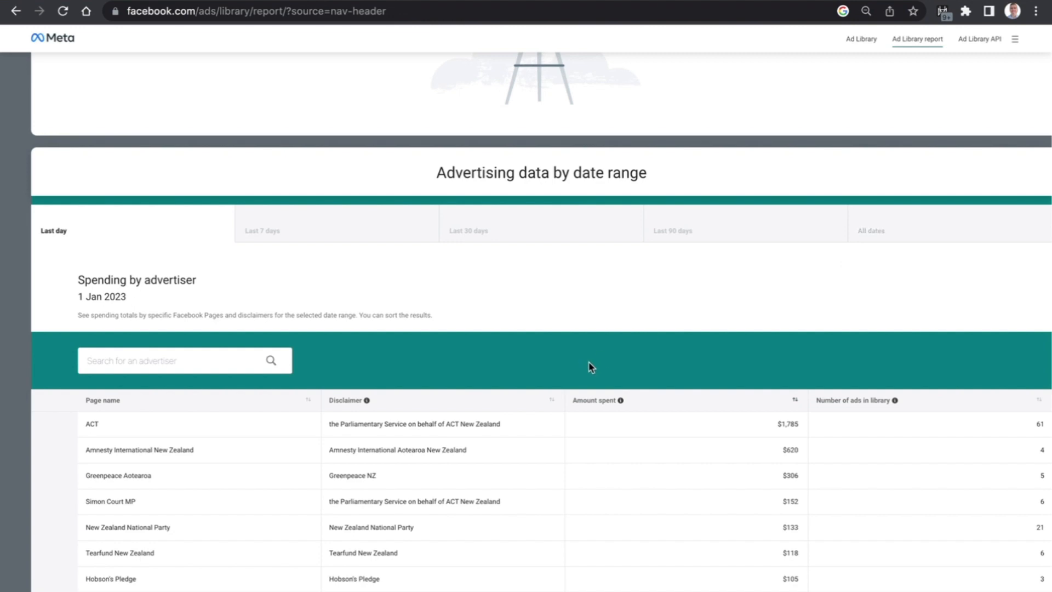
Show Last 90 days advertiser spending, led by New Zealand Labour Party at $163,423
{"action": "left_click", "coordinate": [686, 230]}
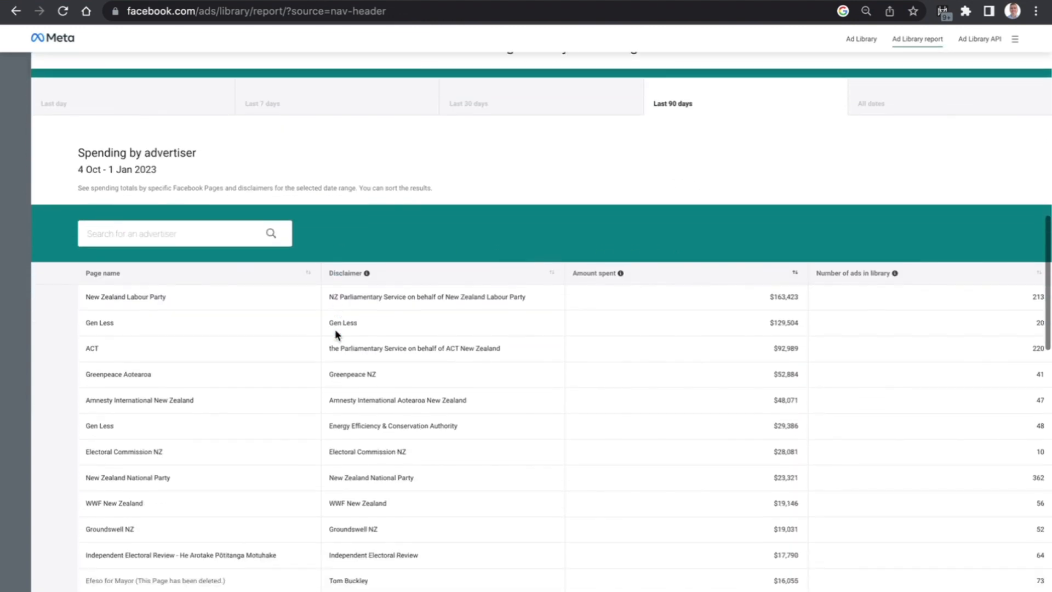
{"action": "scroll", "scroll_direction": "down", "scroll_amount": 3}
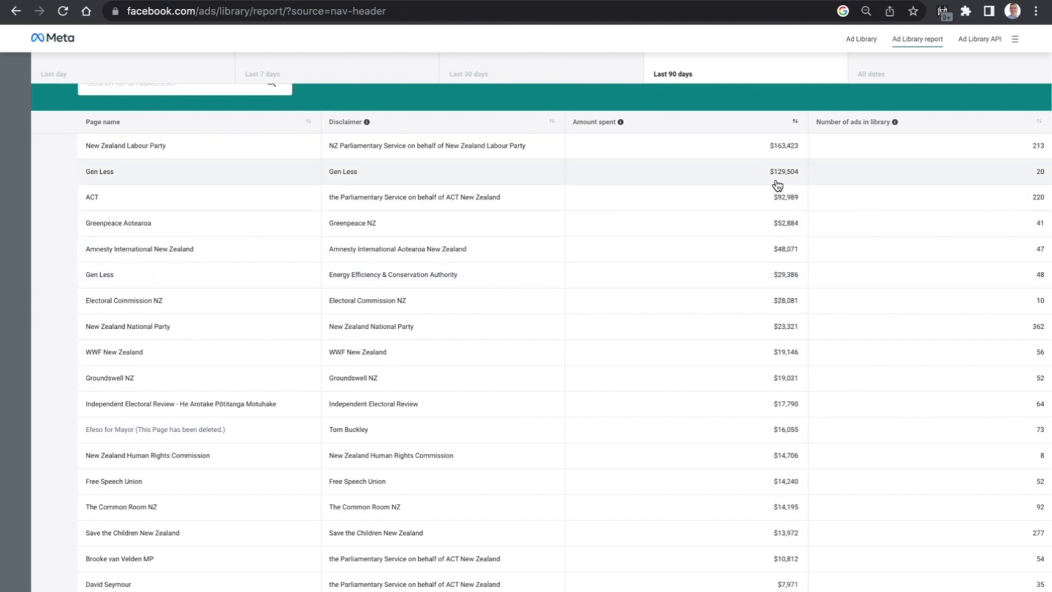
{"action": "mouse_move", "coordinate": [795, 156]}
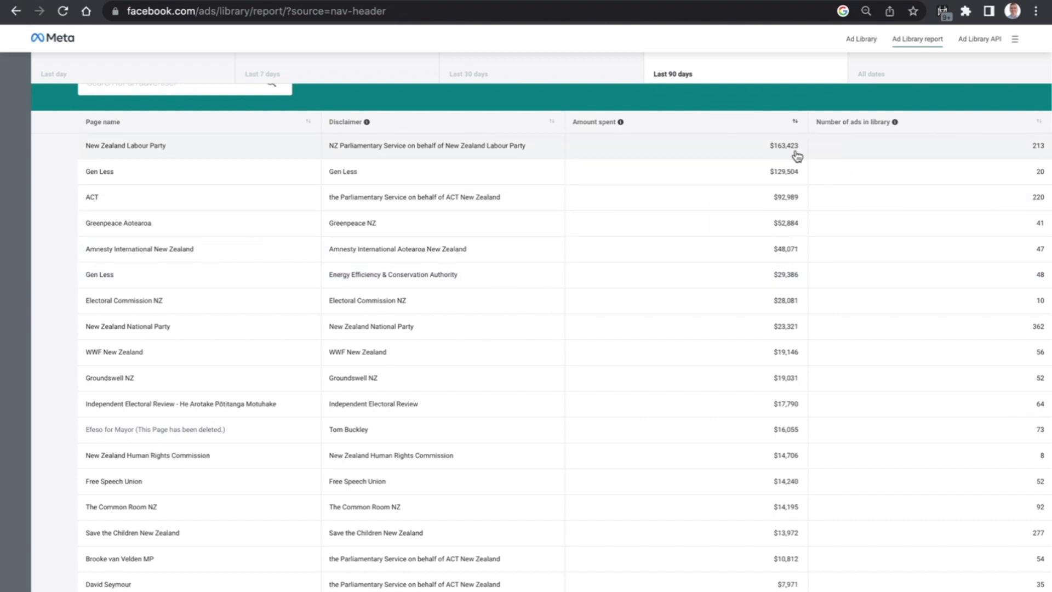
{"action": "mouse_move", "coordinate": [660, 184]}
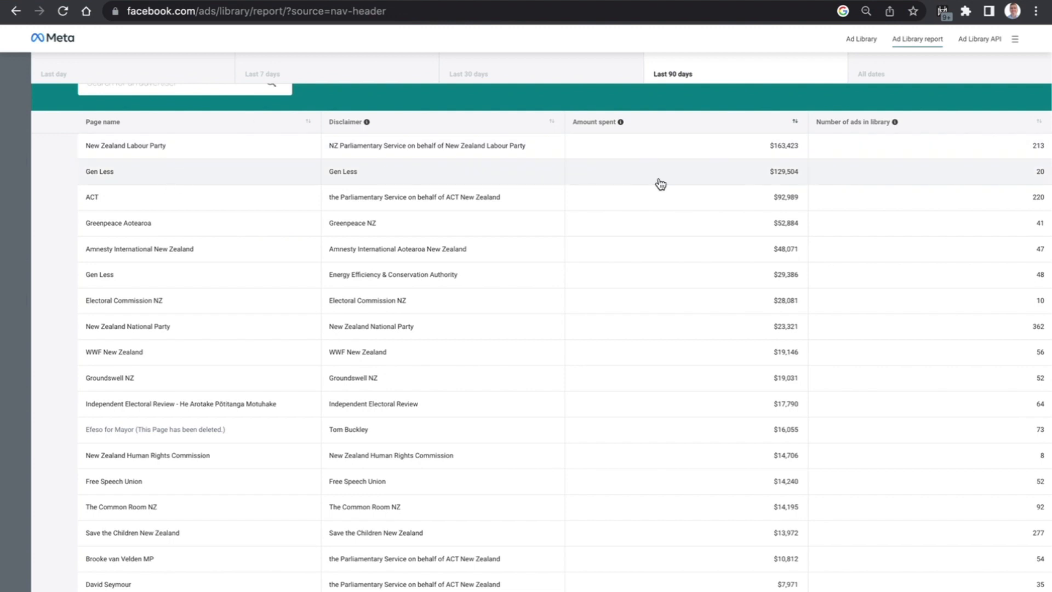
{"action": "mouse_move", "coordinate": [795, 186]}
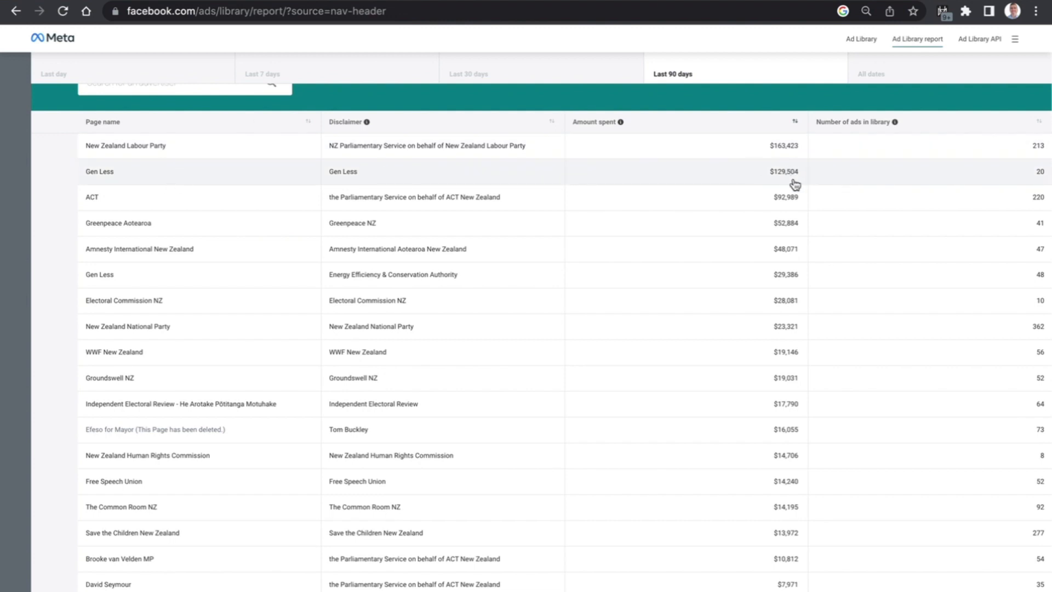
{"action": "mouse_move", "coordinate": [406, 184]}
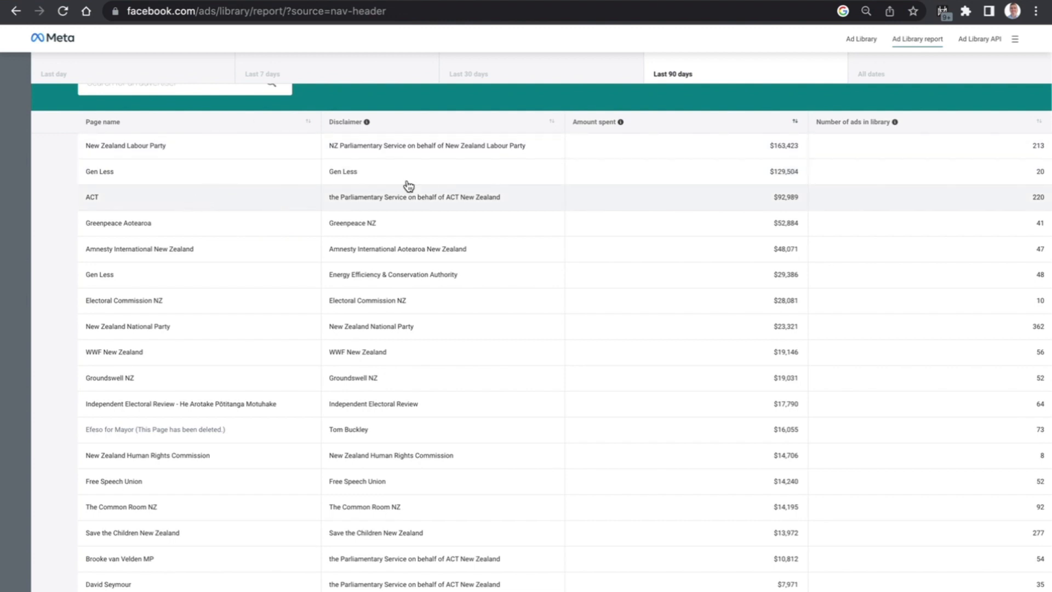
{"action": "mouse_move", "coordinate": [782, 208]}
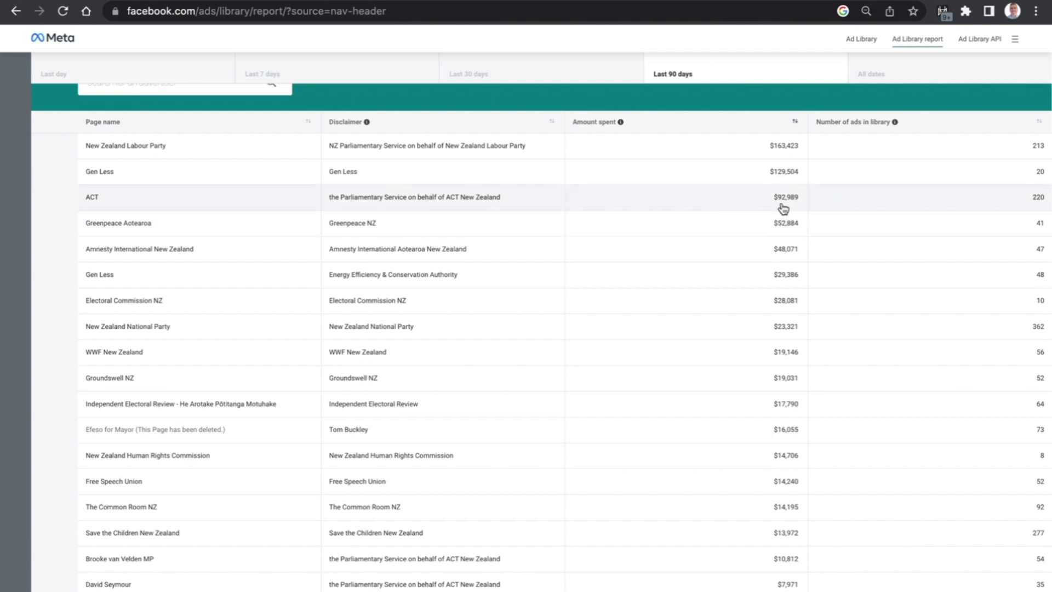
{"action": "scroll", "scroll_direction": "down", "scroll_amount": 3}
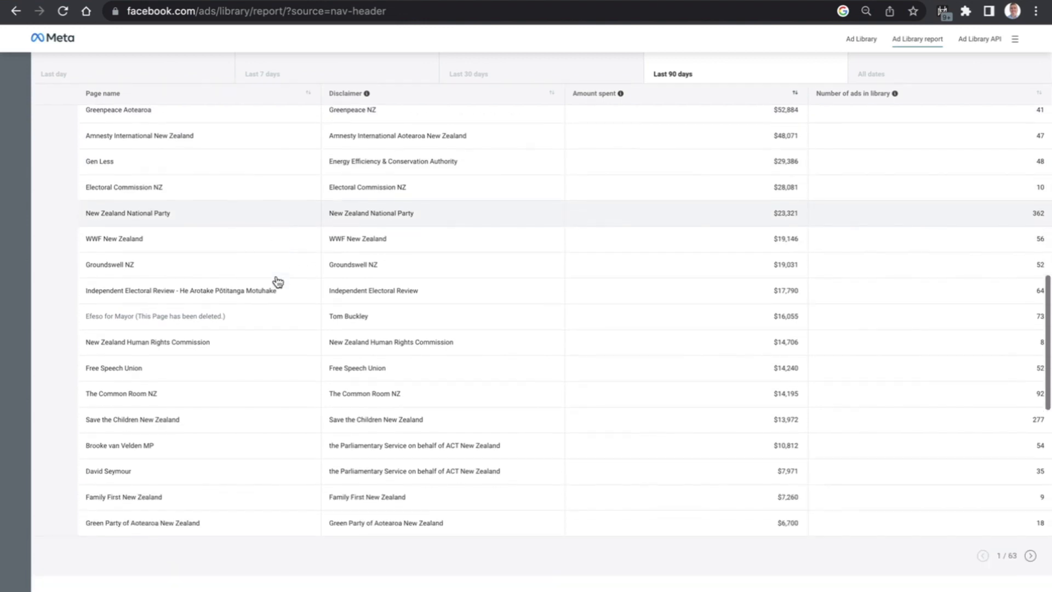
{"action": "scroll", "scroll_direction": "down", "scroll_amount": 3}
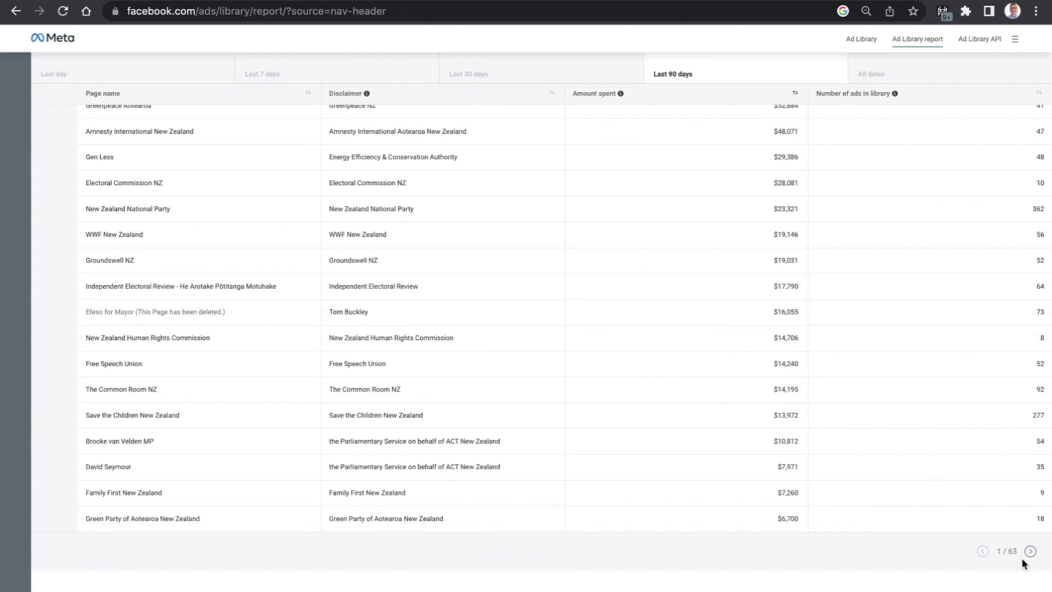
Advance the 90-day advertiser spending table page by page to page 11 of 63
{"action": "left_click", "coordinate": [1030, 549]}
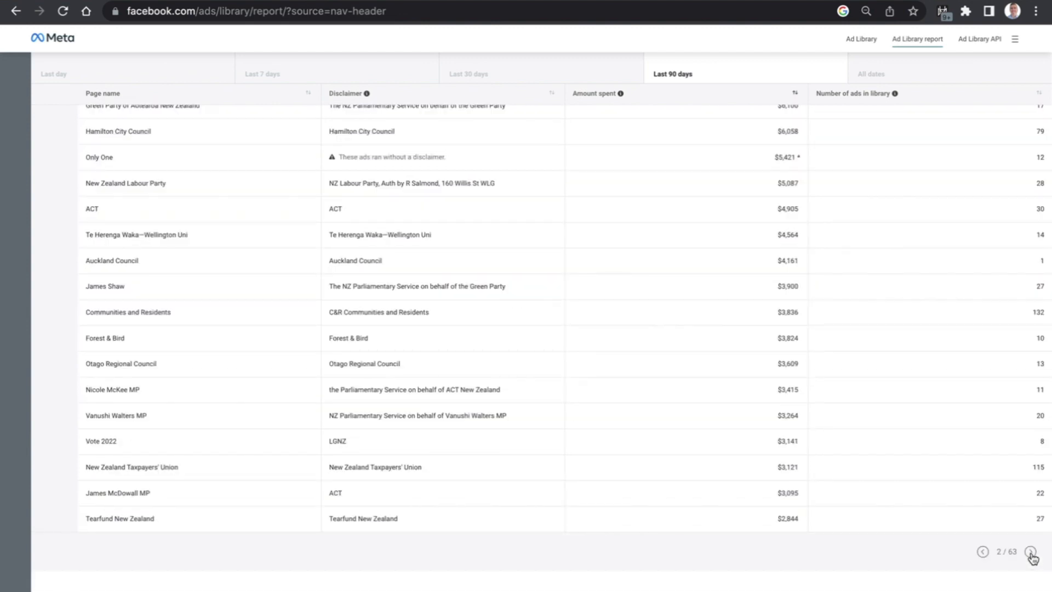
{"action": "left_click", "coordinate": [1028, 564]}
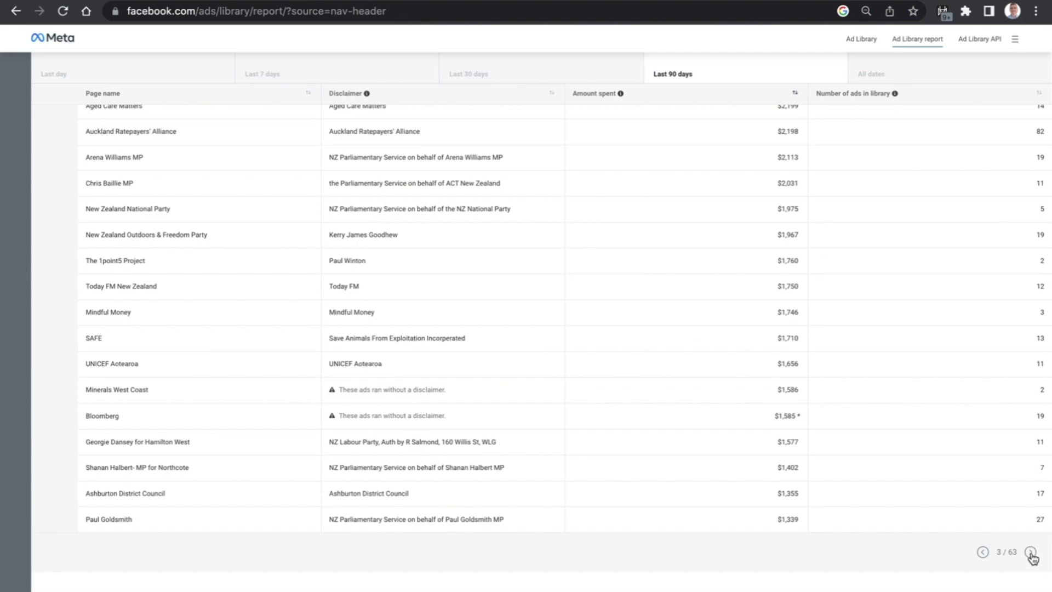
{"action": "left_click", "coordinate": [1028, 565]}
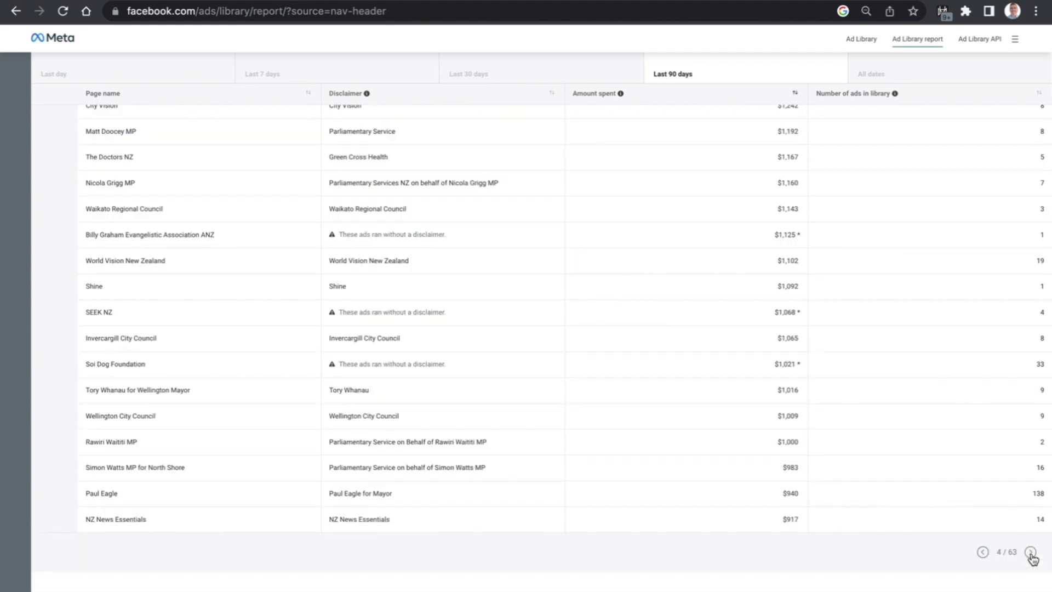
{"action": "mouse_move", "coordinate": [213, 456]}
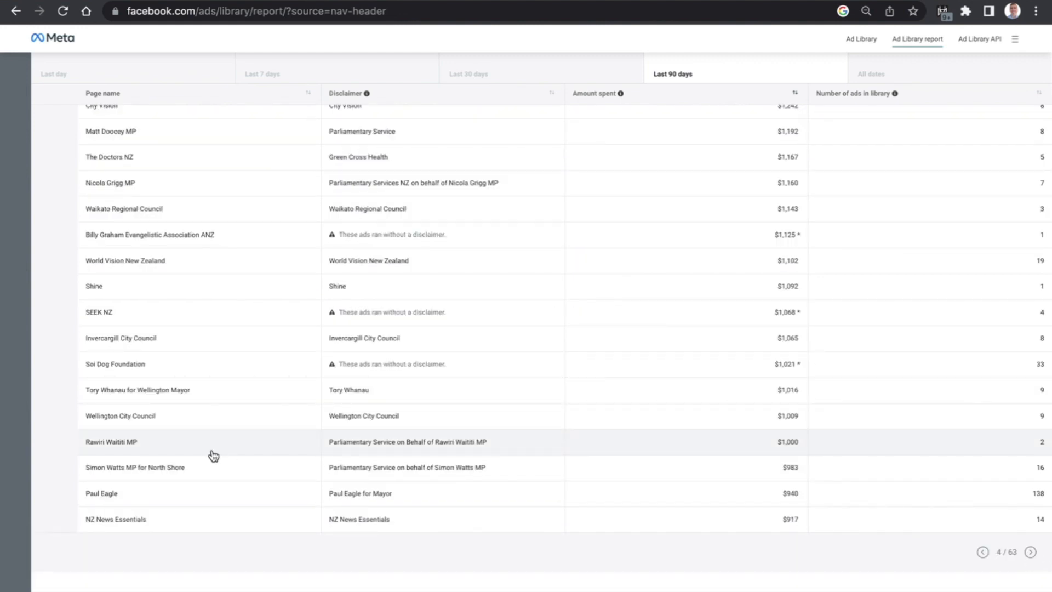
{"action": "mouse_move", "coordinate": [159, 346]}
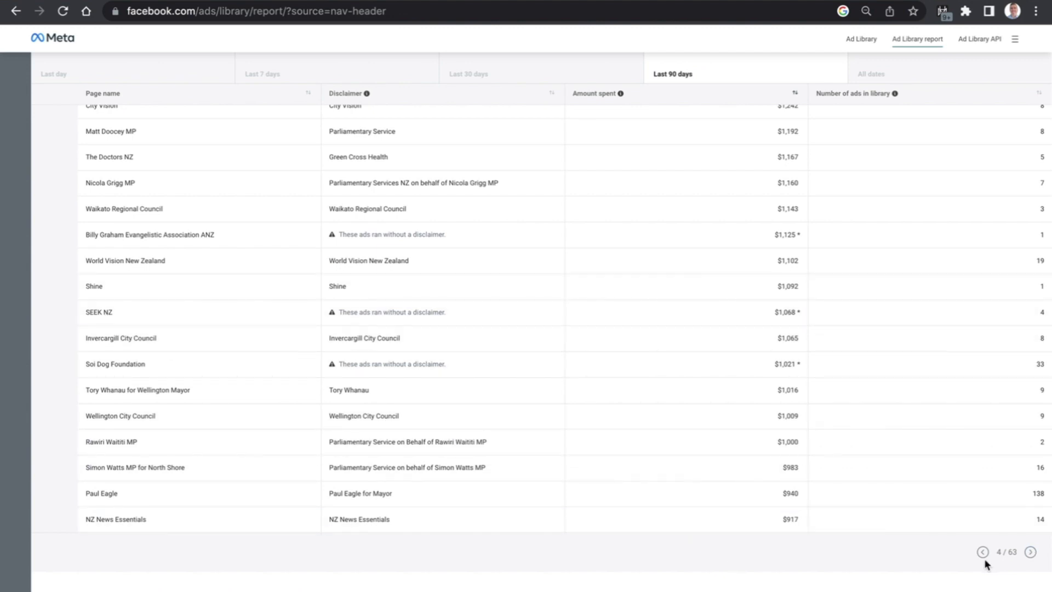
{"action": "left_click", "coordinate": [1030, 551]}
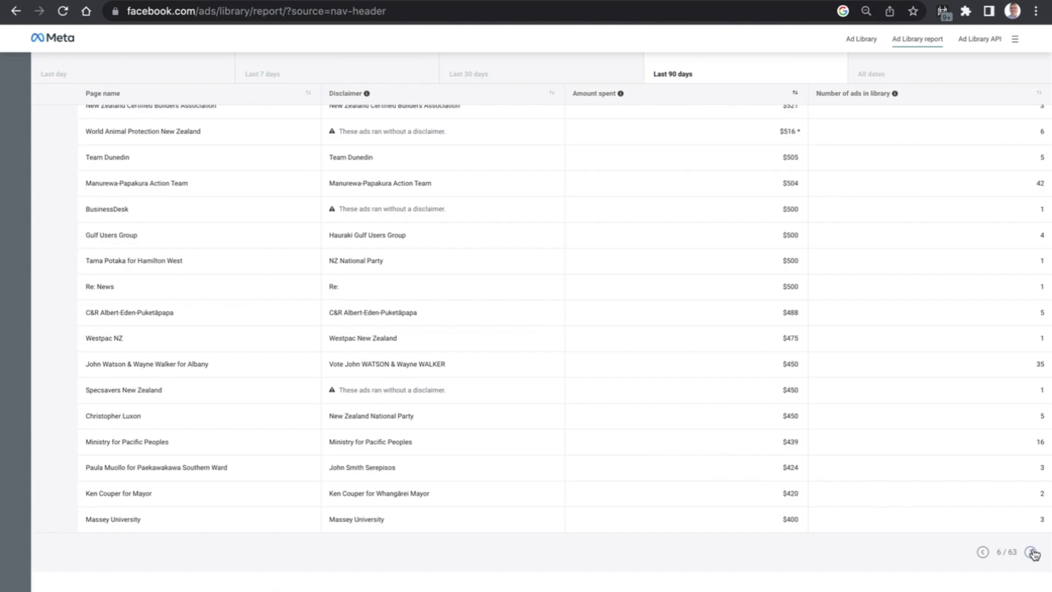
{"action": "left_click", "coordinate": [1030, 567]}
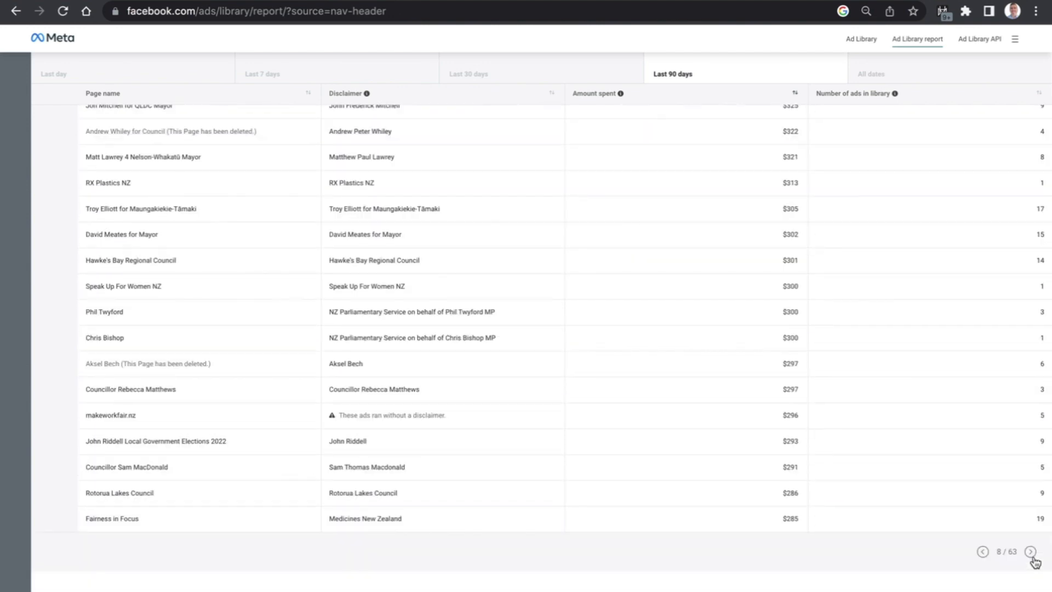
{"action": "left_click", "coordinate": [1030, 564]}
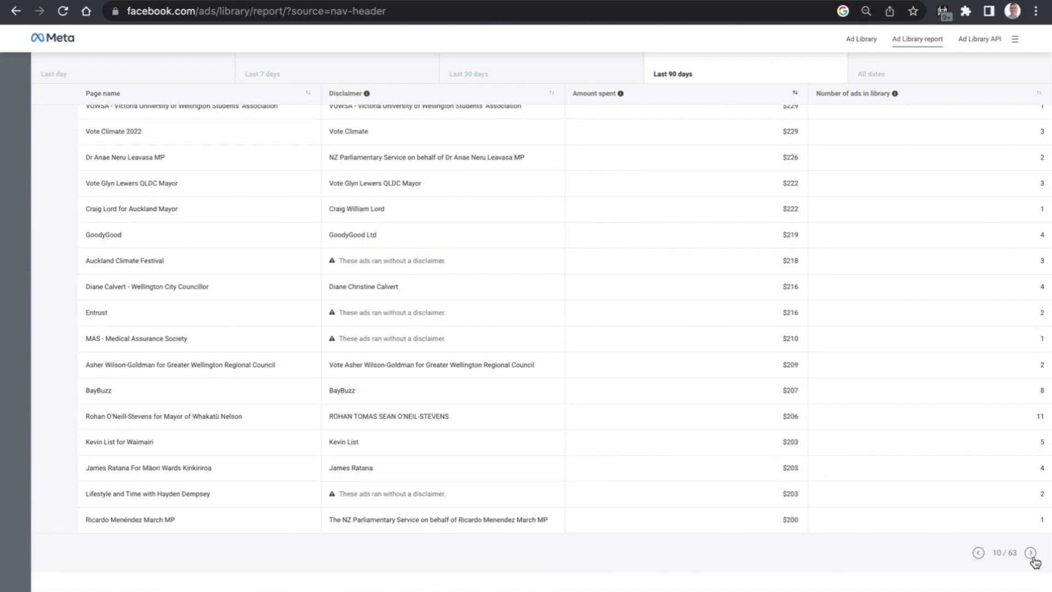
{"action": "left_click", "coordinate": [1030, 551]}
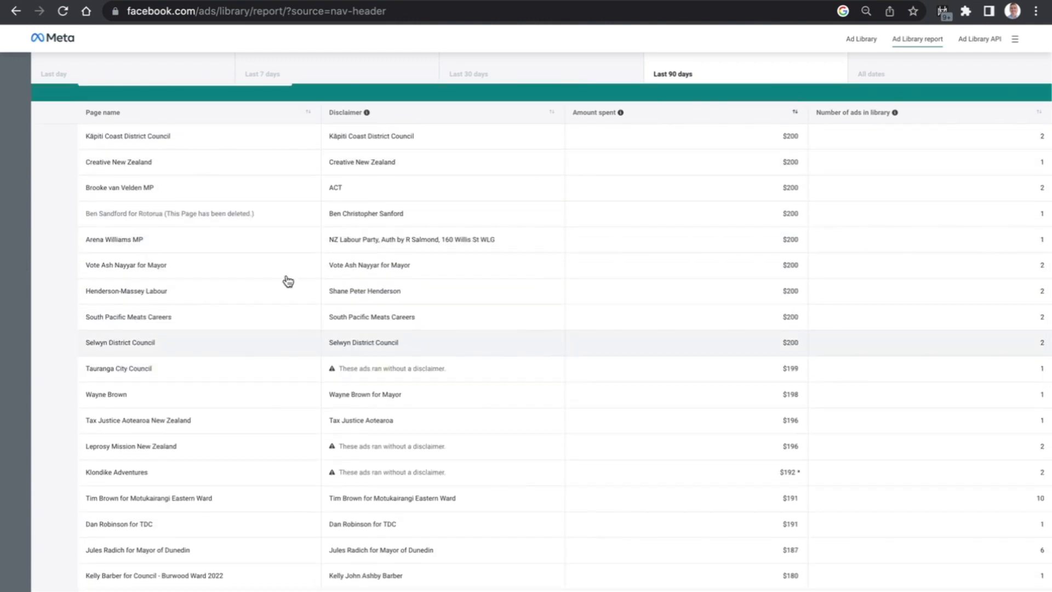
{"action": "scroll", "scroll_direction": "down", "scroll_amount": 3}
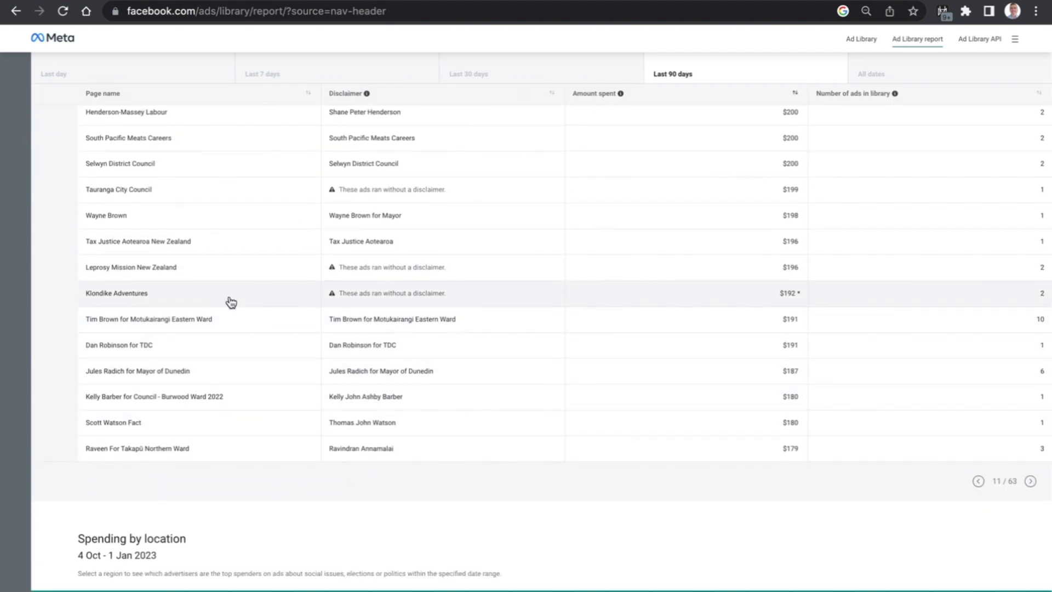
{"action": "scroll", "scroll_direction": "up", "scroll_amount": 3}
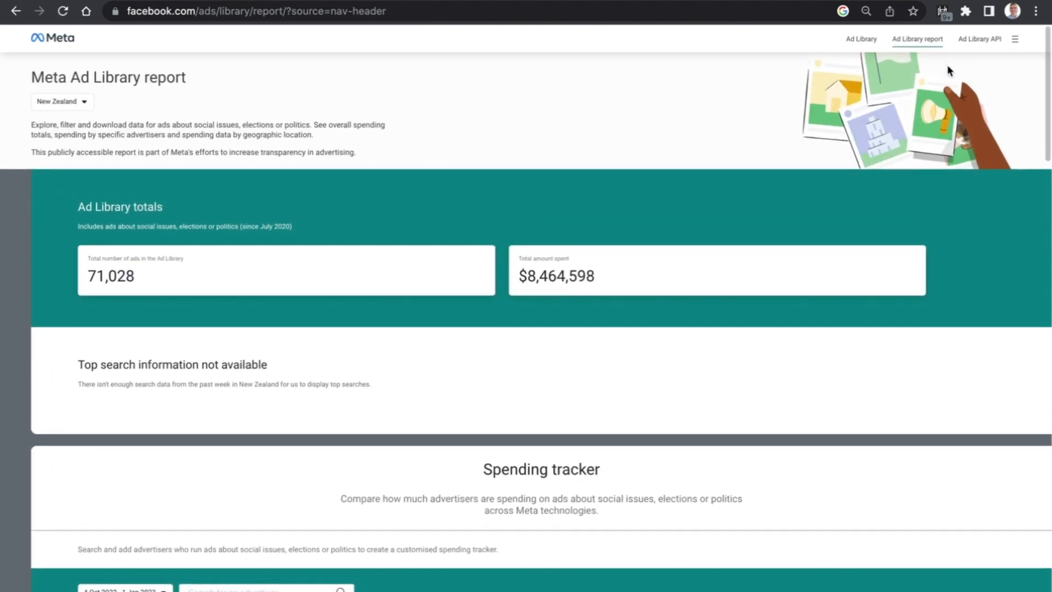
{"action": "mouse_move", "coordinate": [861, 39]}
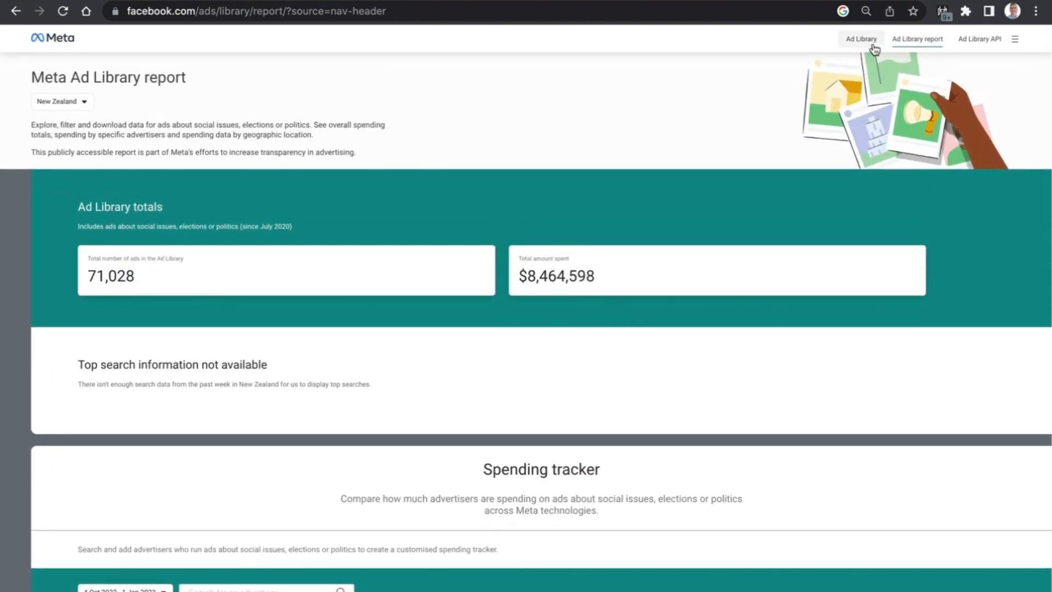
Return to the Ad Library home page and reach the Frequently asked questions on needing a Facebook account
{"action": "left_click", "coordinate": [861, 39]}
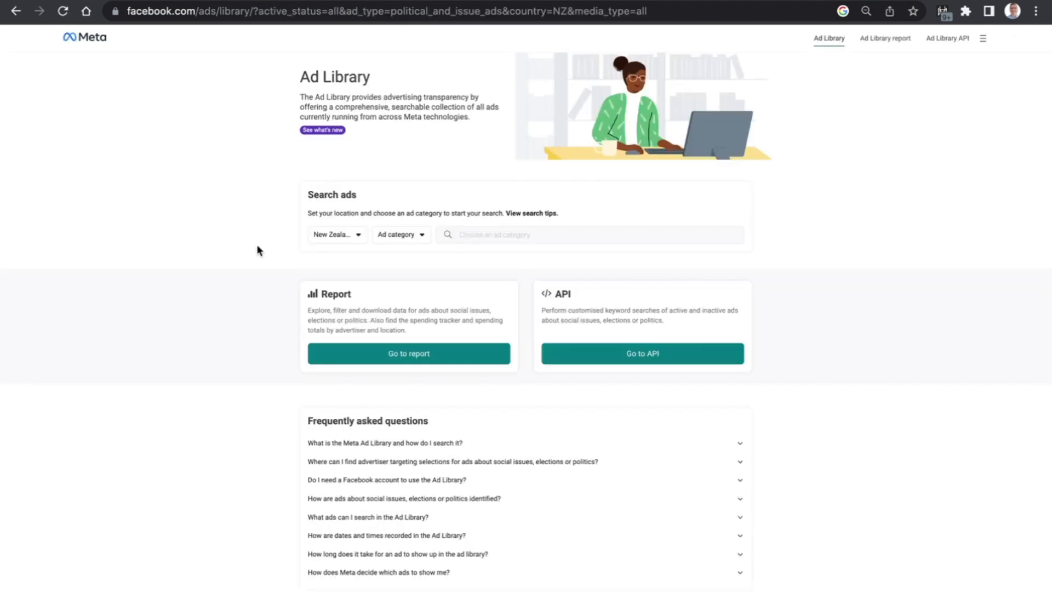
{"action": "scroll", "scroll_direction": "down", "scroll_amount": 3}
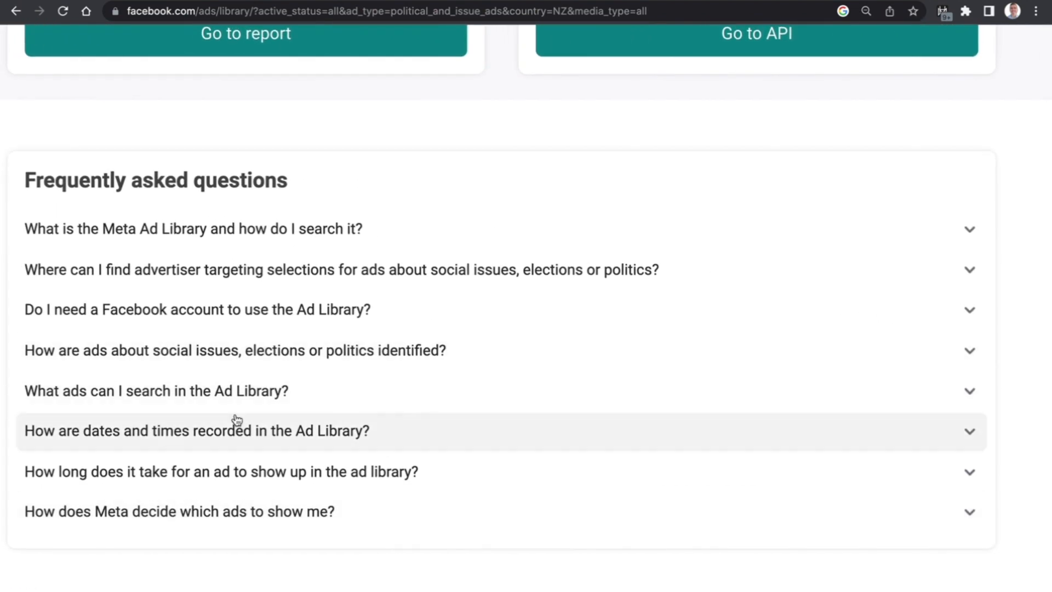
{"action": "mouse_move", "coordinate": [289, 367]}
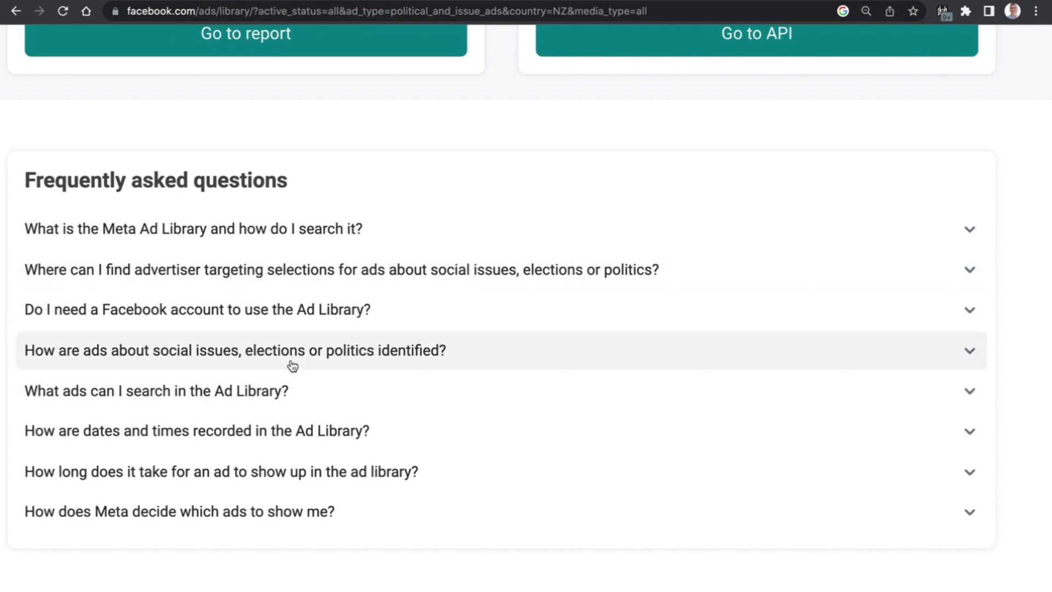
{"action": "mouse_move", "coordinate": [357, 370]}
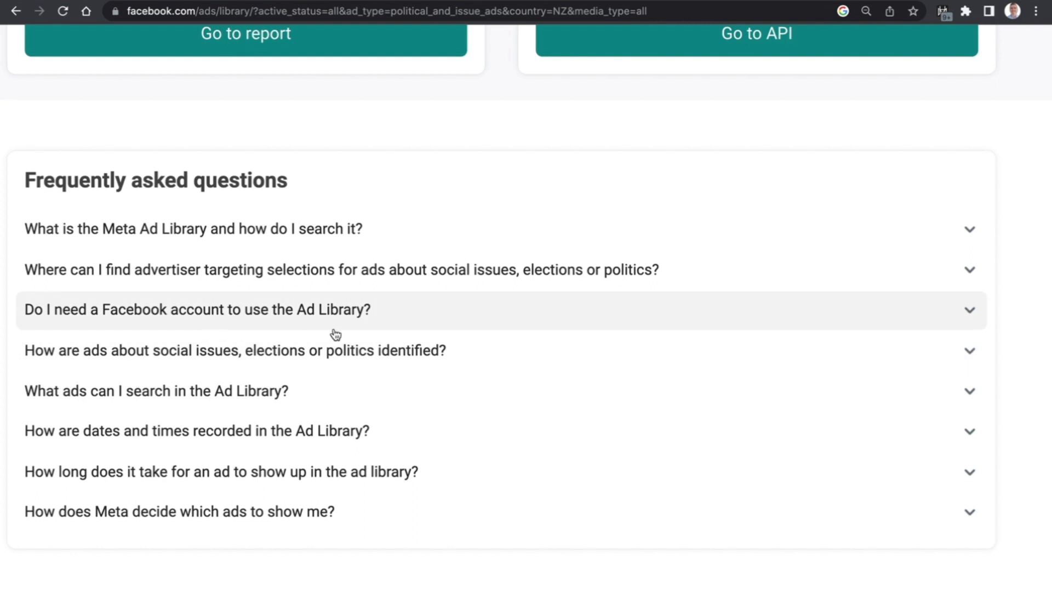
{"action": "mouse_move", "coordinate": [408, 322]}
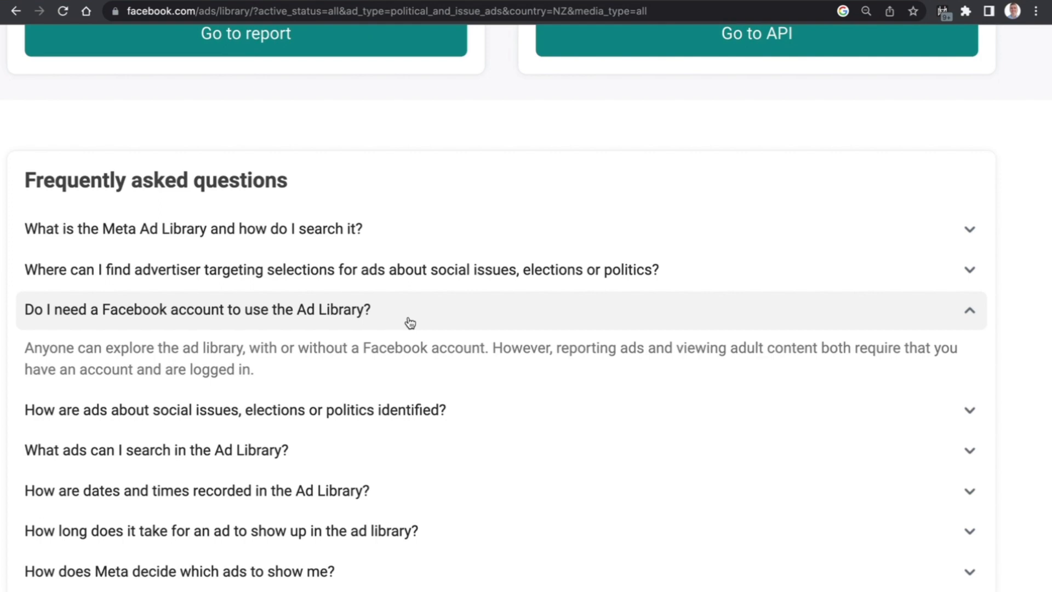
{"action": "scroll", "scroll_direction": "down", "scroll_amount": 3}
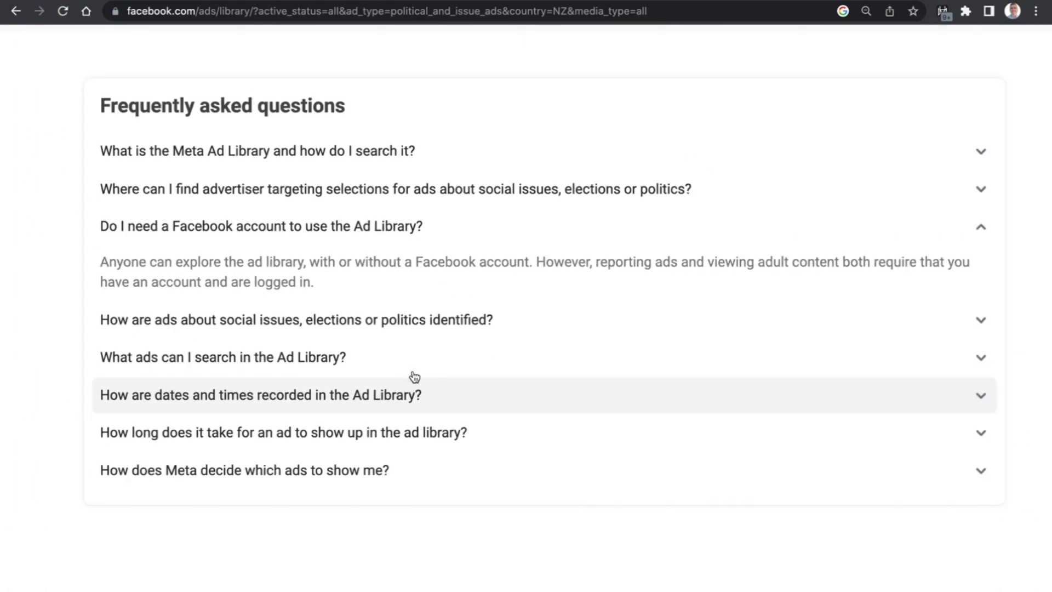